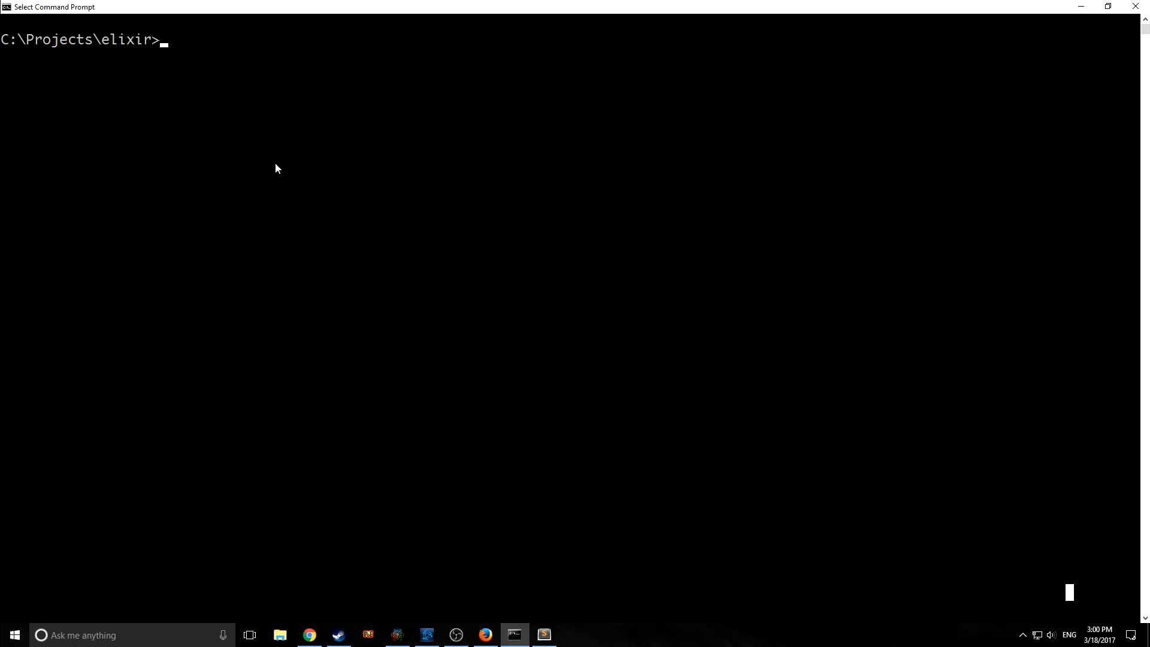
- Run mix new to create the plug_ex project, then move into the code editor
{"action": "type", "text": "mix new"}
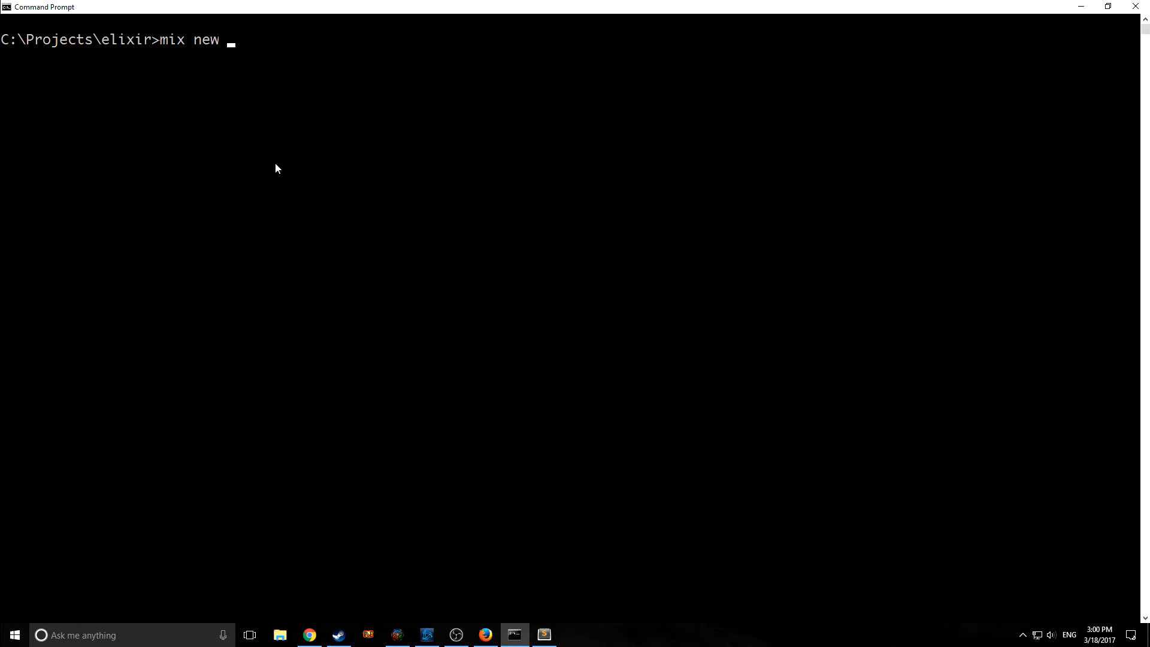
{"action": "type", "text": "plug_ex"}
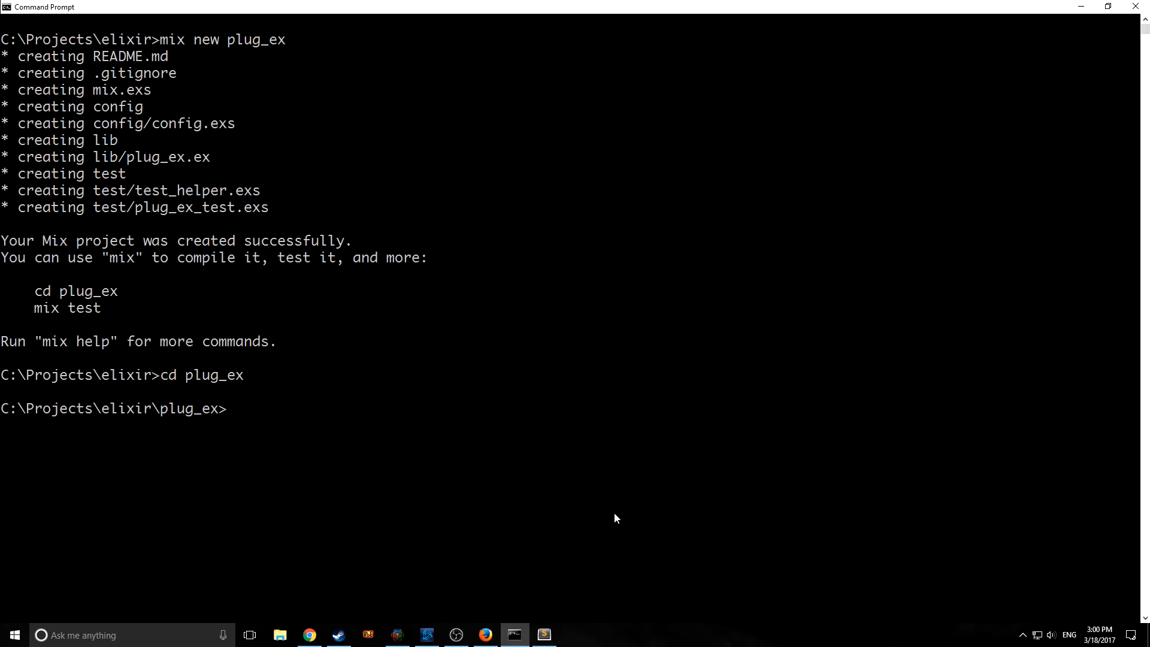
{"action": "left_click", "coordinate": [544, 634]}
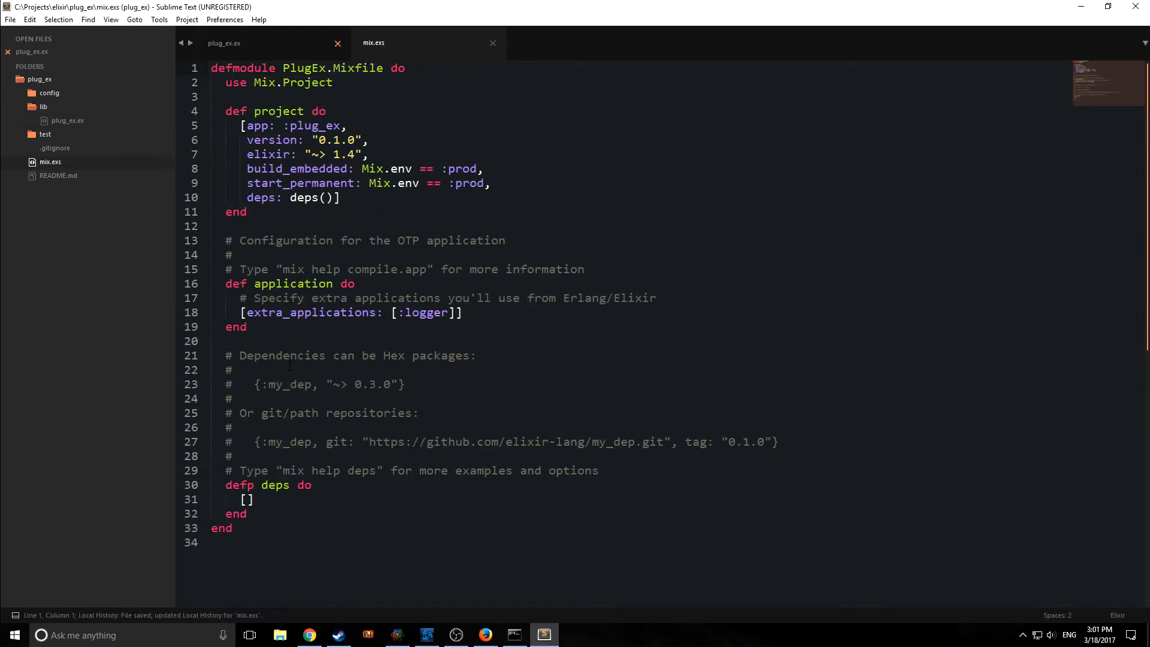
- Declare plug and cowboy in deps and in extra_applications alongside logger in mix.exs
{"action": "left_click", "coordinate": [249, 500]}
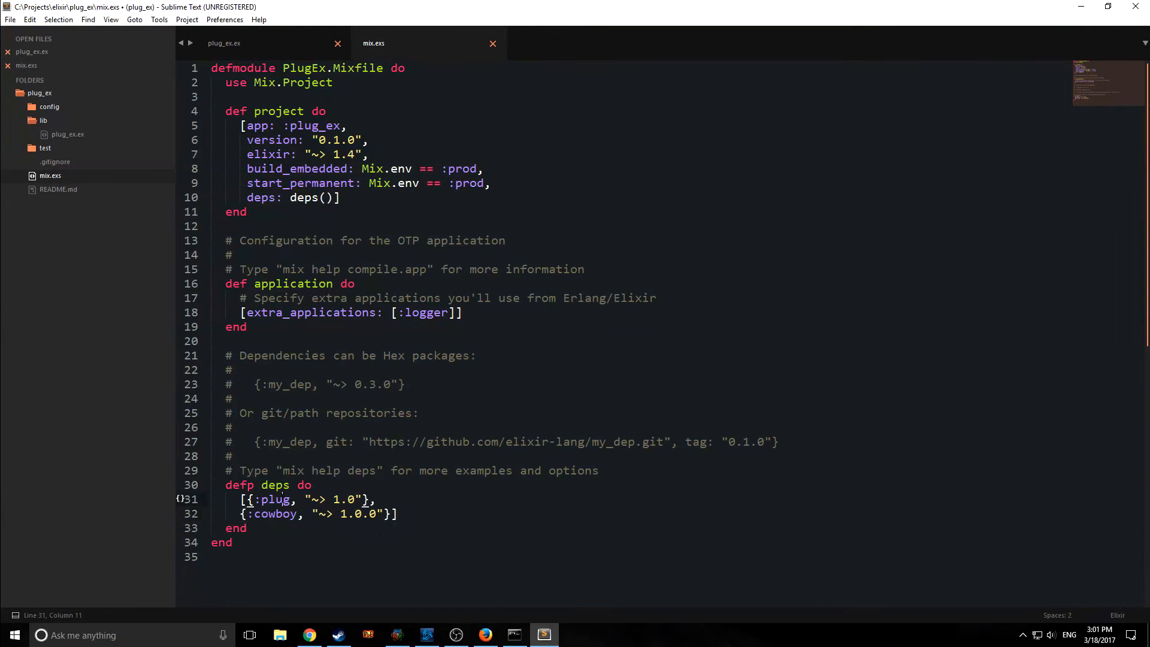
{"action": "double_click", "coordinate": [276, 514]}
{"action": "type", "text": ", :plug, :cowboy"}
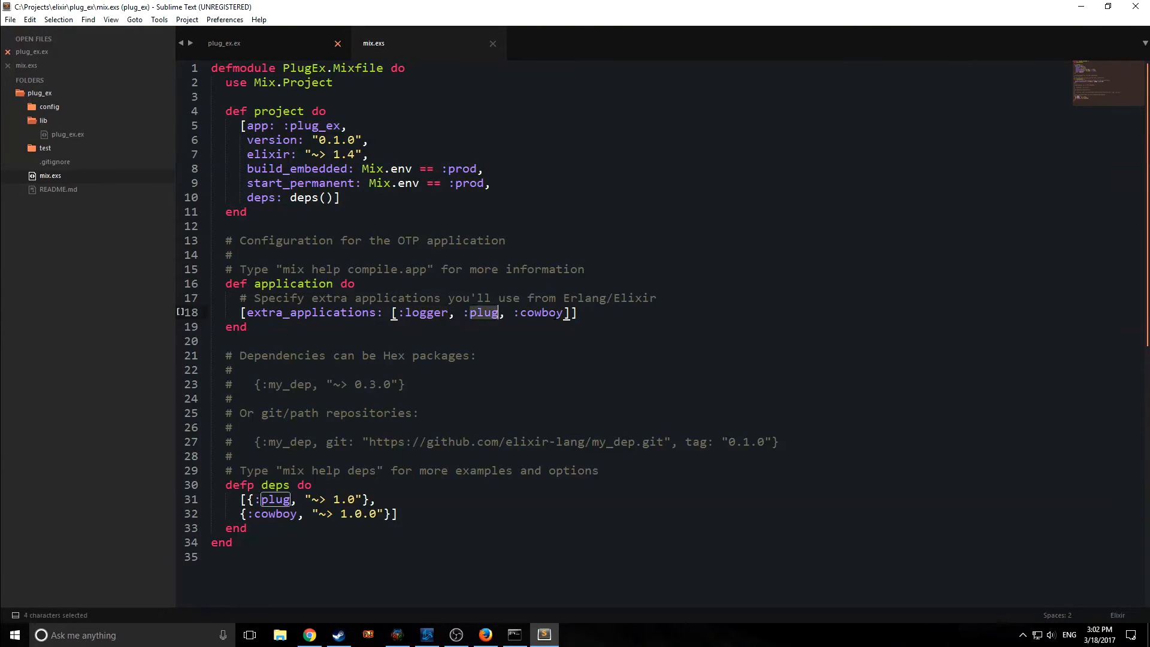
{"action": "left_click", "coordinate": [272, 500]}
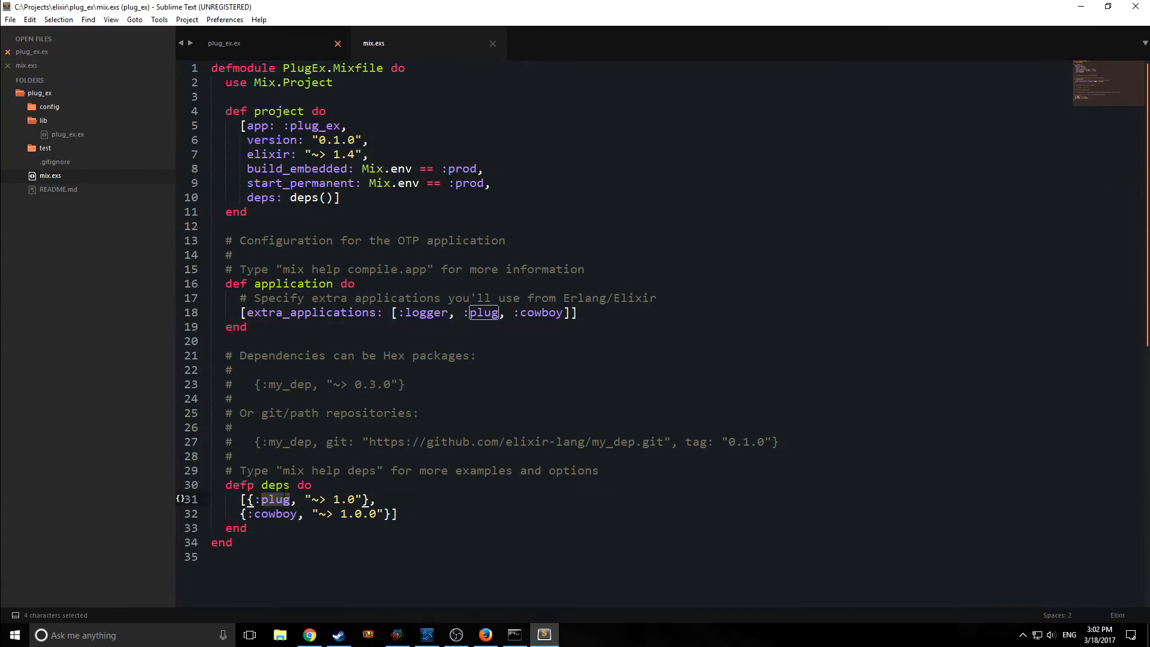
{"action": "double_click", "coordinate": [542, 311]}
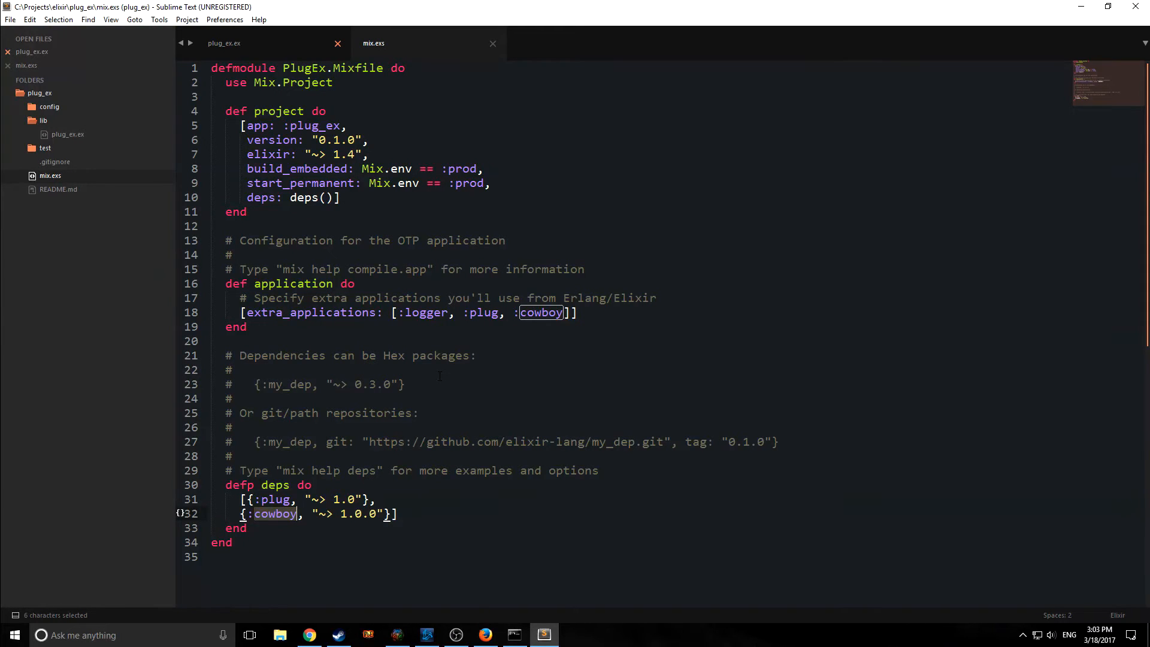
{"action": "right_click", "coordinate": [44, 120]}
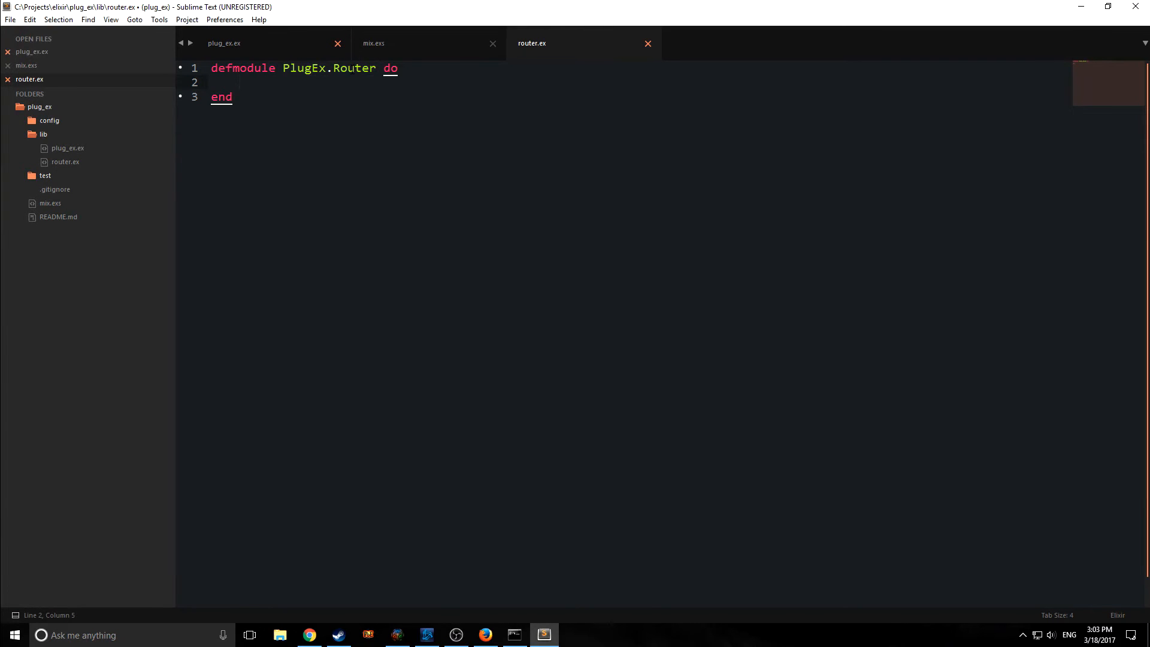
- Define PlugEx.Router with use Plug.Router and the :match and :dispatch plugs
{"action": "type", "text": "use Plug.Router"}
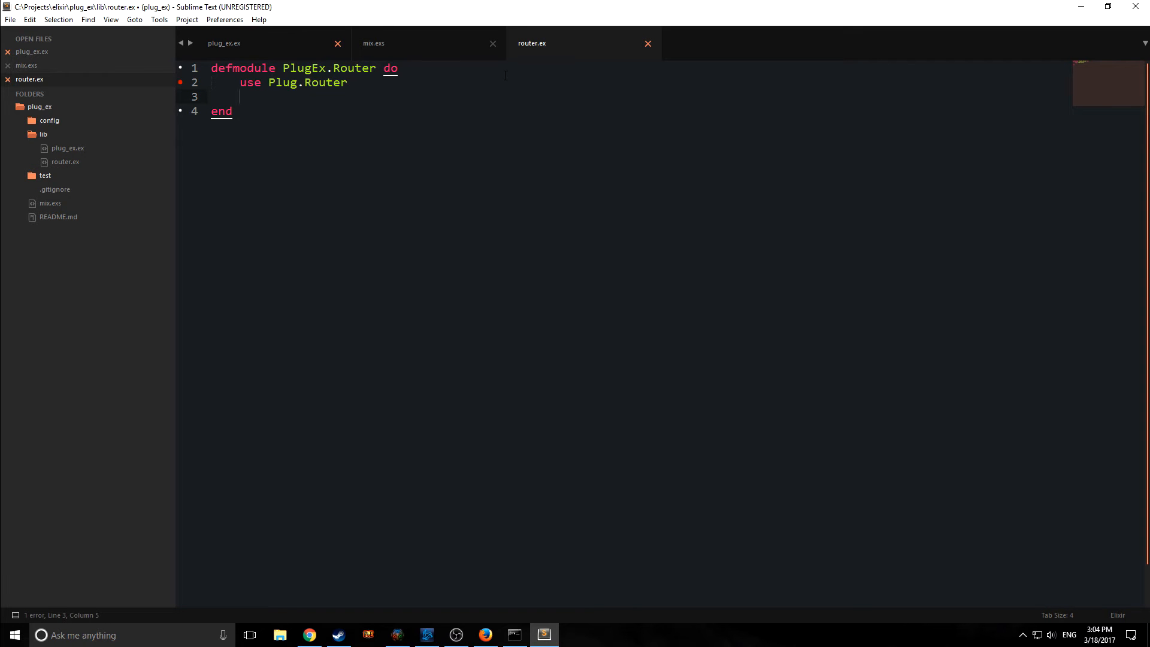
{"action": "key", "text": "enter"}
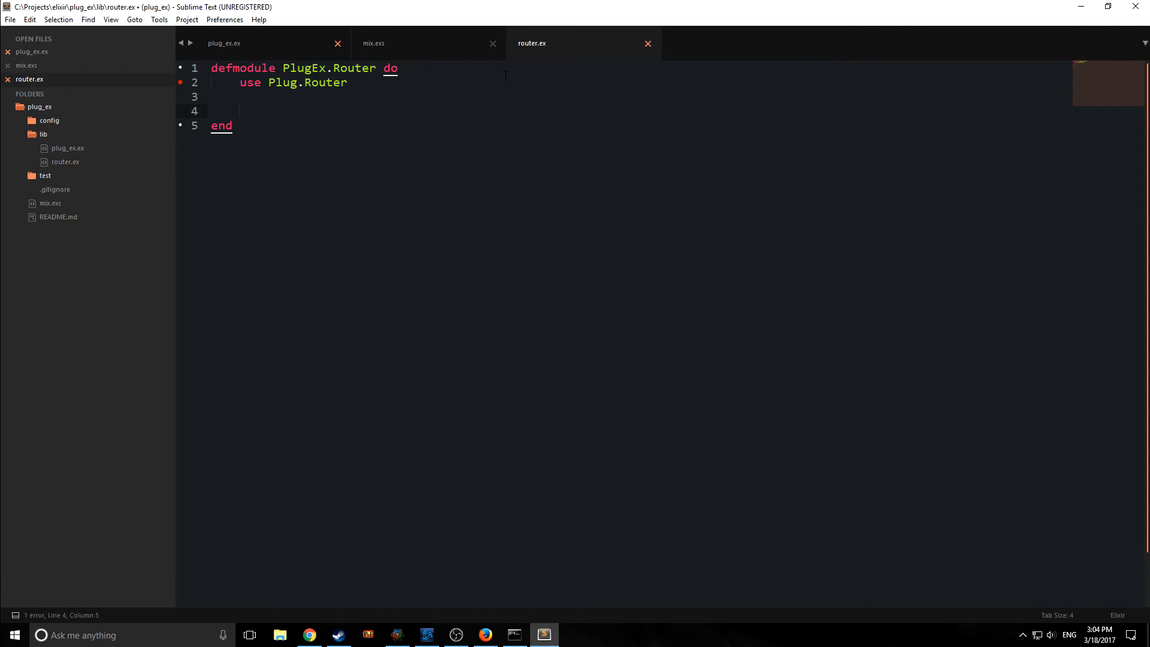
{"action": "type", "text": "plug :dispatch"}
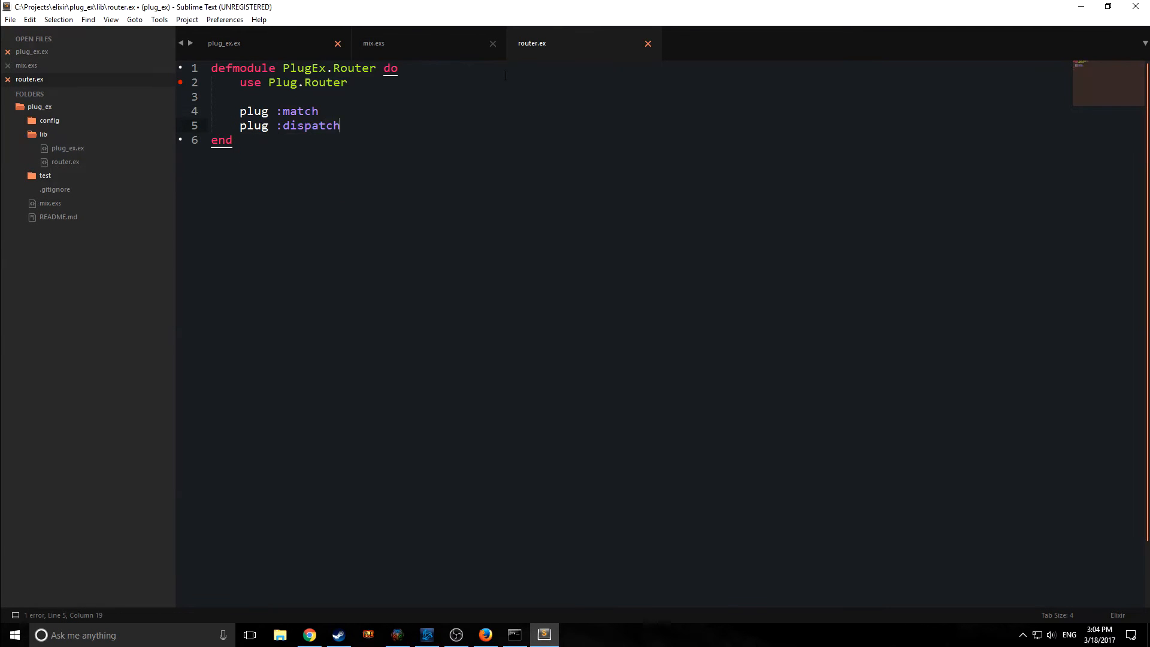
{"action": "key", "text": "enter"}
{"action": "type", "text": "get \"/\" do"}
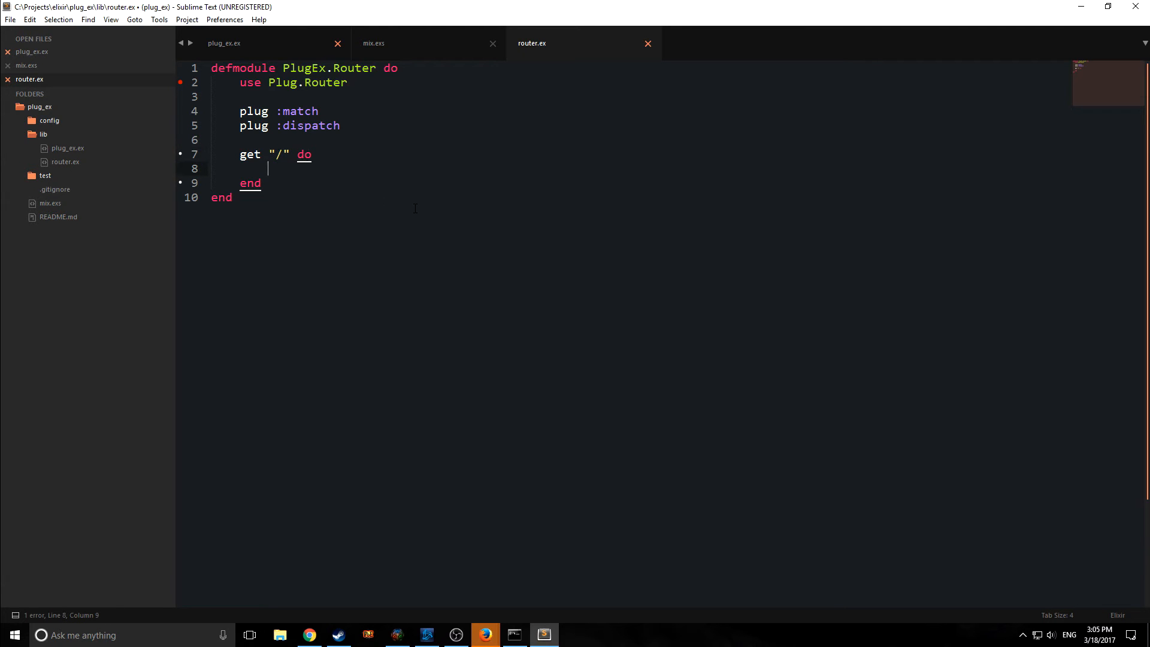
- Add the get "/" route replying send_resp(conn, 200, "Hello There!")
{"action": "type", "text": "send_"}
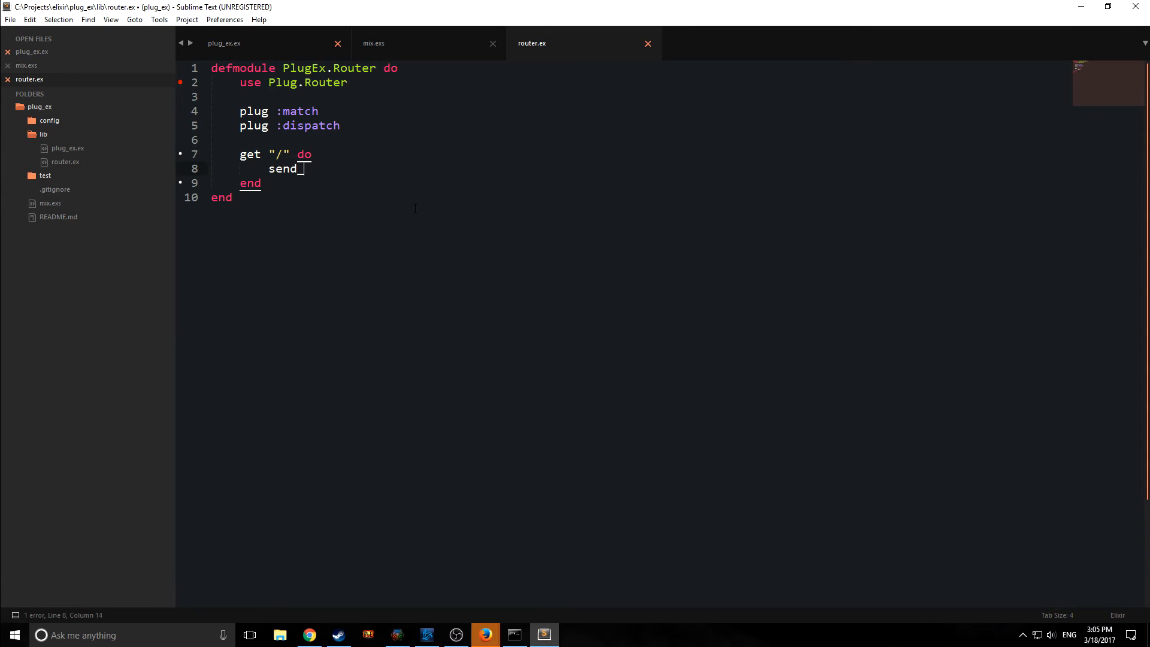
{"action": "type", "text": "resp()"}
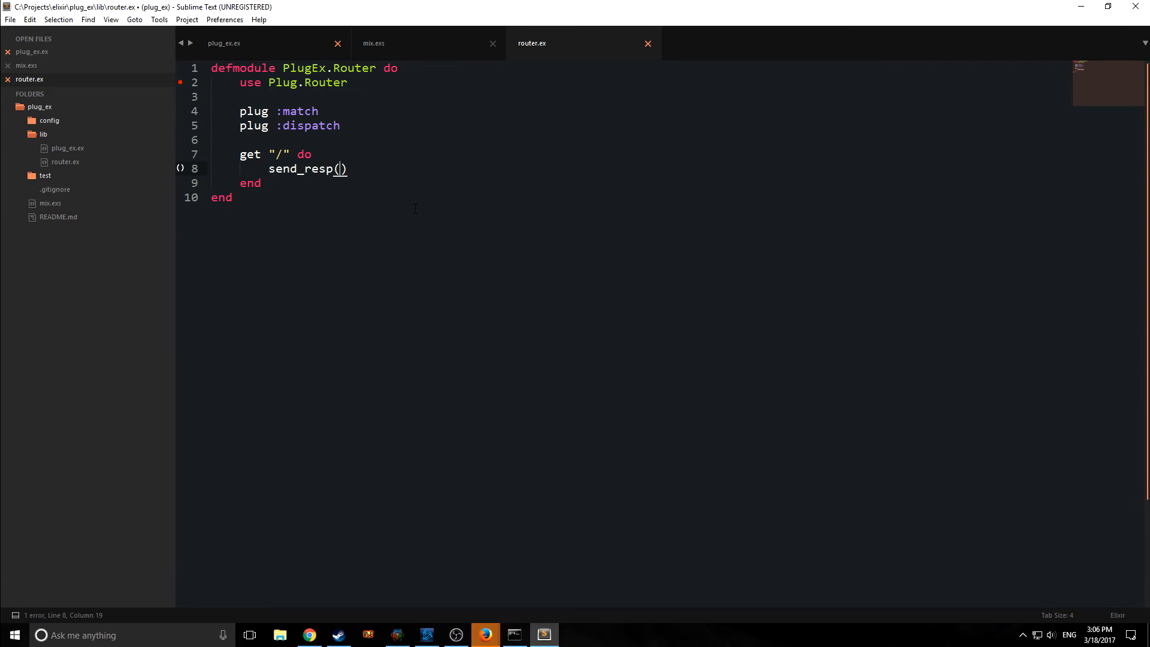
{"action": "type", "text": "con"}
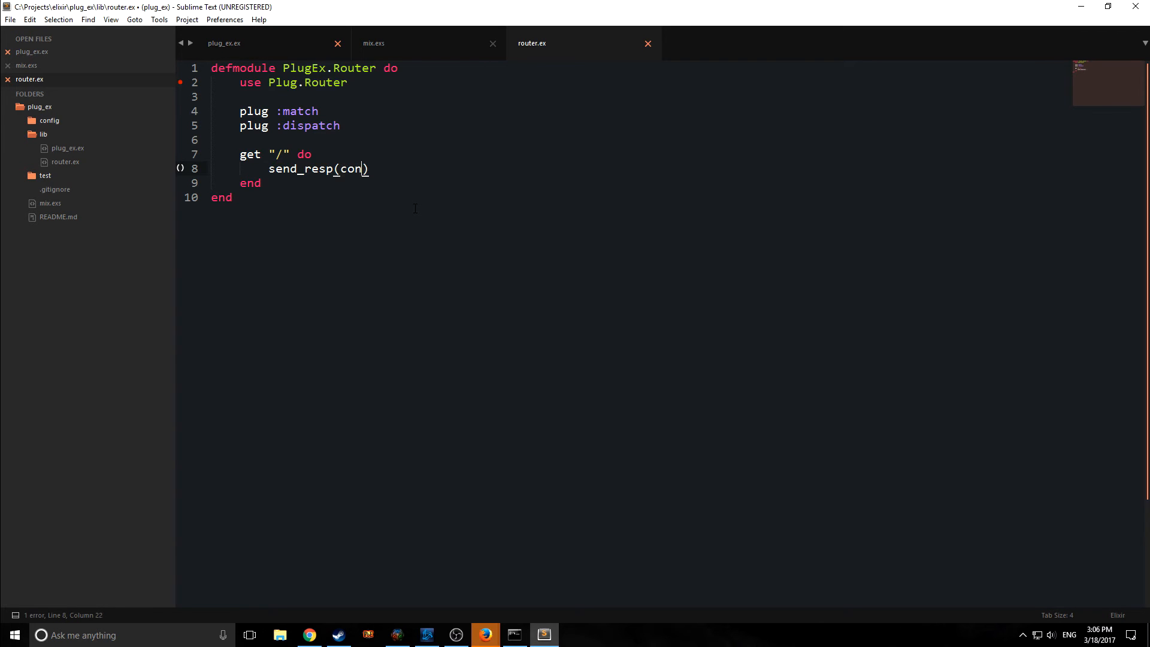
{"action": "type", "text": "n, 20"}
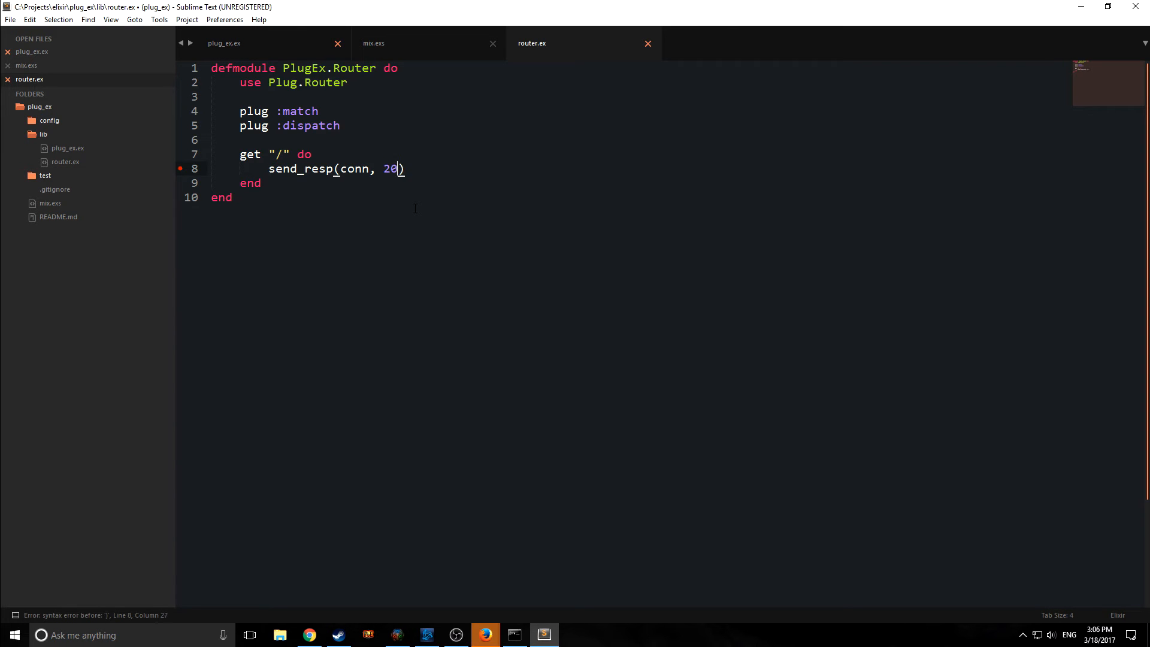
{"action": "type", "text": "0,"}
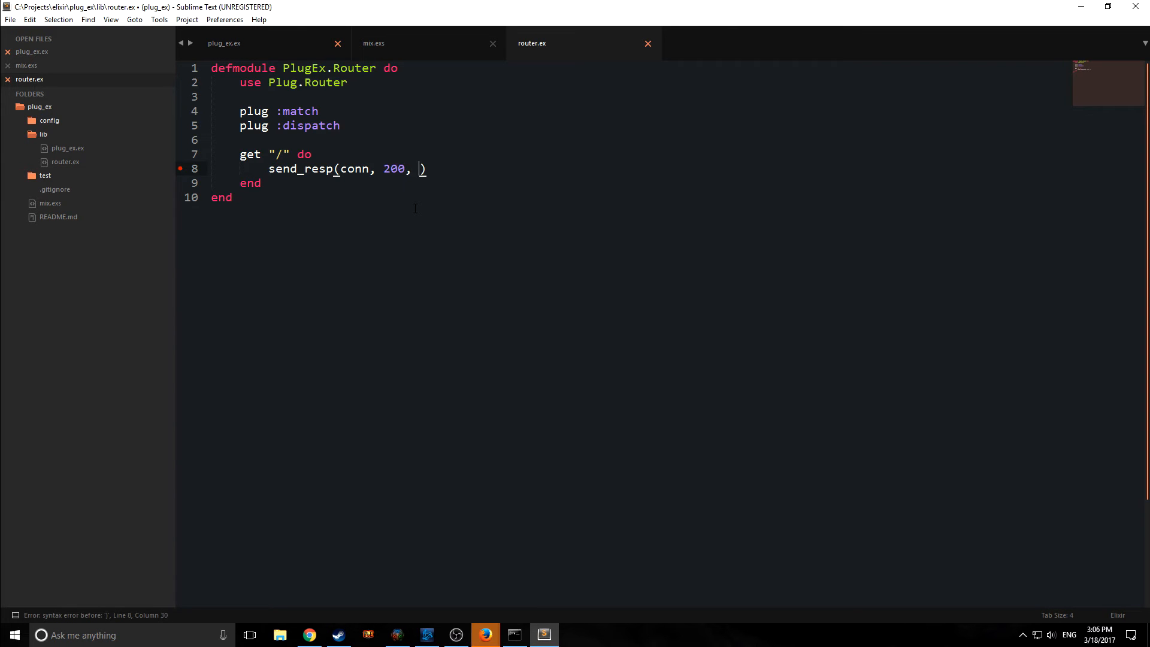
{"action": "type", "text": "\"Hello There!\""}
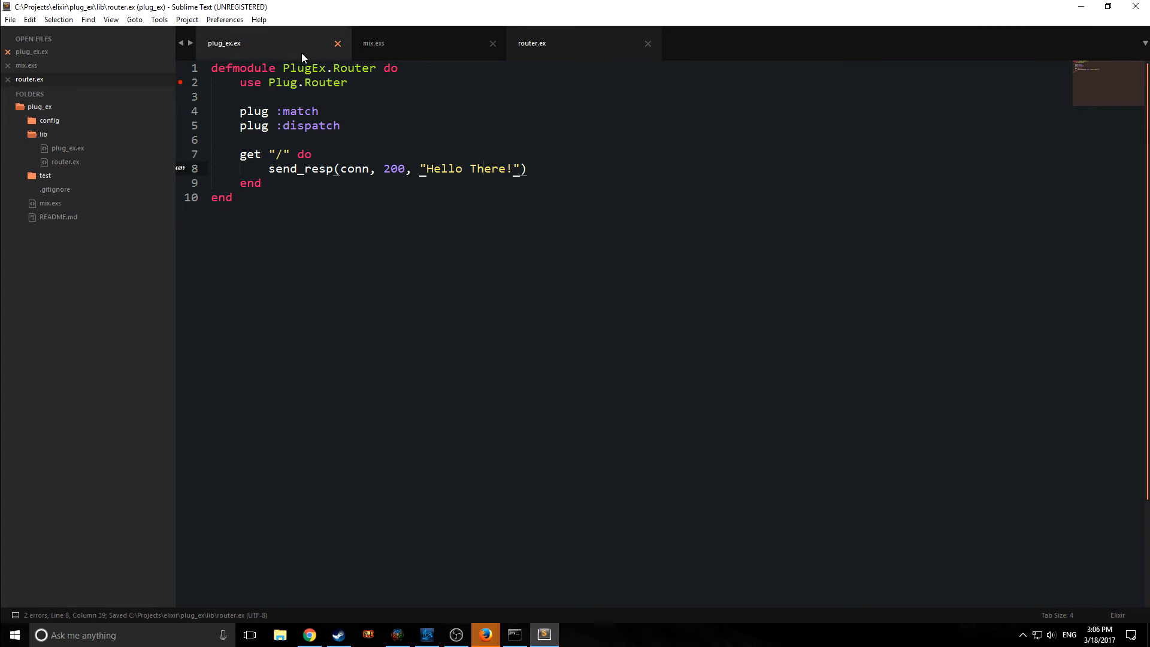
{"action": "left_click", "coordinate": [482, 168]}
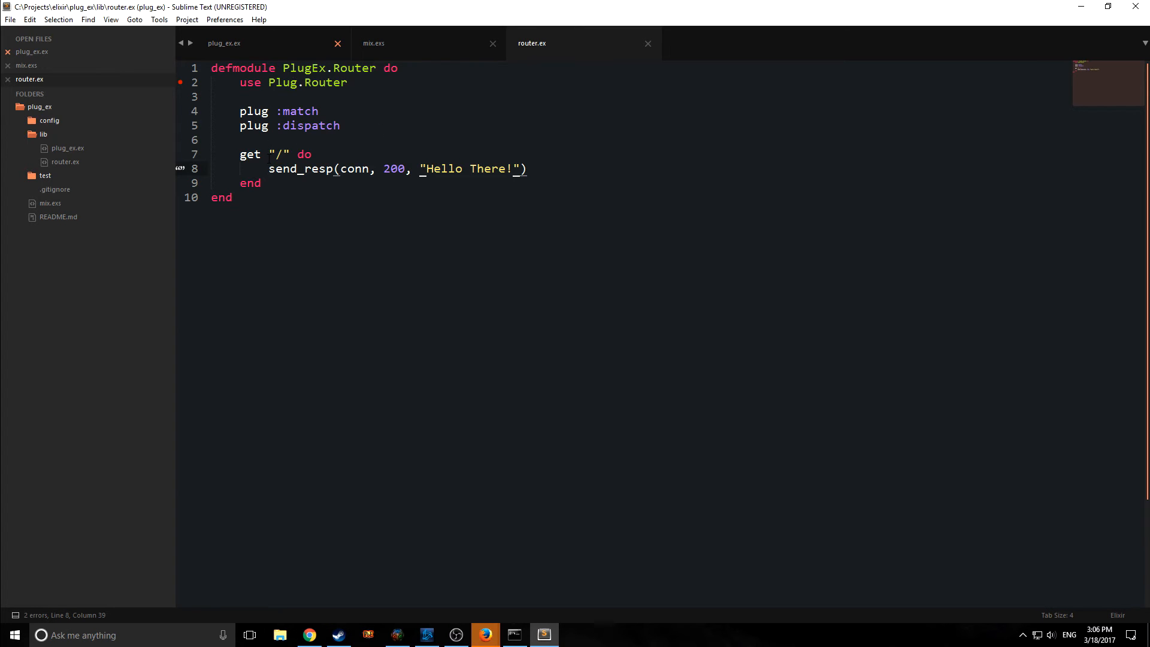
{"action": "double_click", "coordinate": [279, 155]}
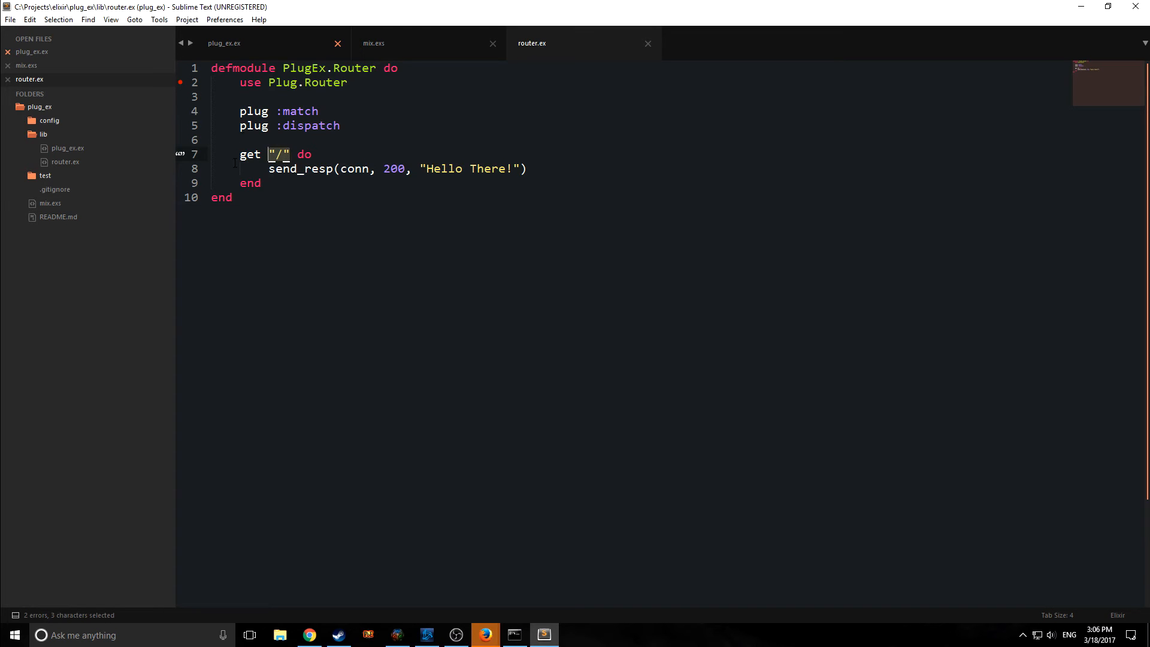
{"action": "double_click", "coordinate": [488, 169]}
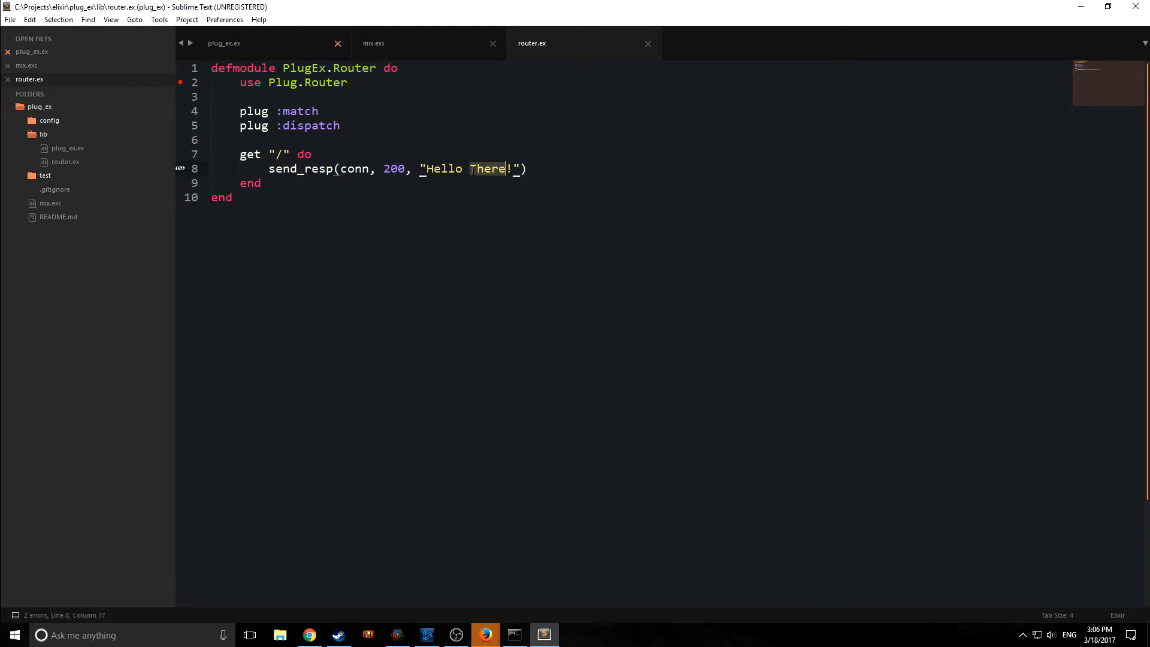
{"action": "type", "text": "\\]"}
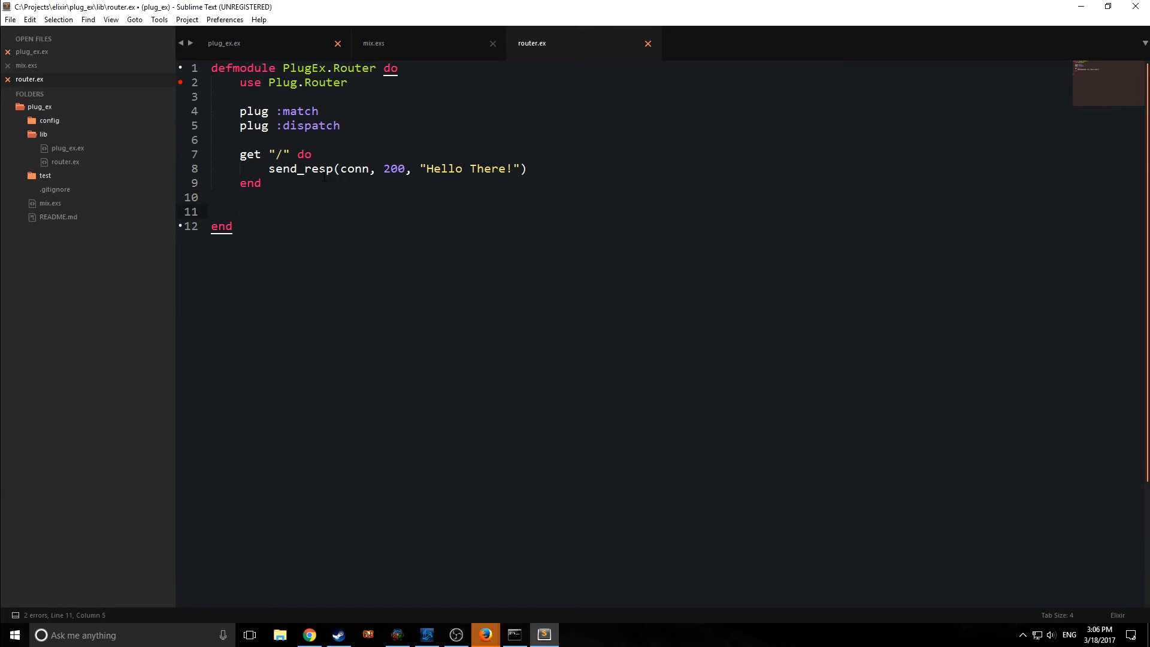
- Add catch-all match _ replying send_resp(conn, 404, "404 error not found!") and save router.ex
{"action": "type", "text": "match _, do:"}
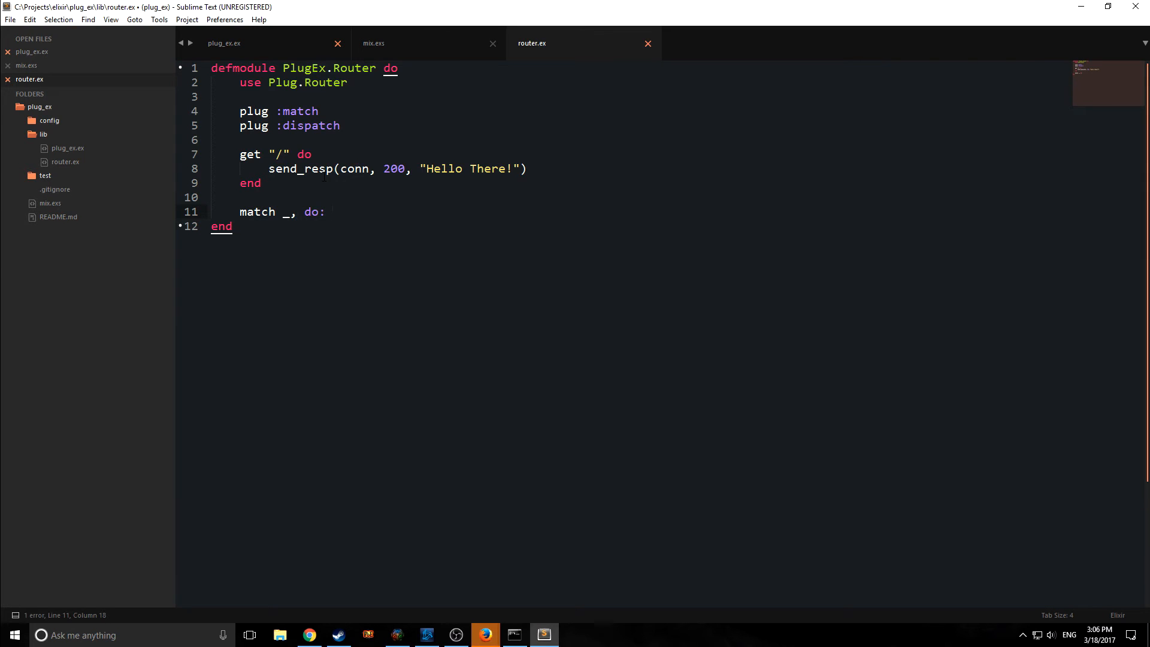
{"action": "type", "text": "send_resp(conn,"}
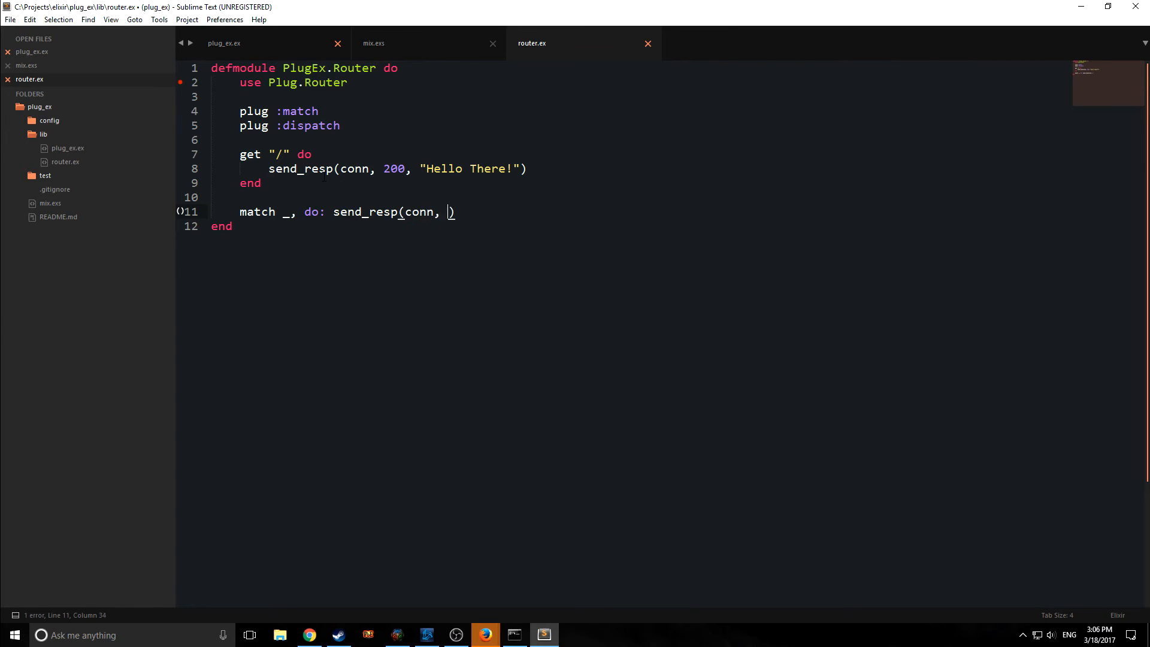
{"action": "type", "text": "404,"}
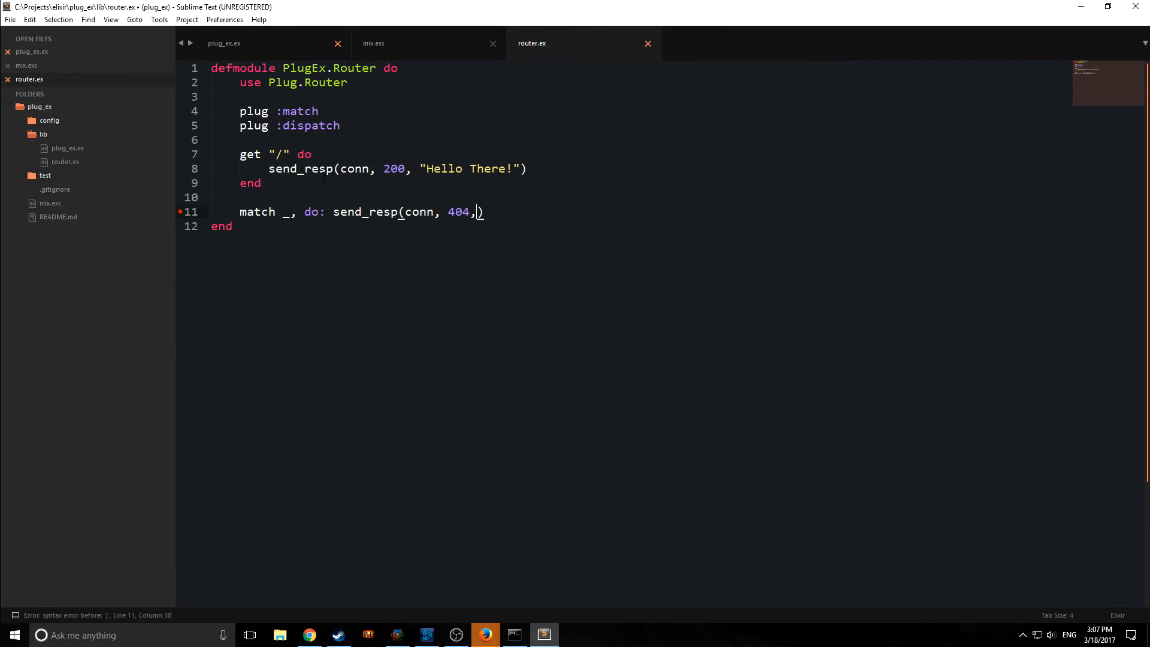
{"action": "type", "text": "\"404 error not found!\""}
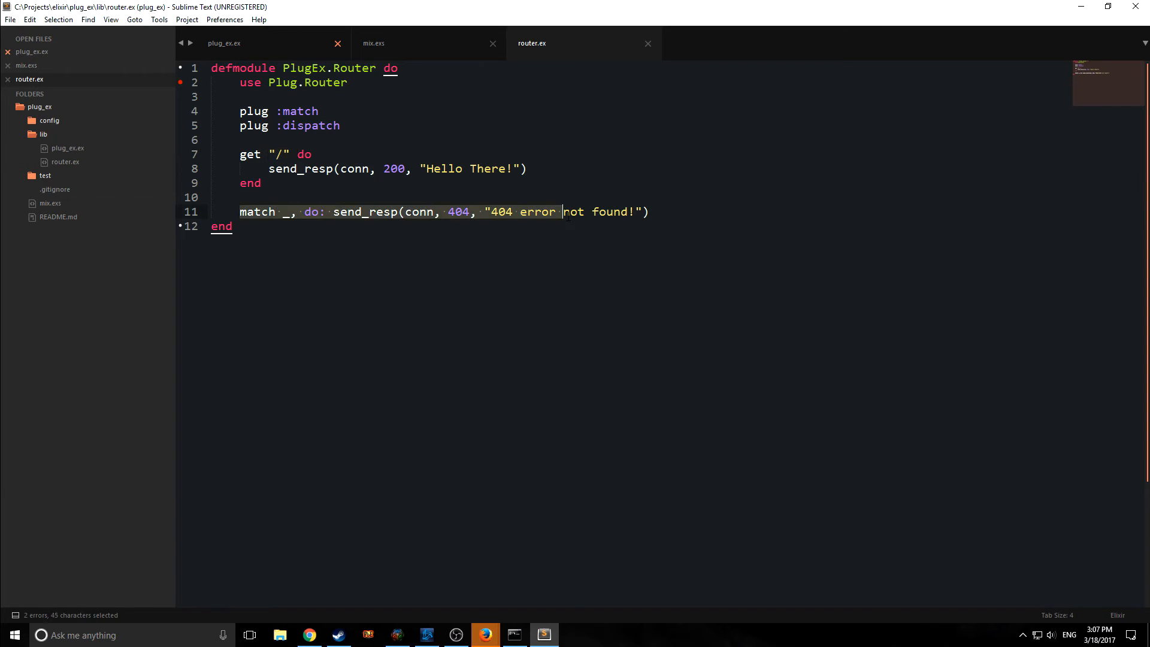
{"action": "left_click", "coordinate": [211, 139]}
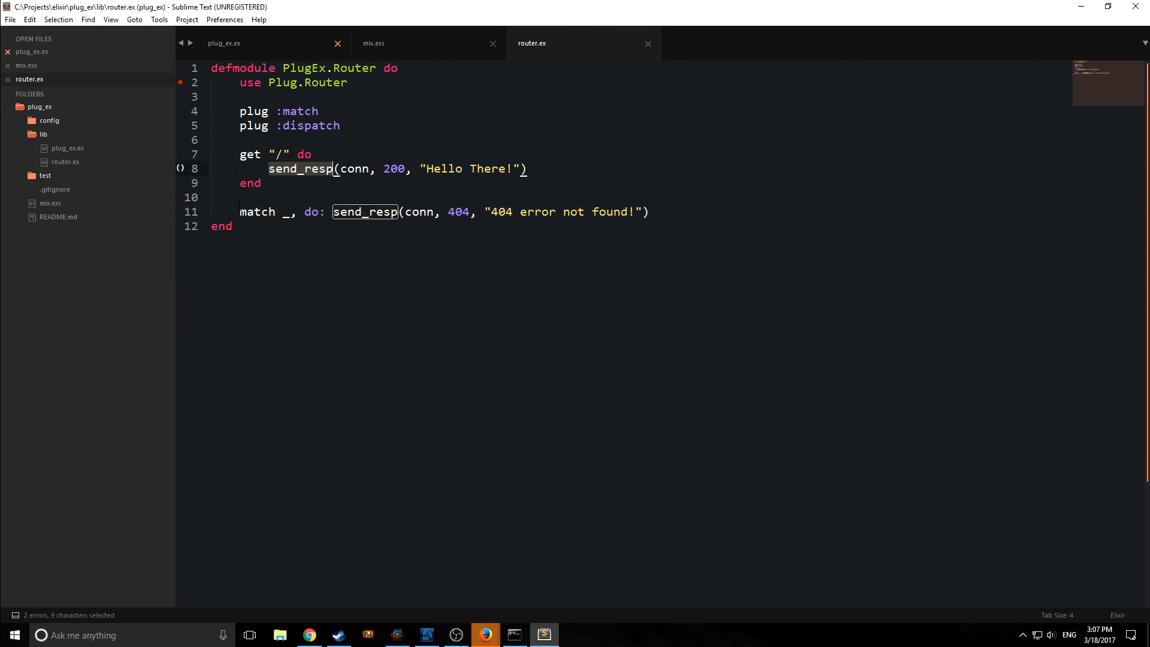
{"action": "left_click", "coordinate": [234, 226]}
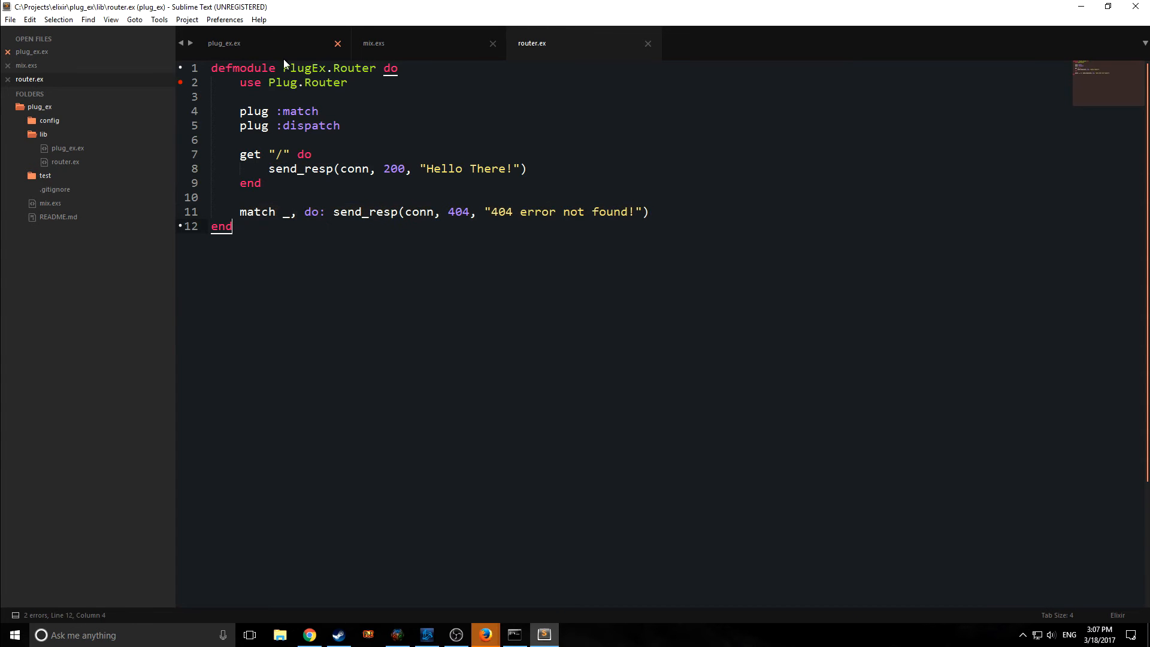
{"action": "key", "text": "ctrl+s"}
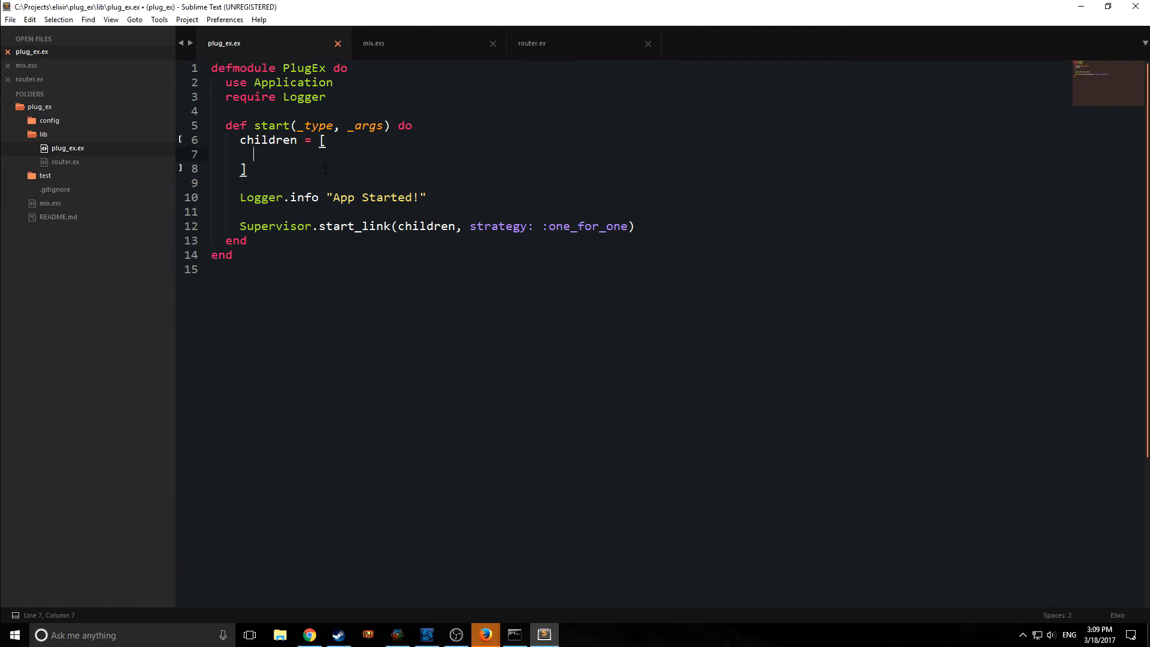
- Add Plug.Adapters.Cowboy.child_spec(:http, PlugEx.Router, [], port: 8000) to the children list
{"action": "type", "text": "Plug"}
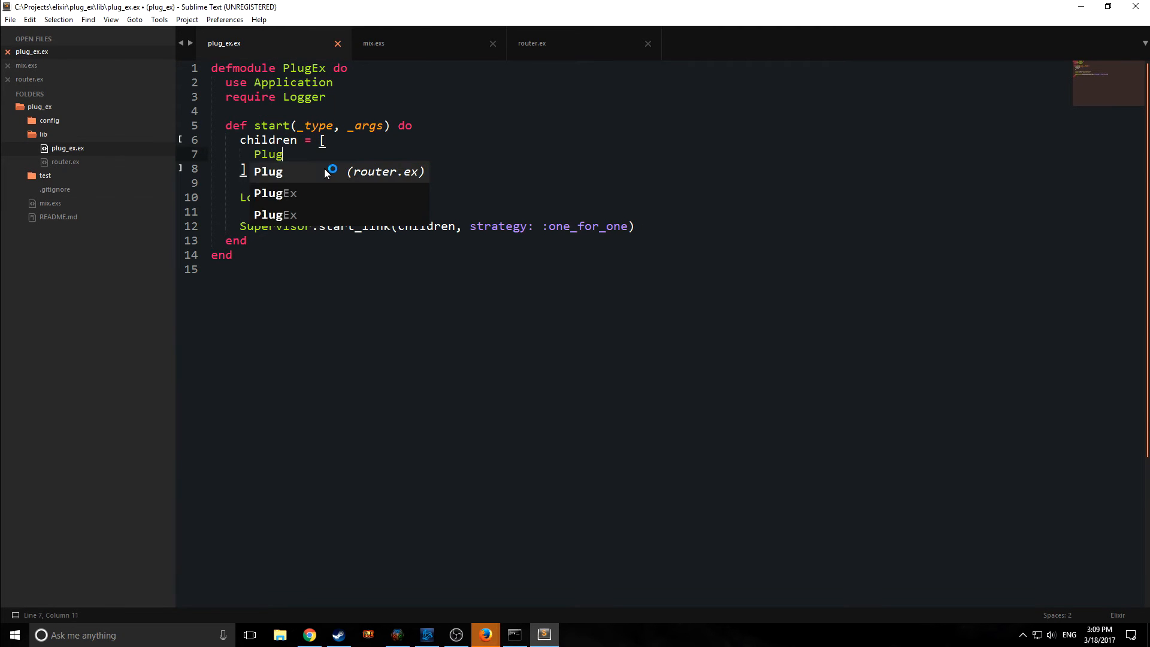
{"action": "type", "text": ".Ada-"}
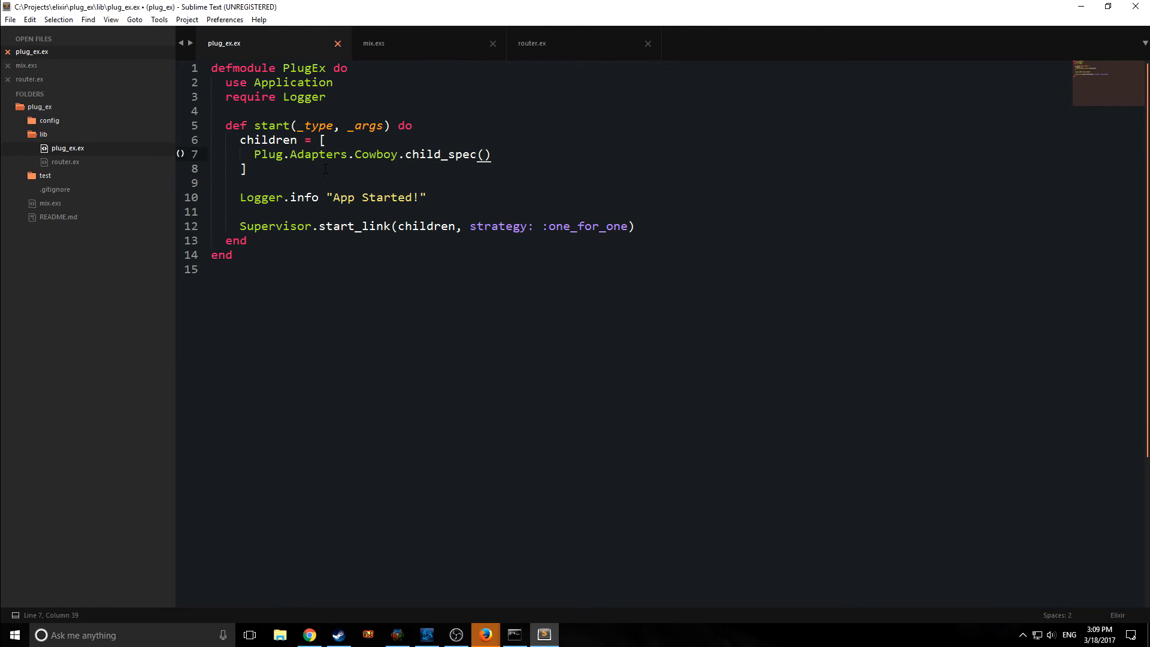
{"action": "type", "text": ":"}
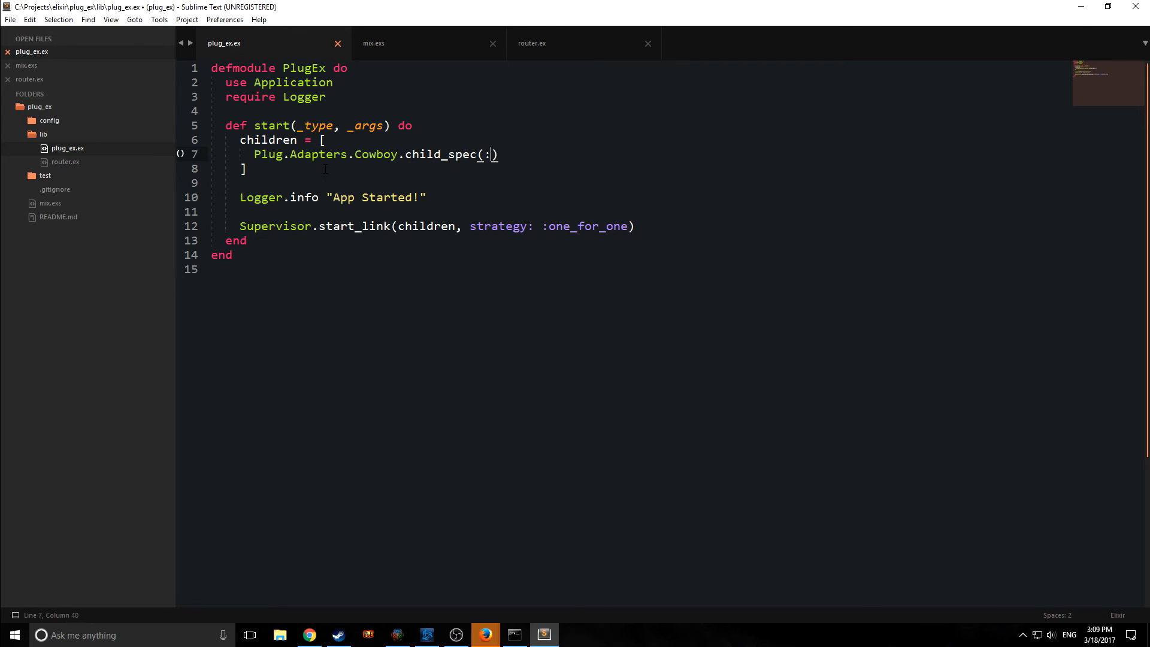
{"action": "type", "text": "http,"}
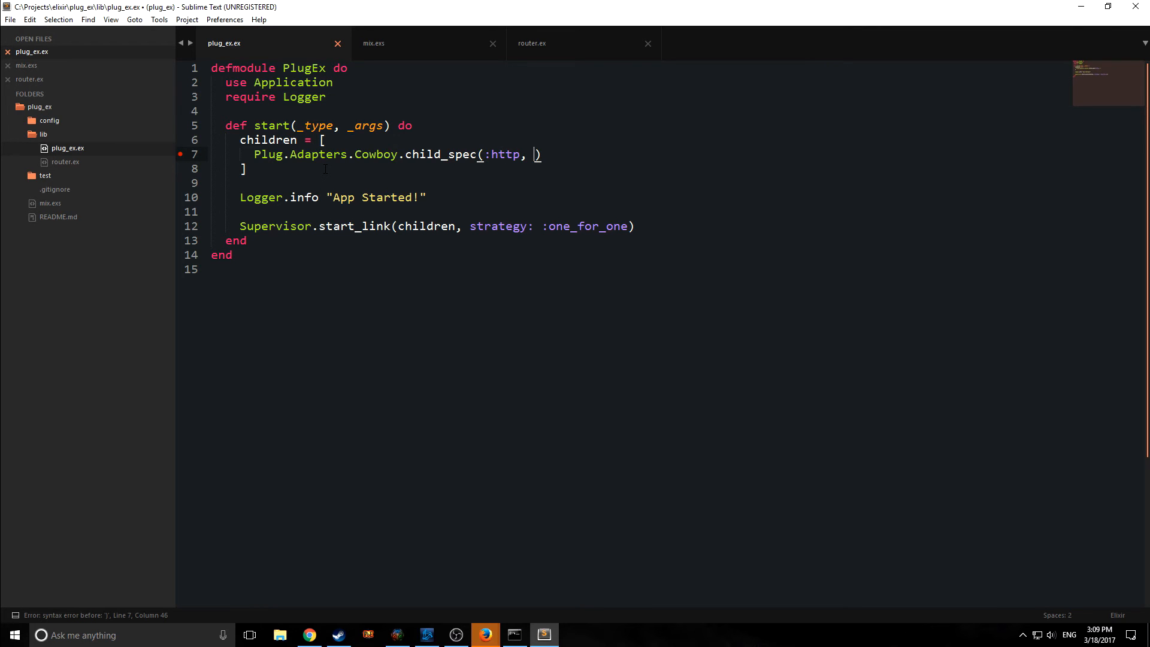
{"action": "type", "text": "PlugEx.Router, [],"}
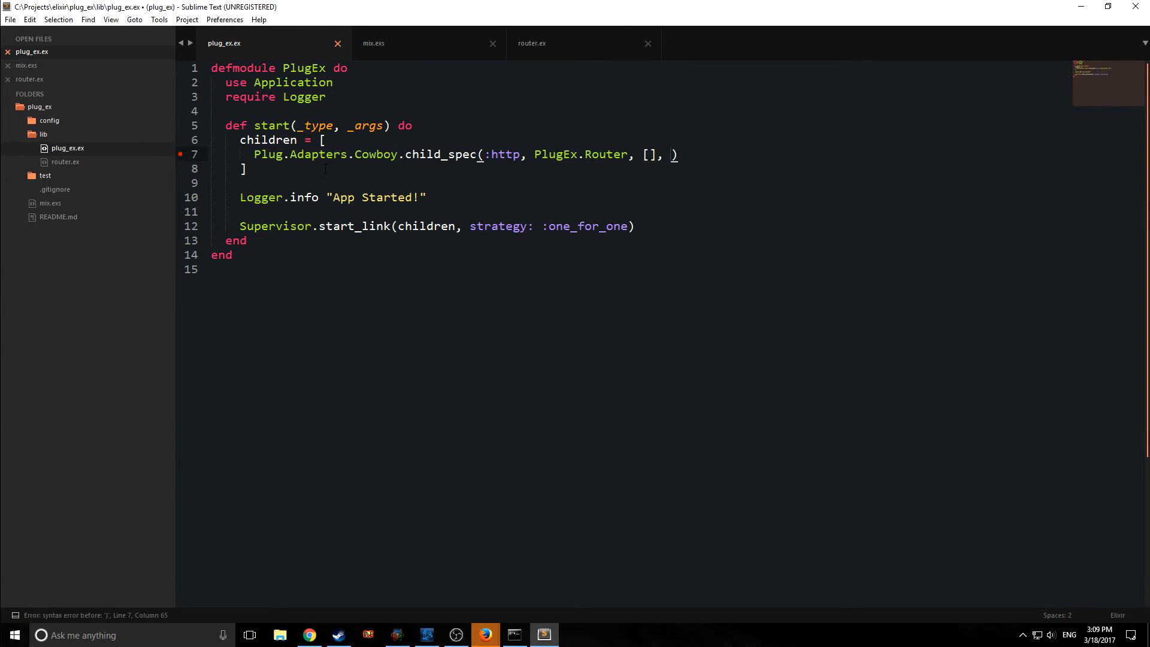
{"action": "type", "text": "port: 8"}
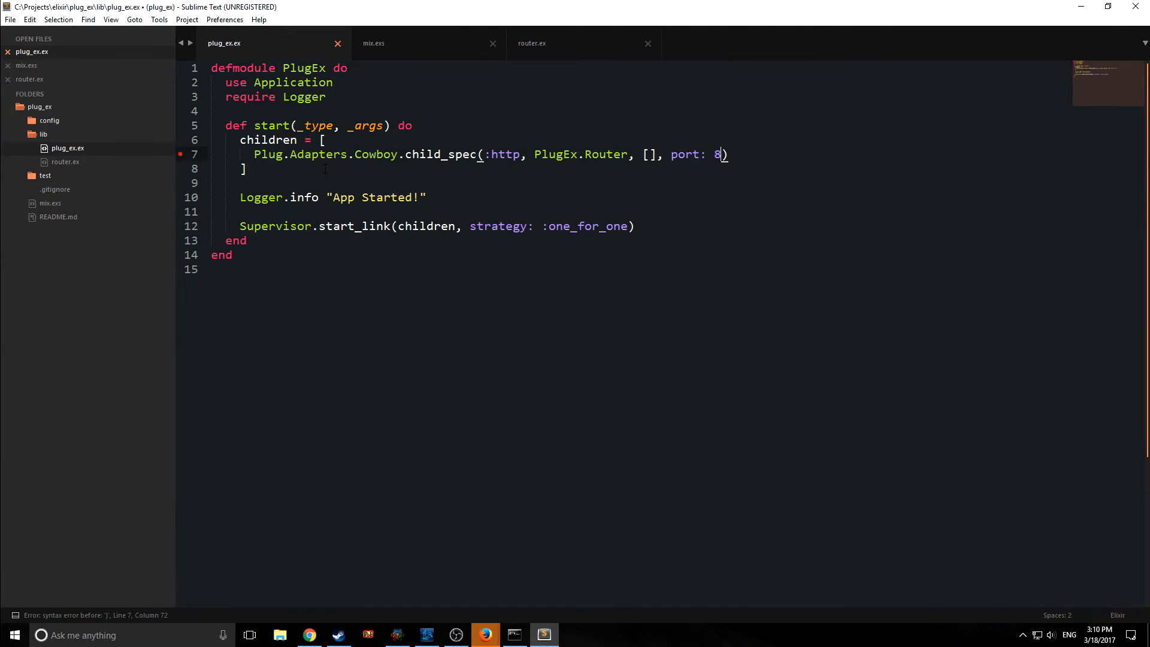
{"action": "type", "text": "000"}
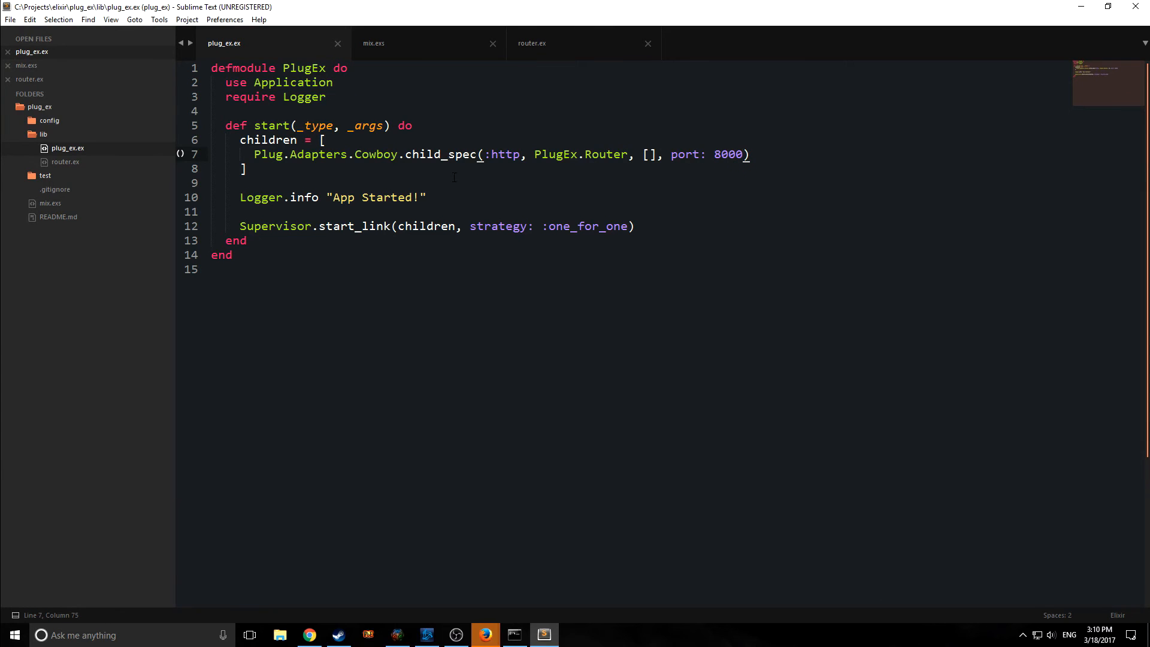
{"action": "mouse_move", "coordinate": [39, 246]}
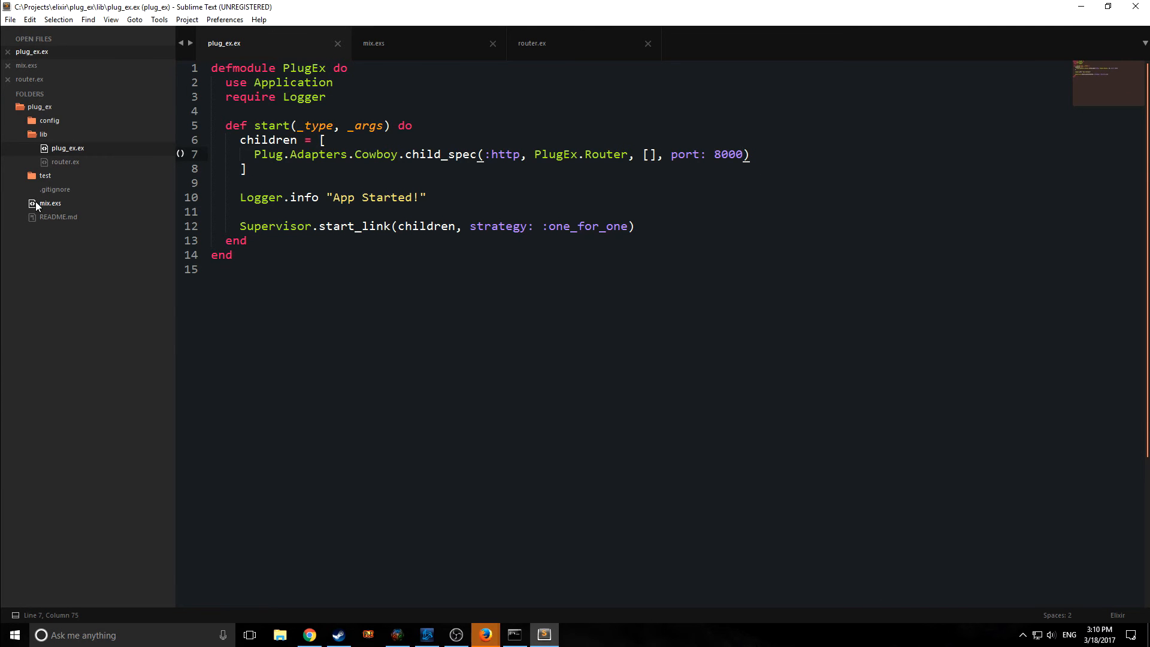
- Switch to mix.exs and begin typing the PlugEx module inside mod: {}
{"action": "left_click", "coordinate": [374, 44]}
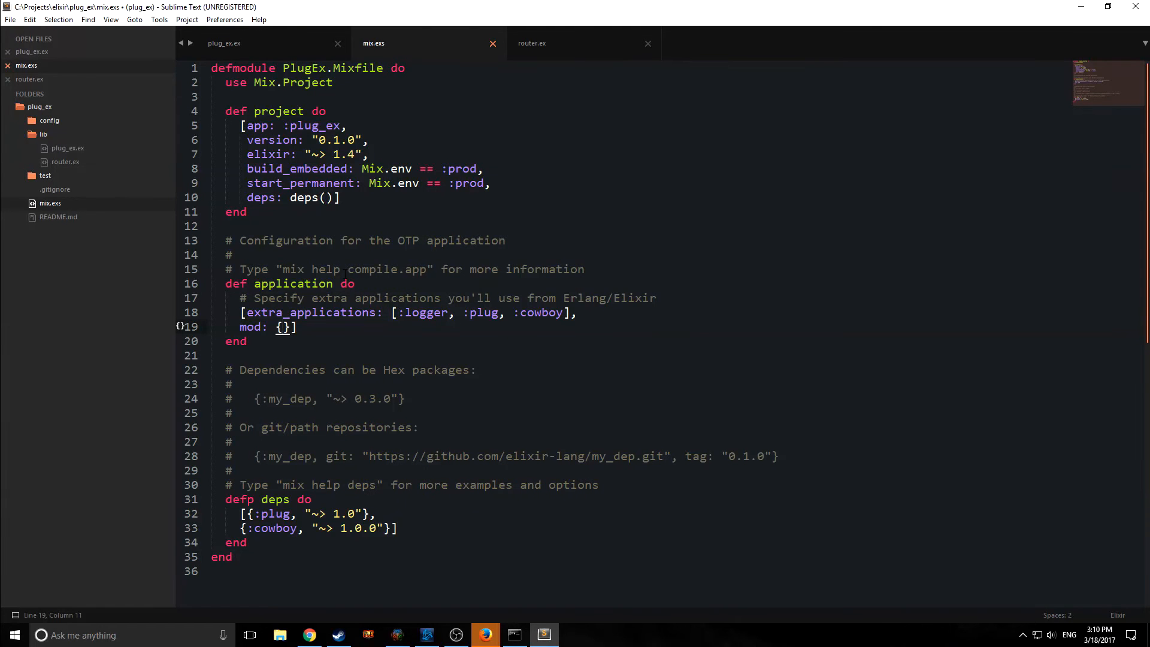
{"action": "type", "text": "Plu"}
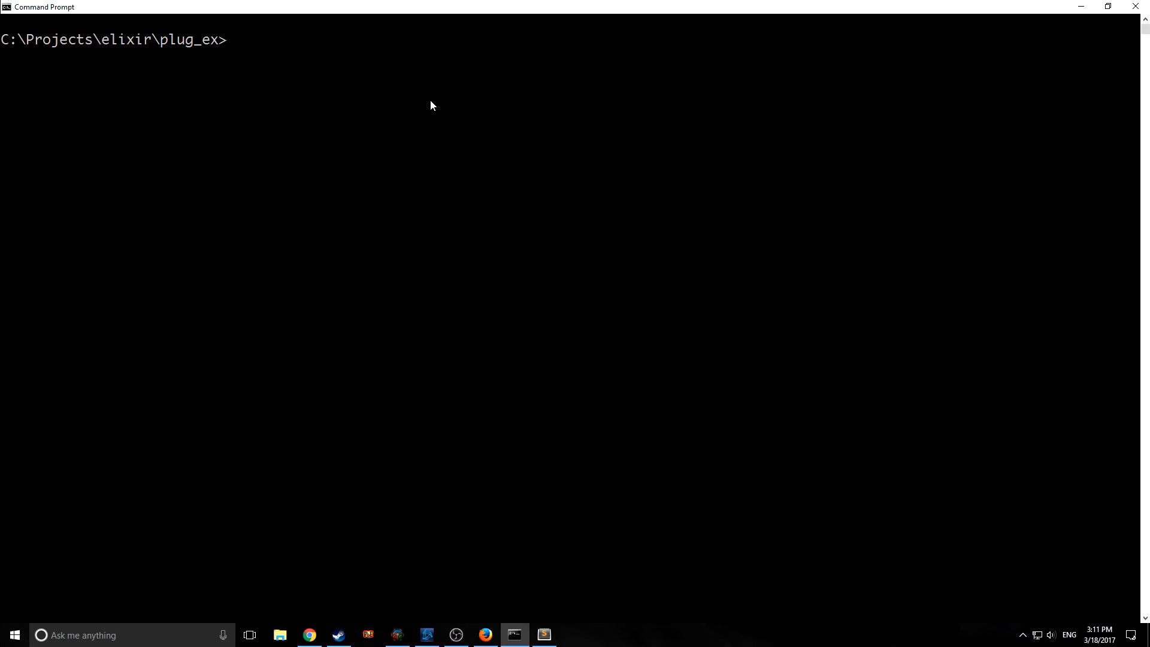
- Run mix do deps.get, compile to fetch and build the dependencies
{"action": "type", "text": "mix"}
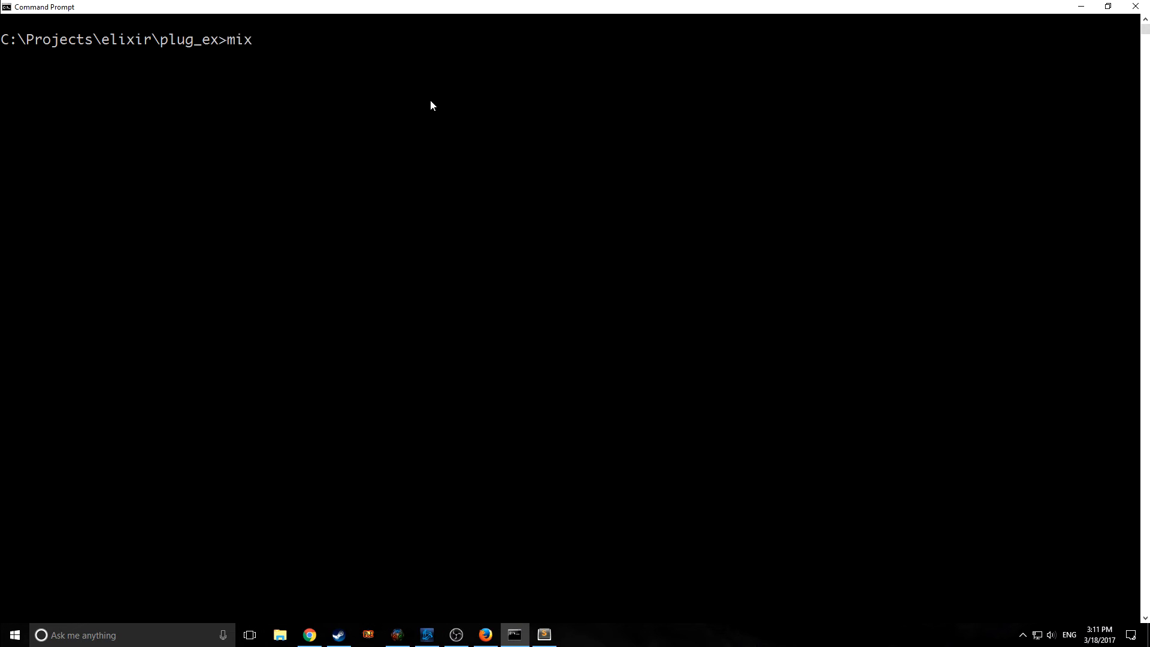
{"action": "type", "text": "do"}
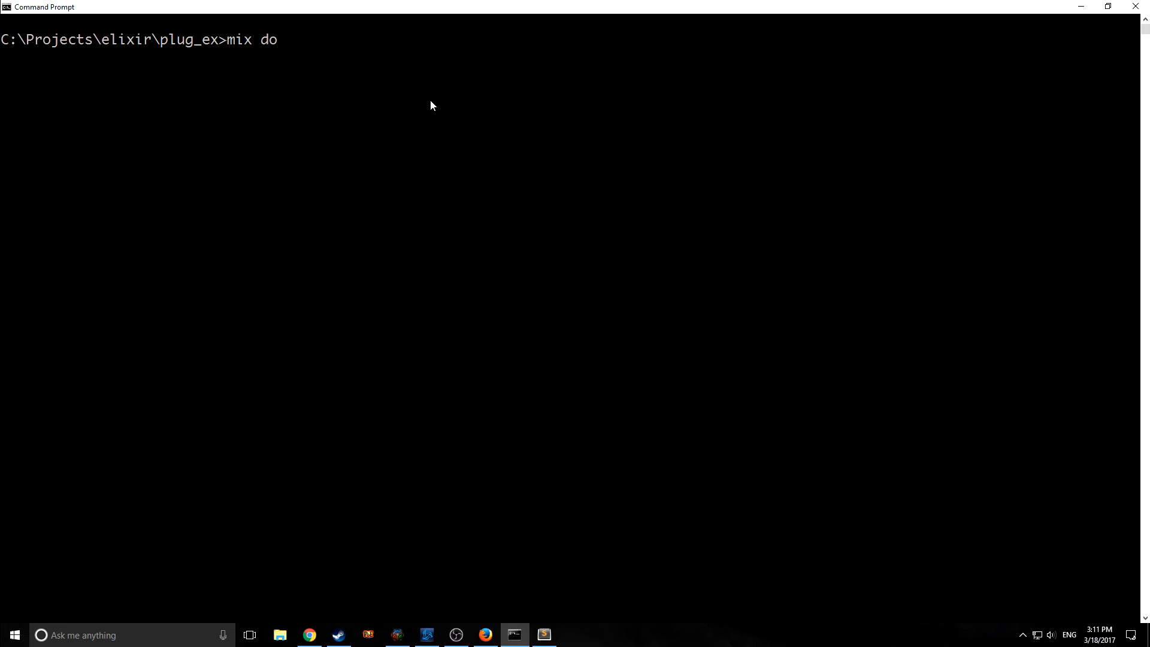
{"action": "type", "text": ", deps.get"}
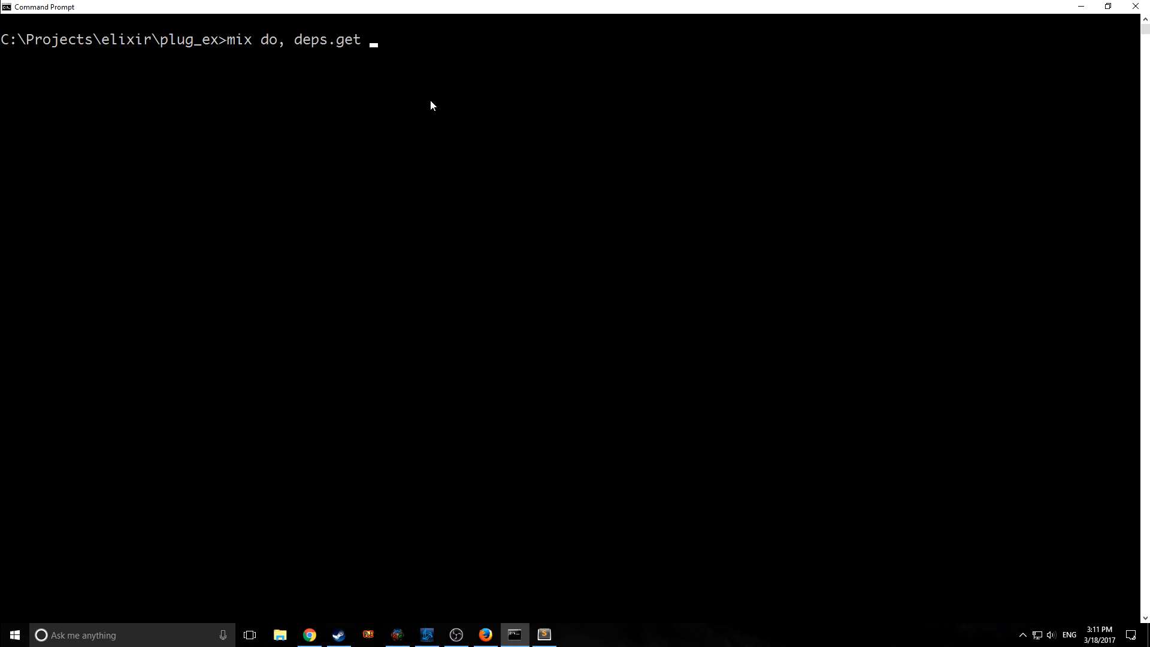
{"action": "key", "text": "enter"}
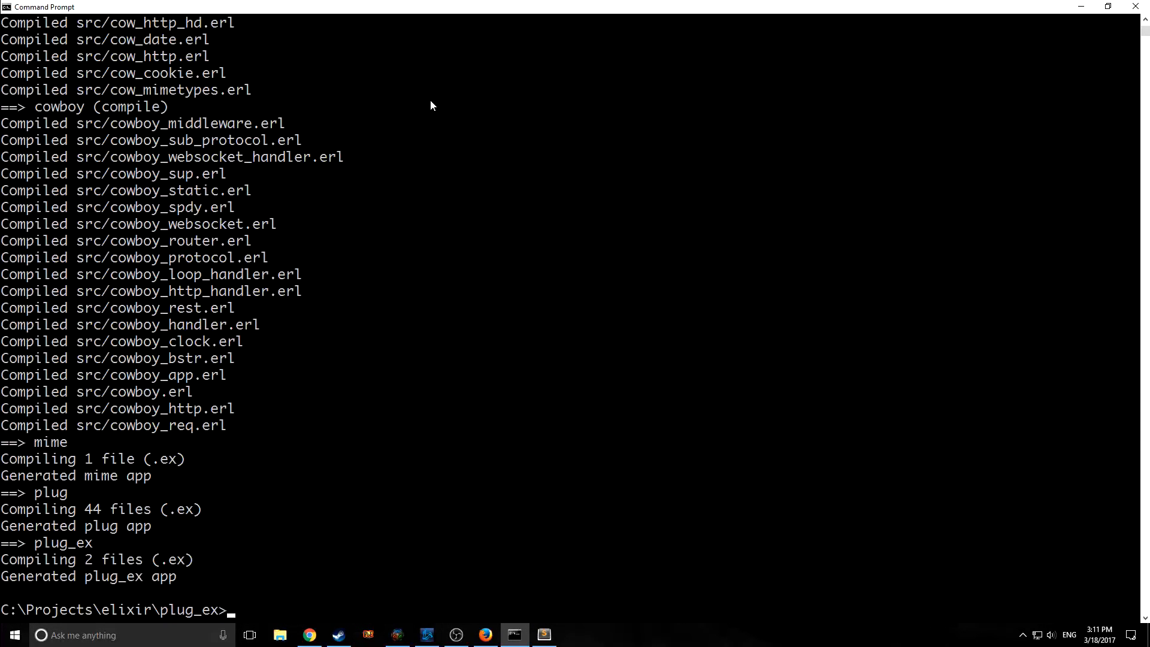
- Start the app with mix run --no-halt and confirm the App Started! log
{"action": "type", "text": "mix run --no-halt"}
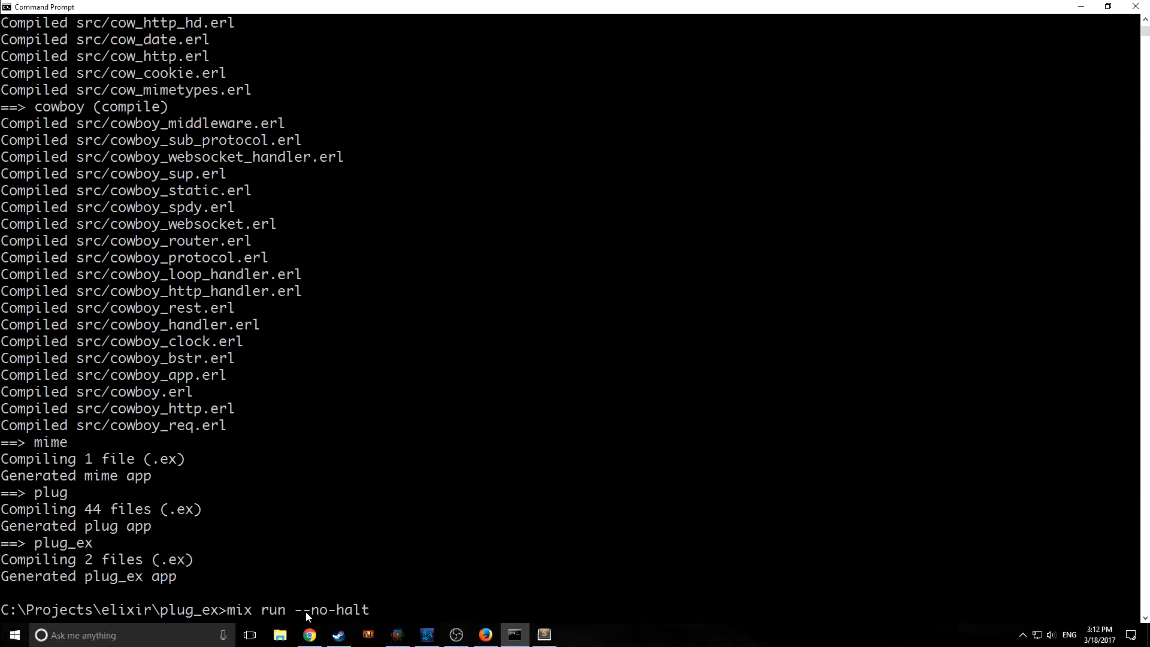
{"action": "left_click", "coordinate": [543, 635]}
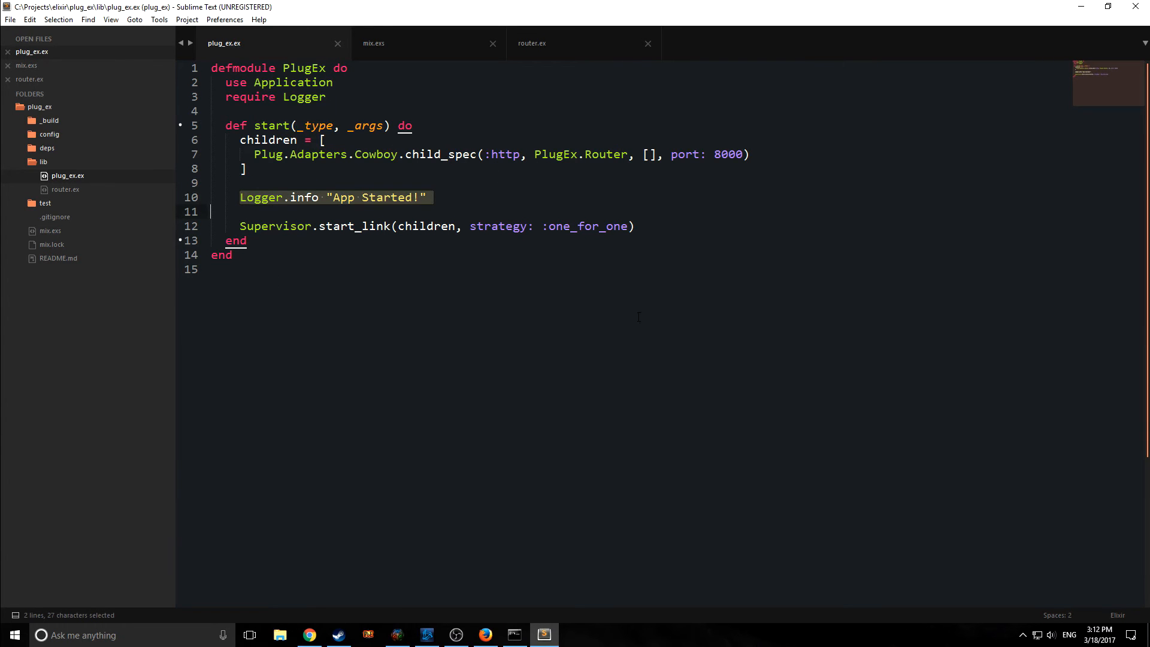
{"action": "left_click", "coordinate": [513, 634]}
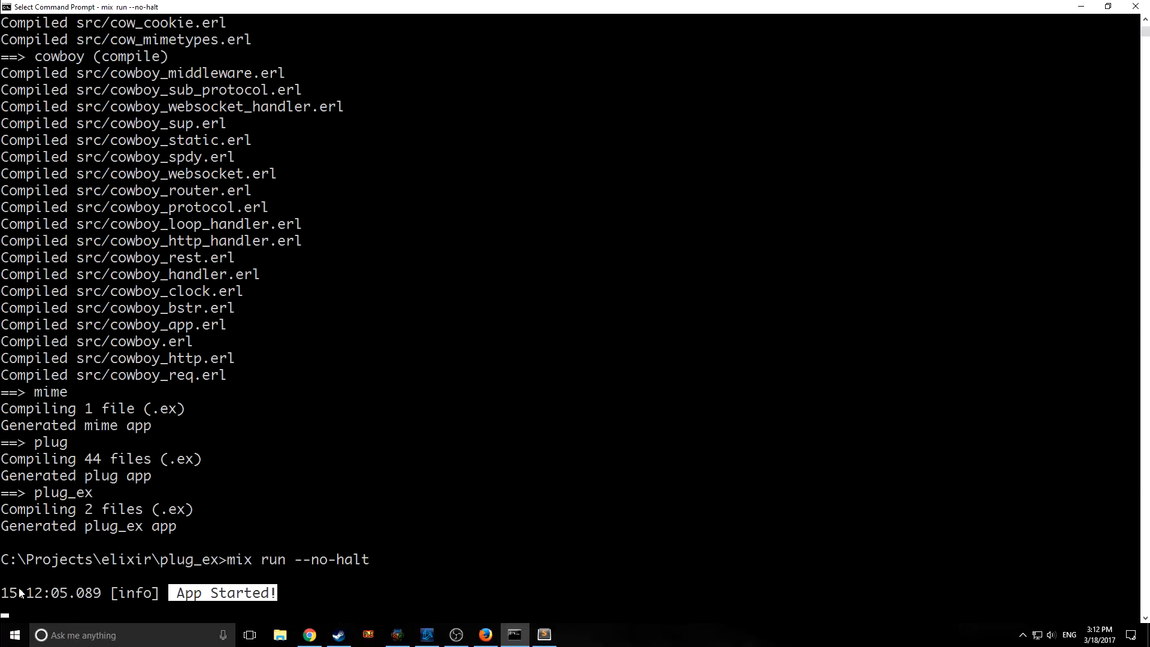
- Visit localhost:8000/1234123 in Firefox and get the "404 error not found!" response
{"action": "left_click", "coordinate": [485, 635]}
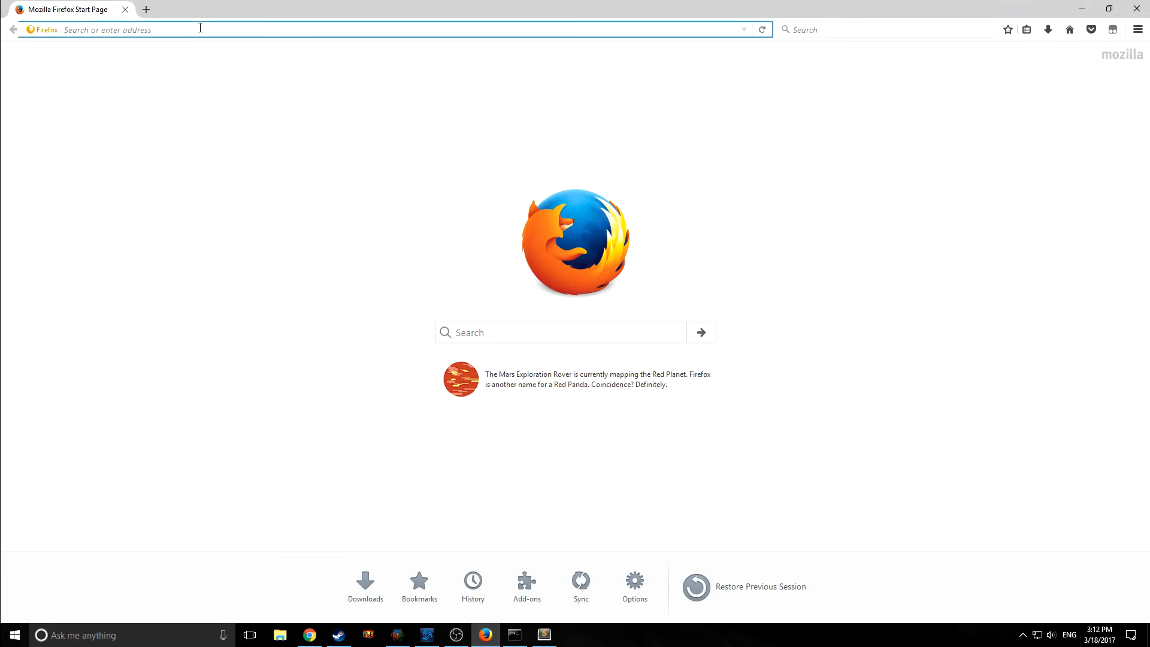
{"action": "type", "text": "localhost:"}
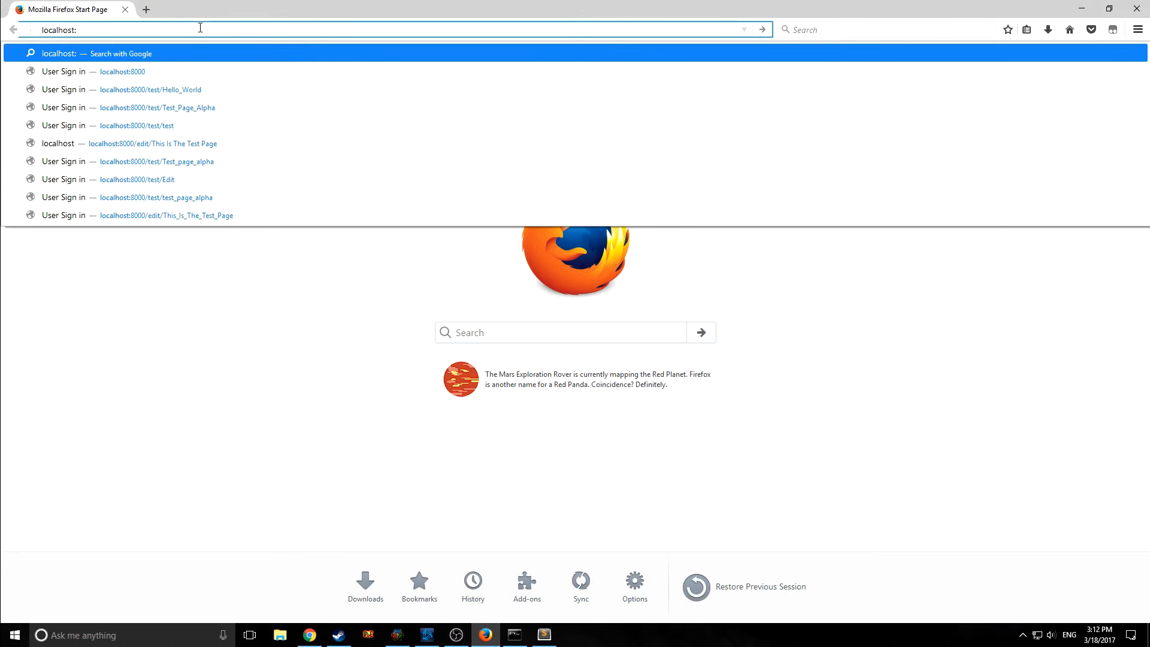
{"action": "left_click", "coordinate": [122, 71]}
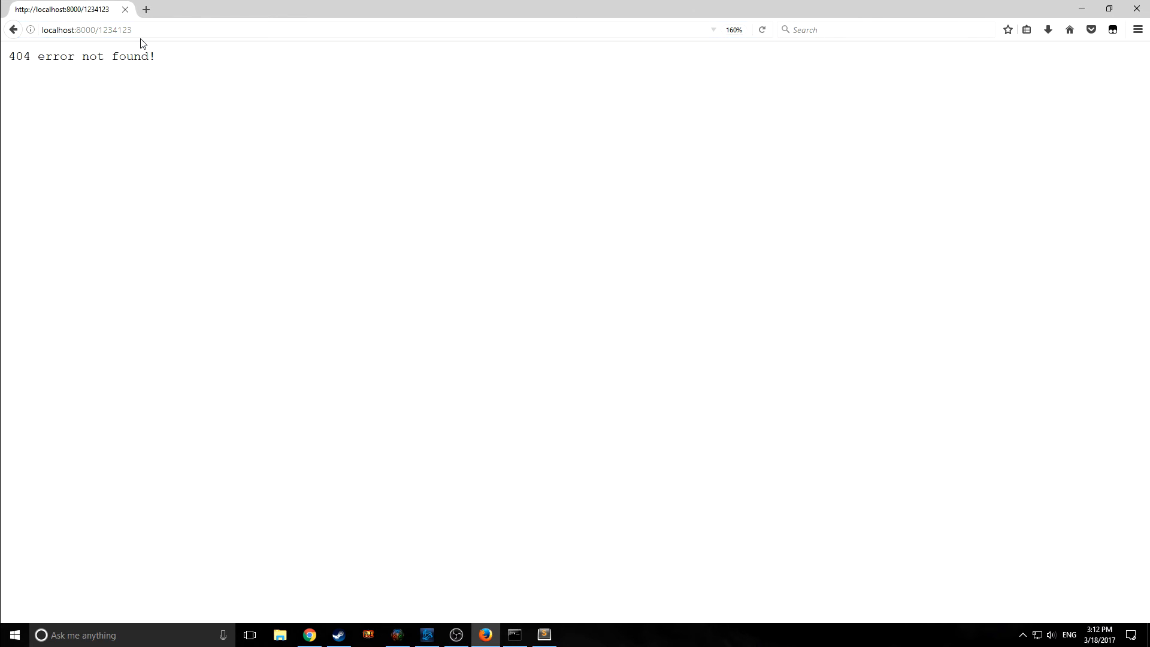
{"action": "double_click", "coordinate": [117, 30]}
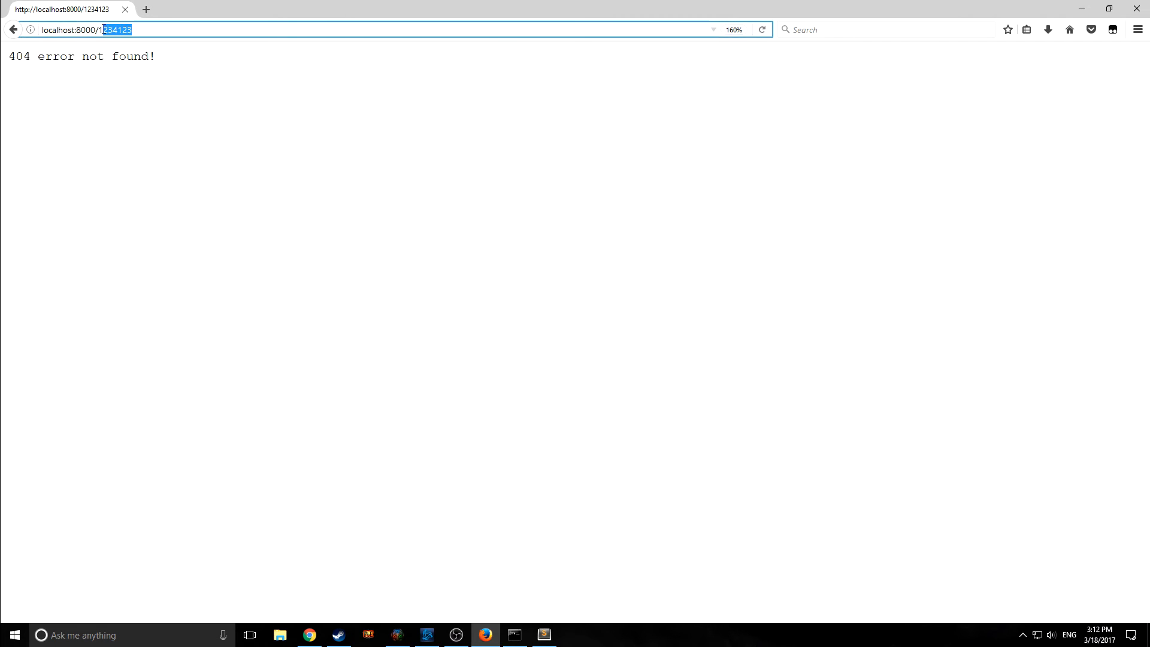
- Return to Sublime Text and bring up router.ex
{"action": "left_click", "coordinate": [544, 635]}
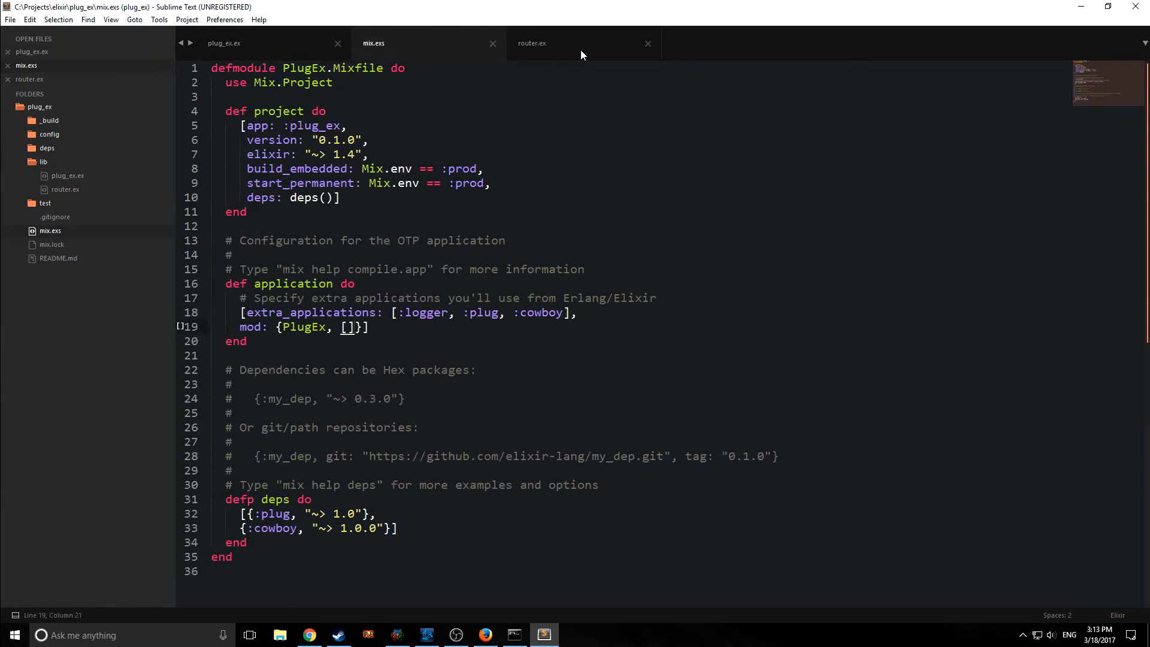
{"action": "left_click", "coordinate": [532, 44]}
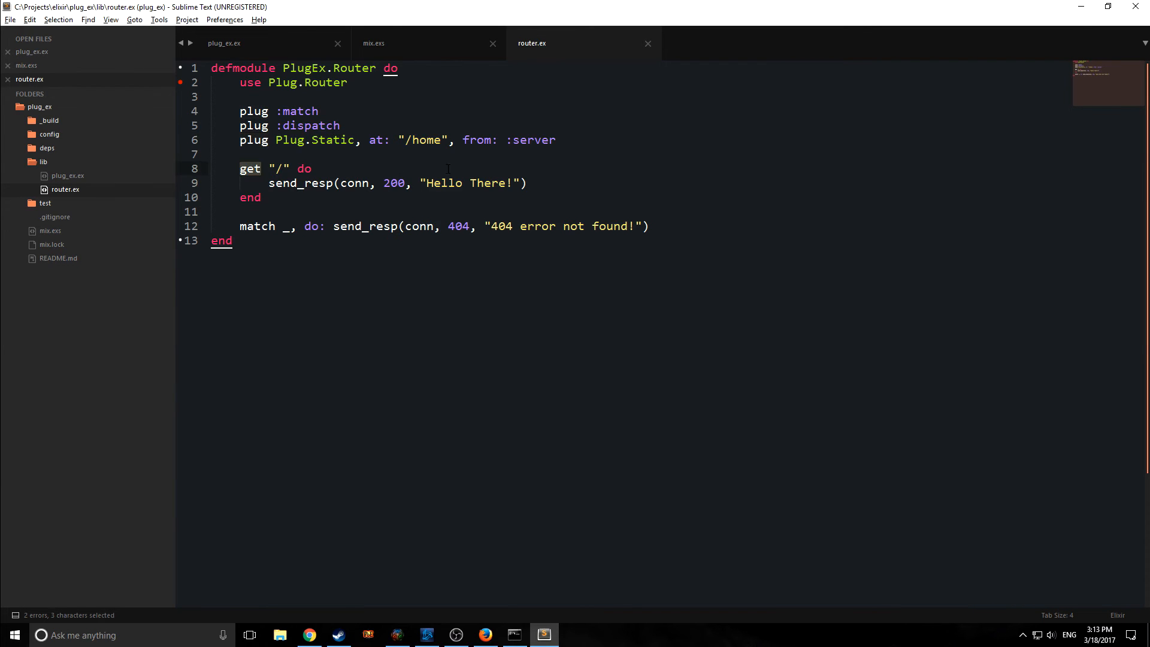
- Add get "/home" sending send_file(conn, 200, "lib/index.html") and preview index.html
{"action": "double_click", "coordinate": [283, 83]}
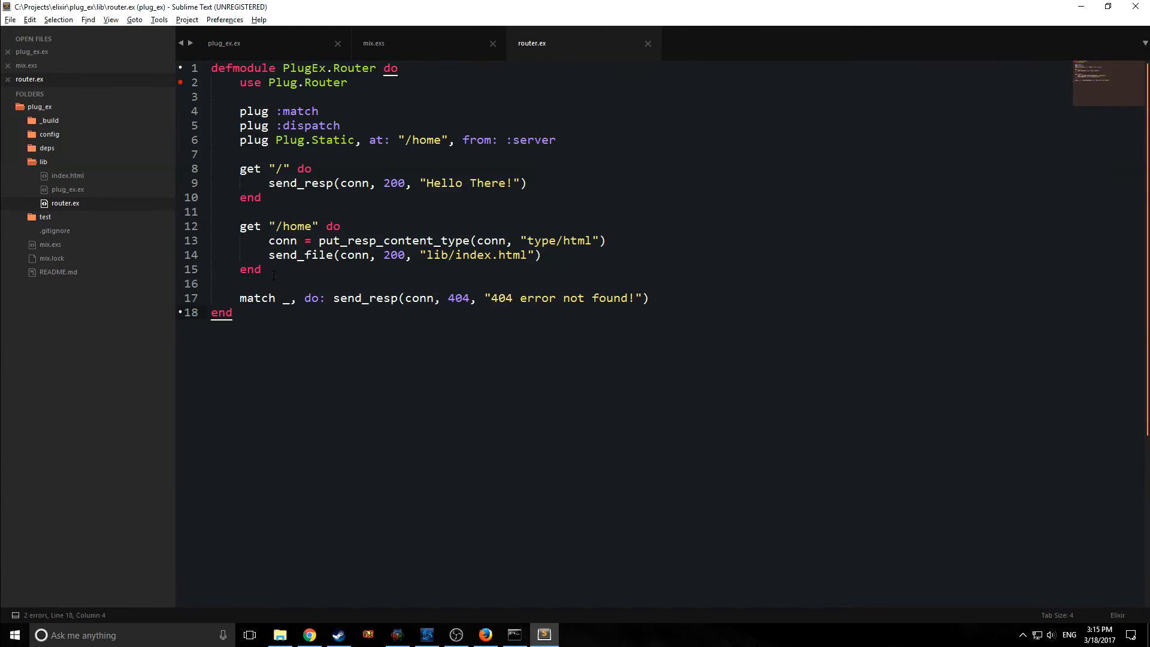
{"action": "double_click", "coordinate": [249, 227]}
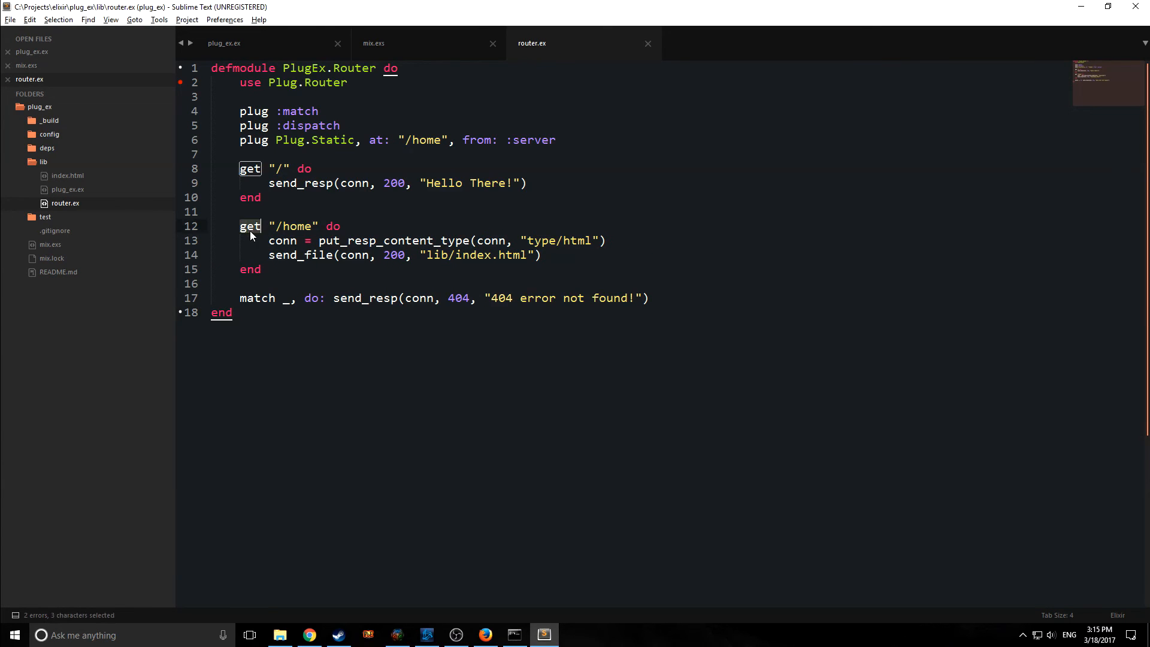
{"action": "double_click", "coordinate": [297, 226]}
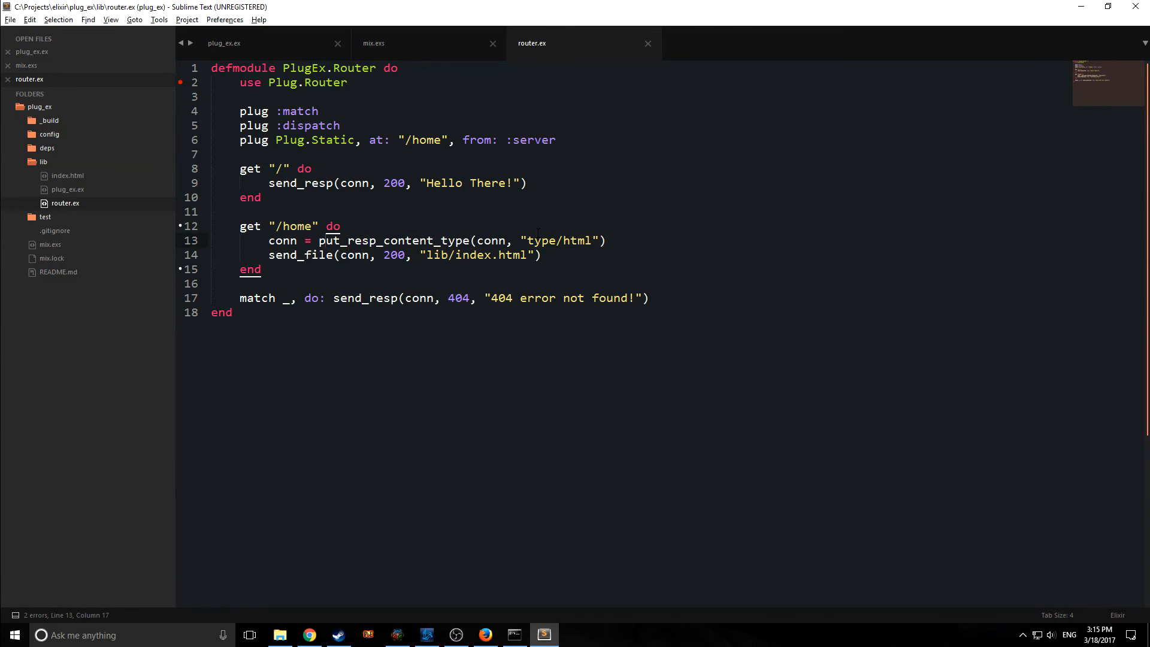
{"action": "double_click", "coordinate": [512, 254]}
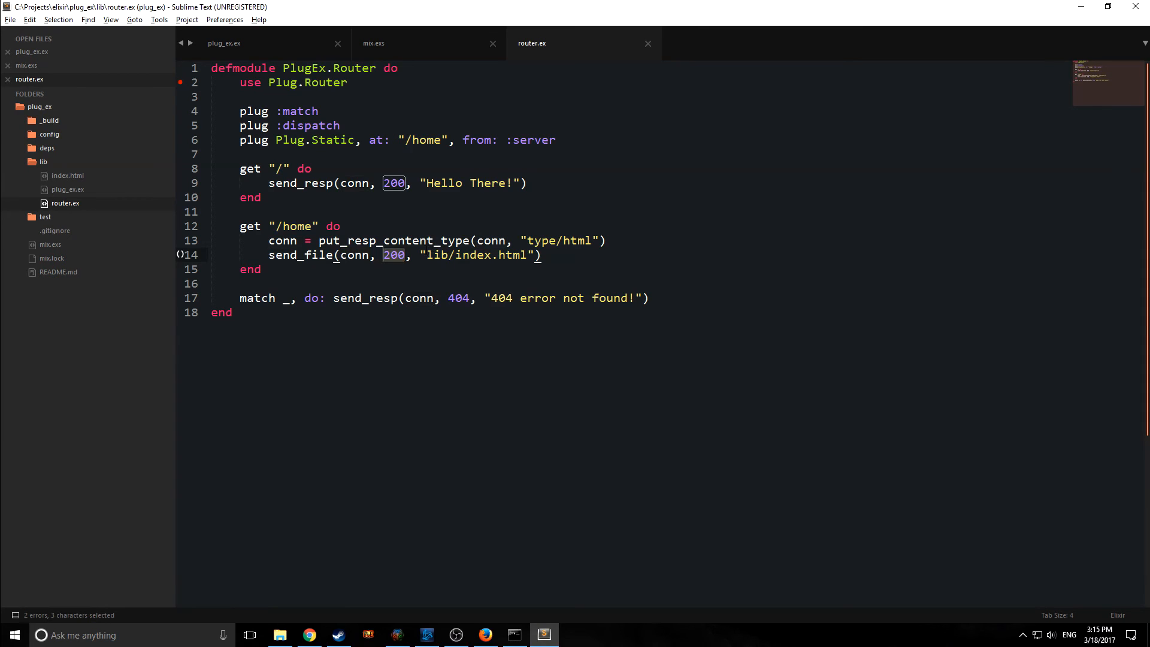
{"action": "double_click", "coordinate": [476, 253]}
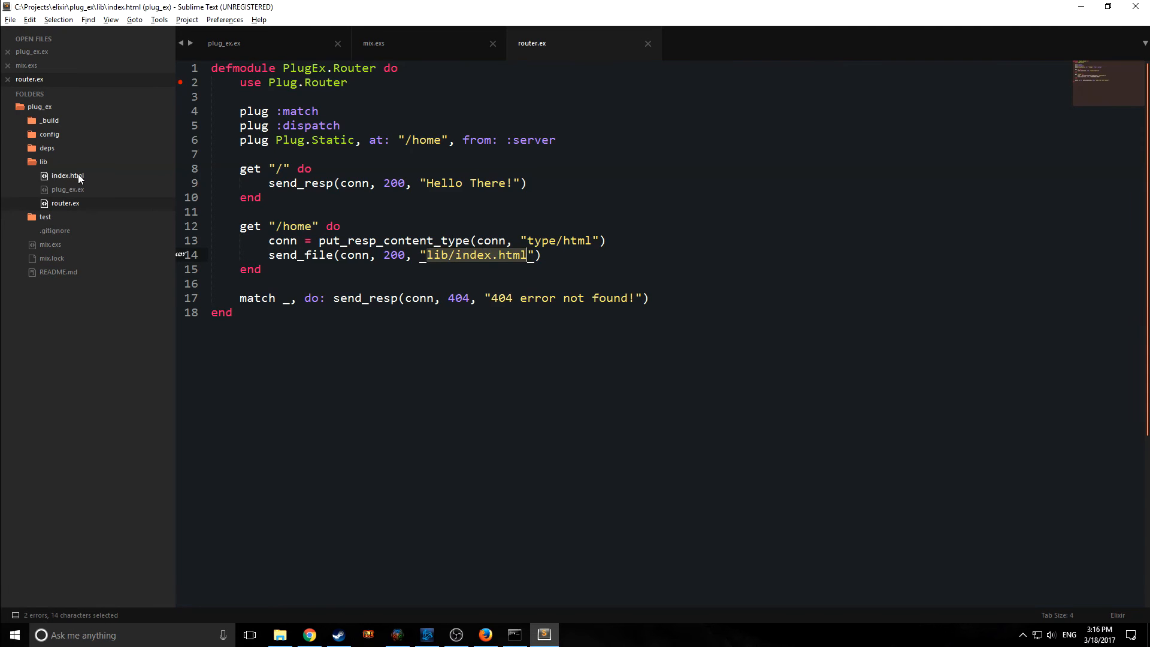
{"action": "left_click", "coordinate": [66, 175]}
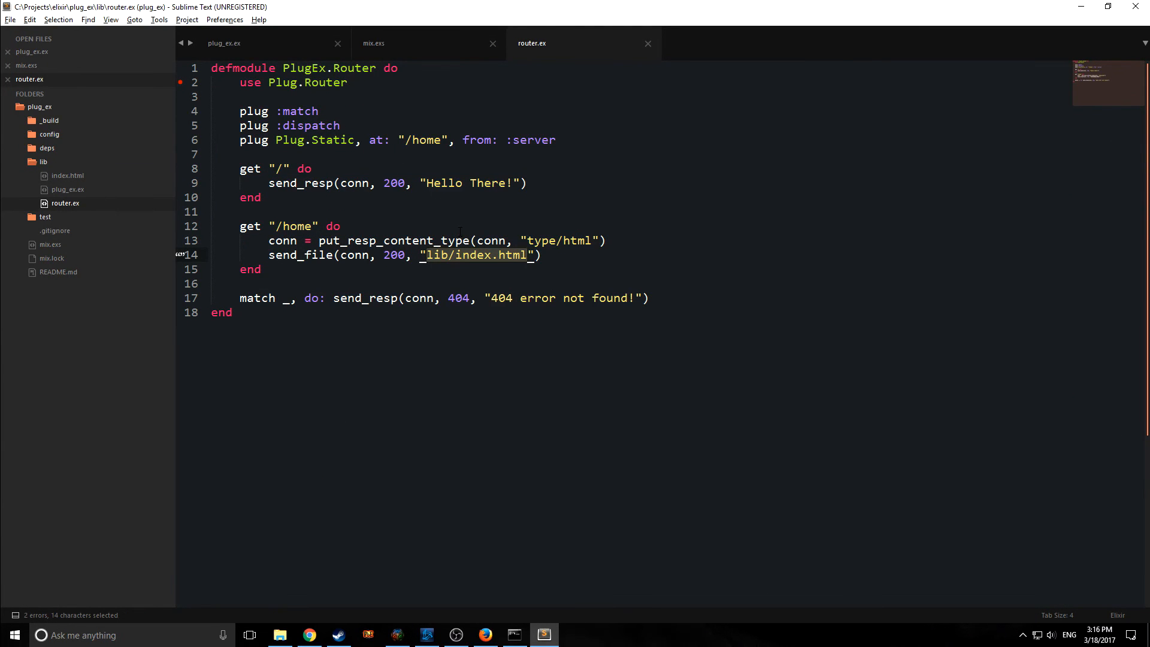
{"action": "mouse_move", "coordinate": [537, 213]}
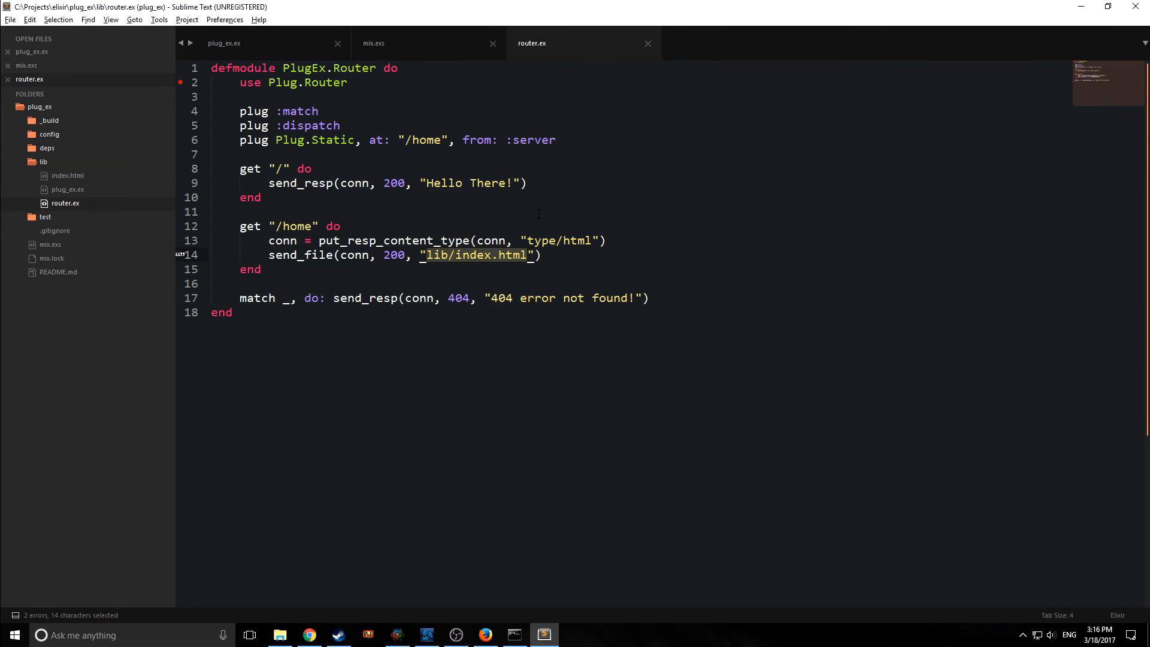
{"action": "left_click", "coordinate": [513, 635]}
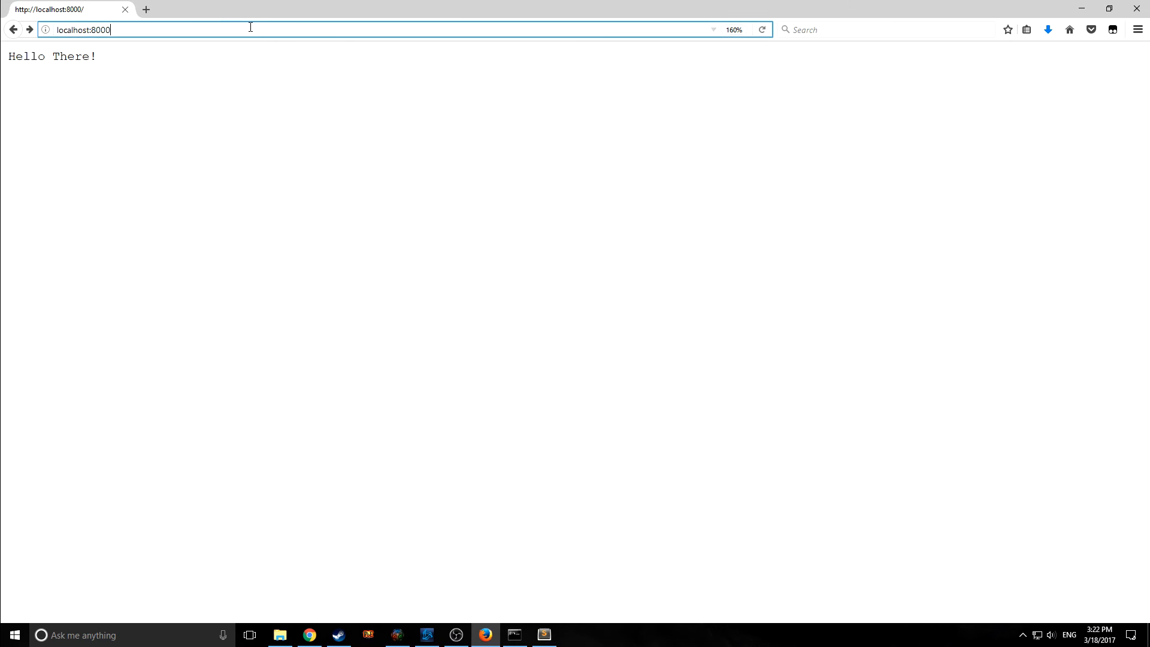
- Navigate to localhost:8000/home, loading the Elm Reddit app page
{"action": "type", "text": "/h"}
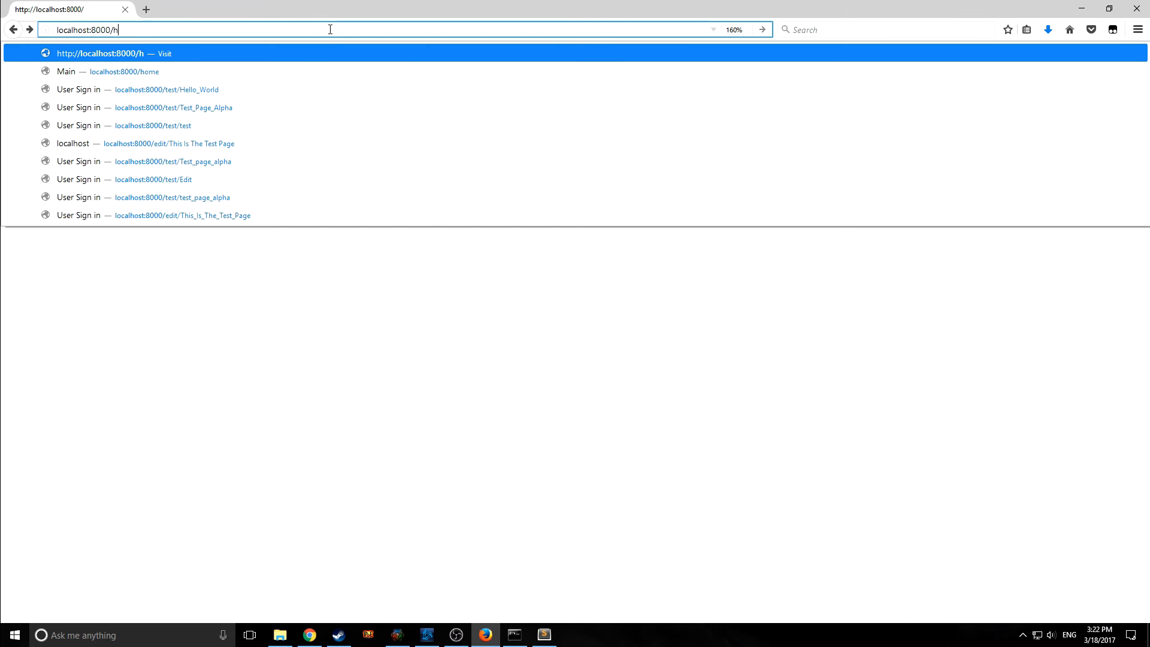
{"action": "left_click", "coordinate": [124, 70]}
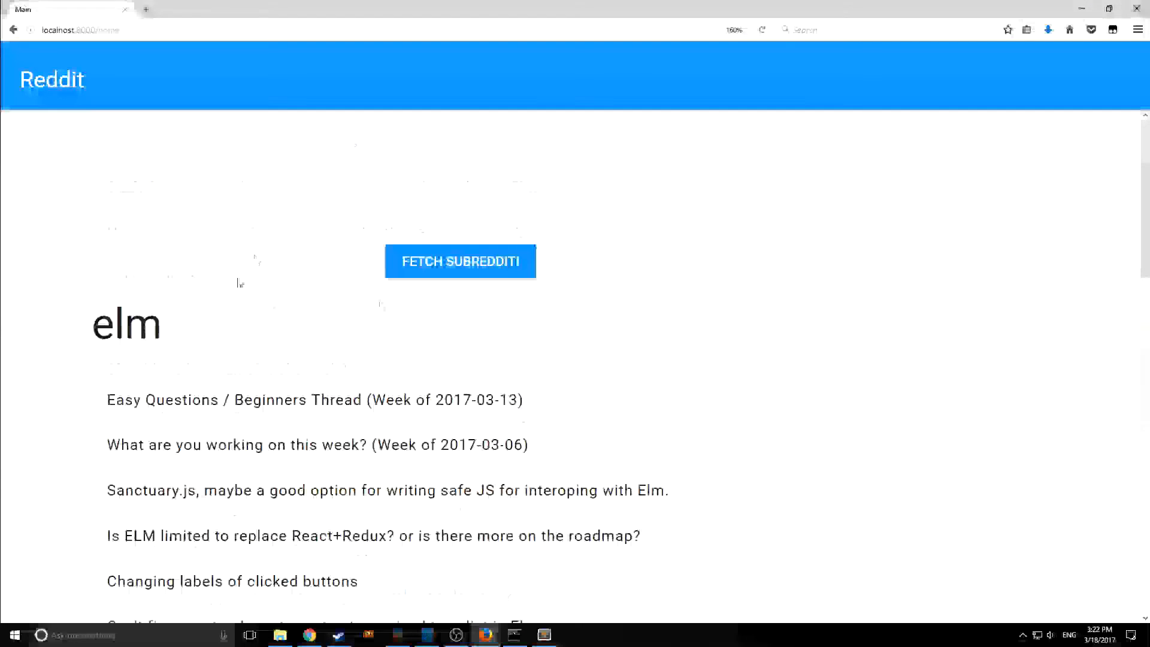
- Enter Golang as the subreddit, fetch its posts and scroll through the results
{"action": "type", "text": "isjda"}
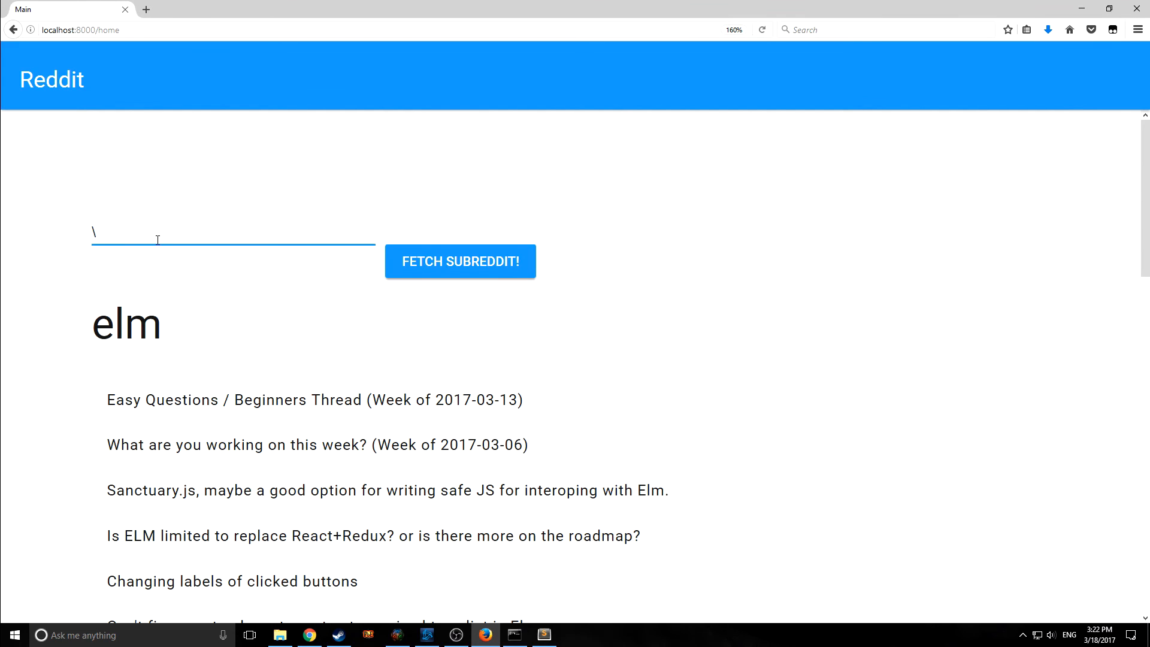
{"action": "type", "text": "tensor"}
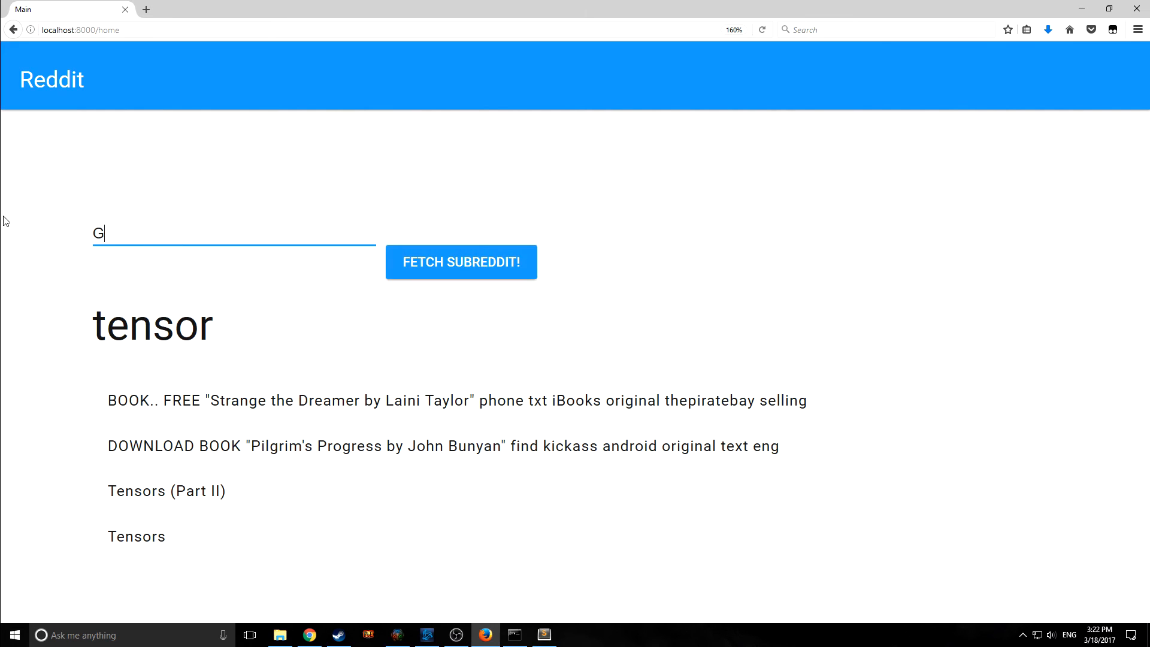
{"action": "type", "text": "olang"}
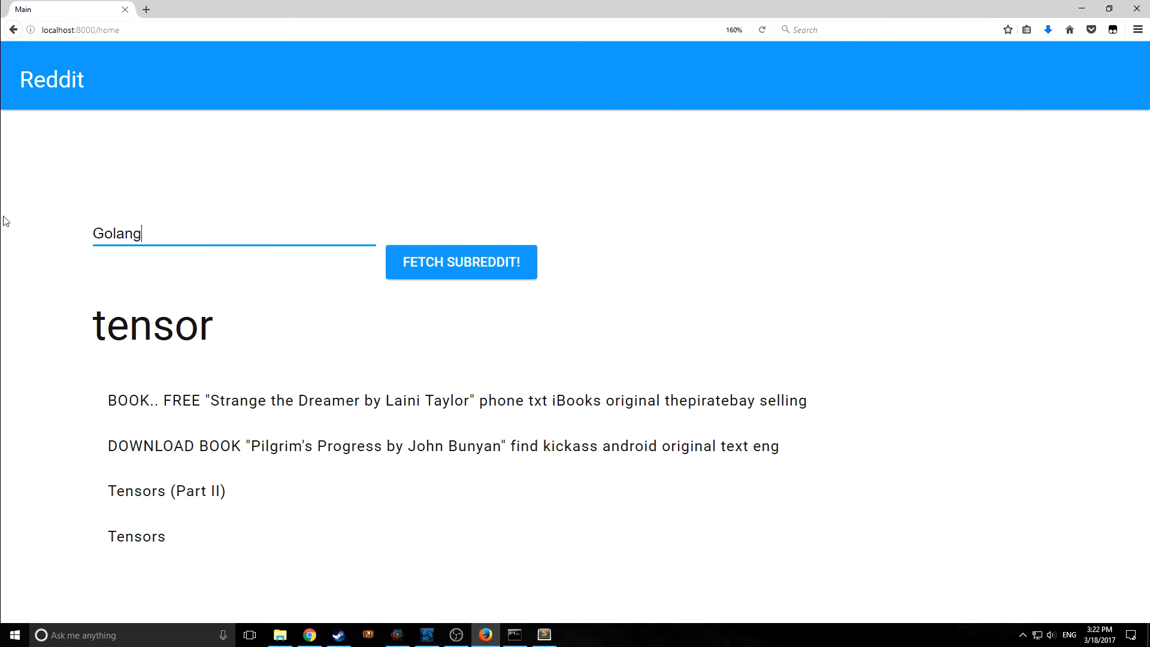
{"action": "left_click", "coordinate": [460, 262]}
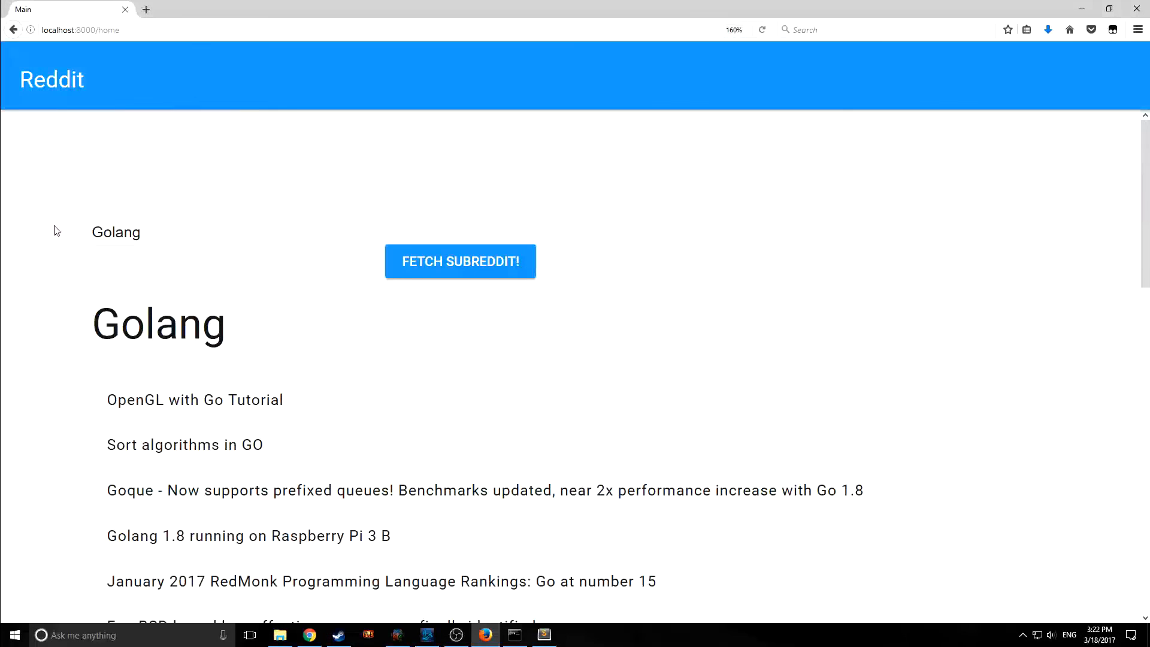
{"action": "triple_click", "coordinate": [115, 232]}
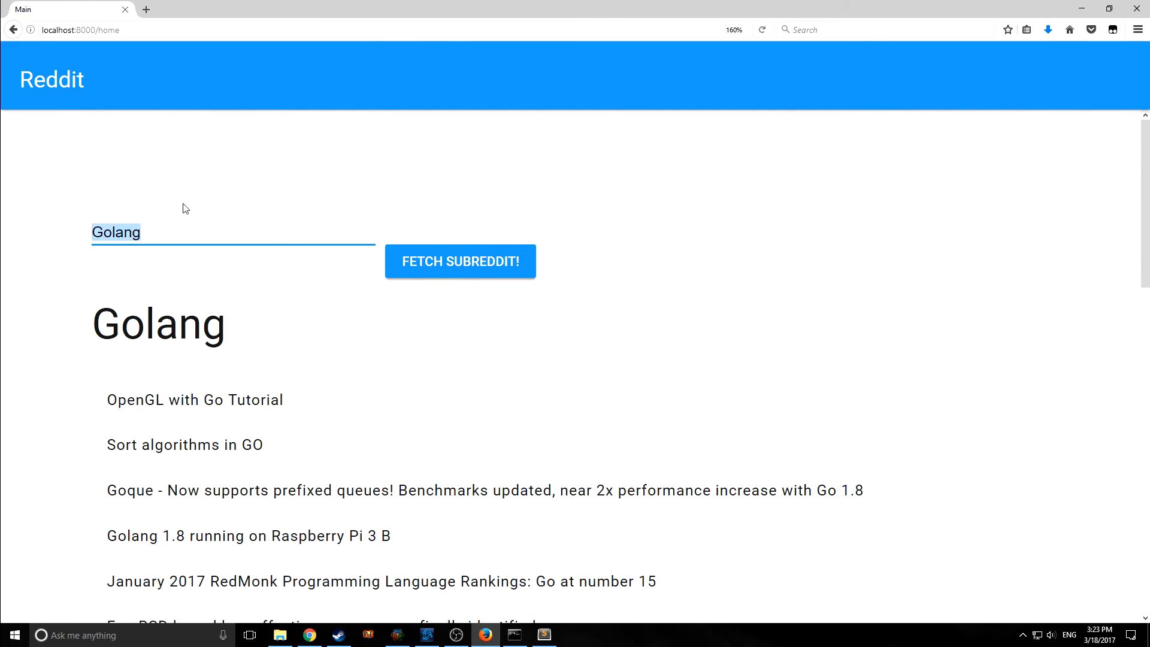
{"action": "scroll", "scroll_direction": "down", "scroll_amount": 3}
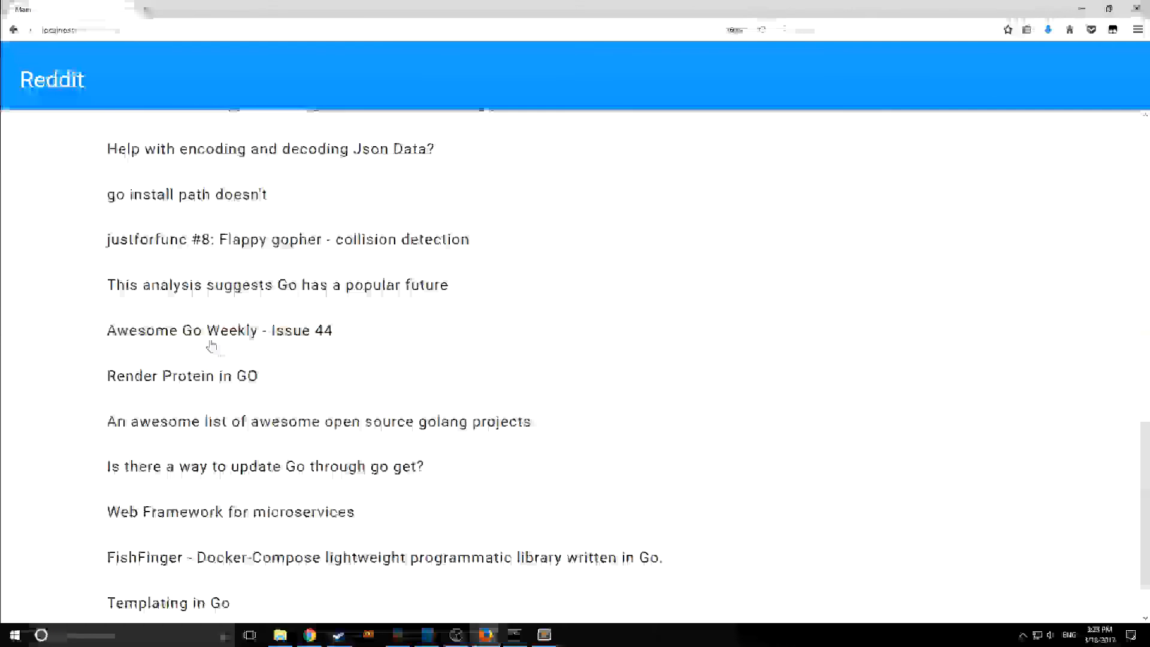
{"action": "left_click", "coordinate": [544, 635]}
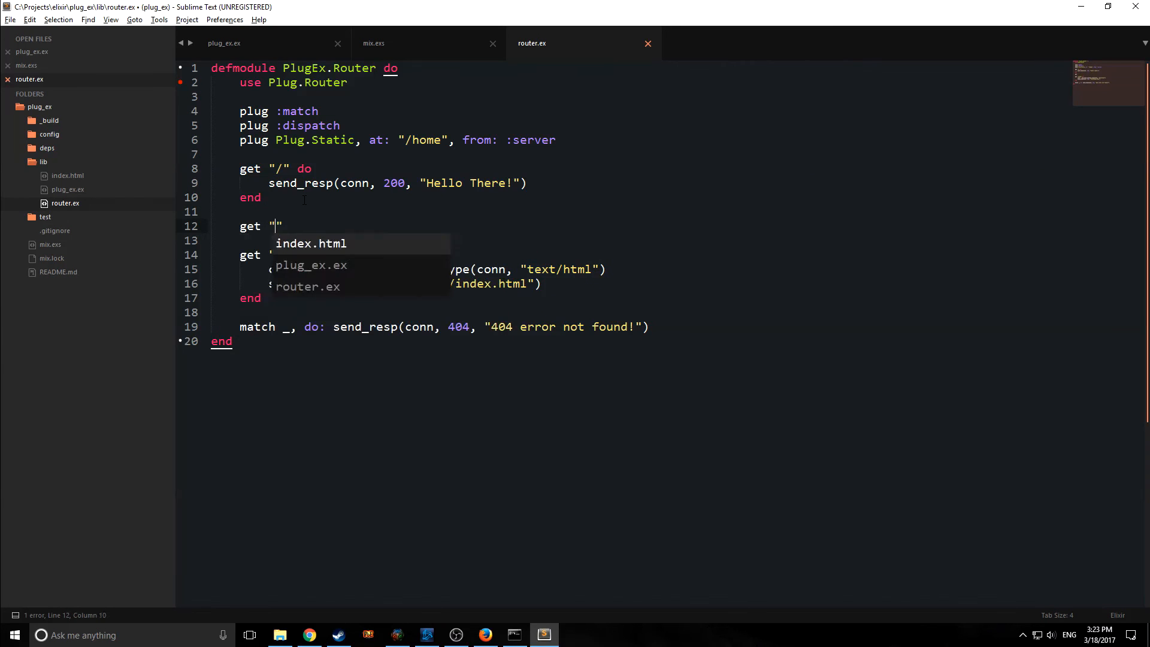
- Write get "/about/:user_name" route sending 200 "Hello, #{user_name}" in router.ex and save
{"action": "type", "text": "/about"}
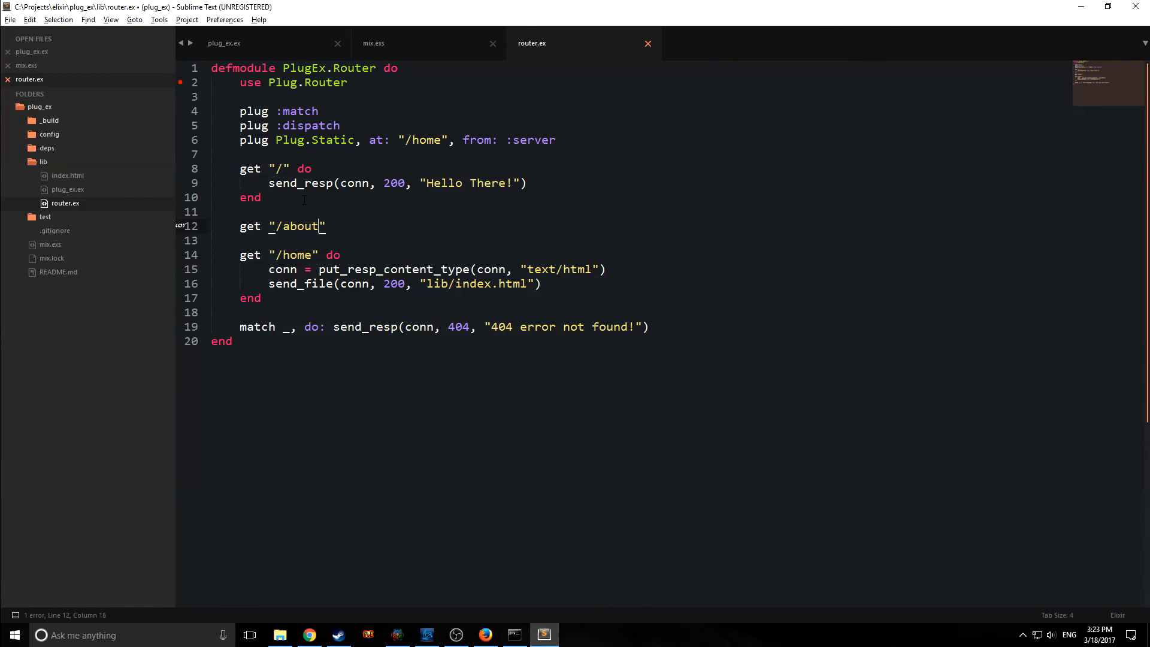
{"action": "type", "text": "/:"}
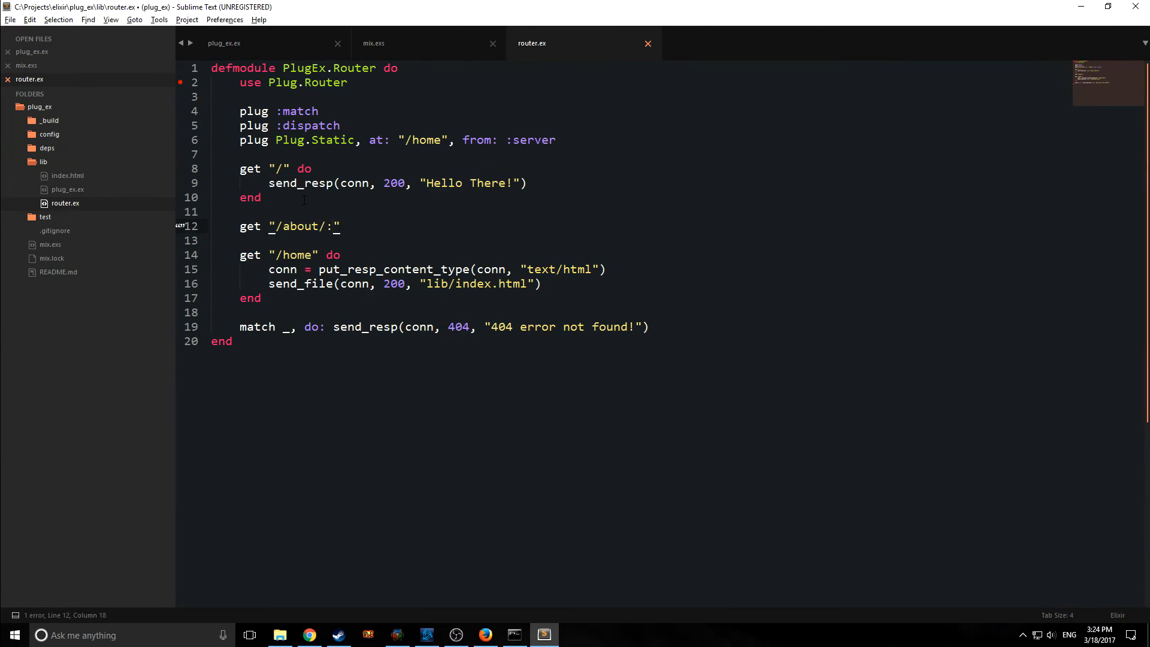
{"action": "type", "text": "user_name"}
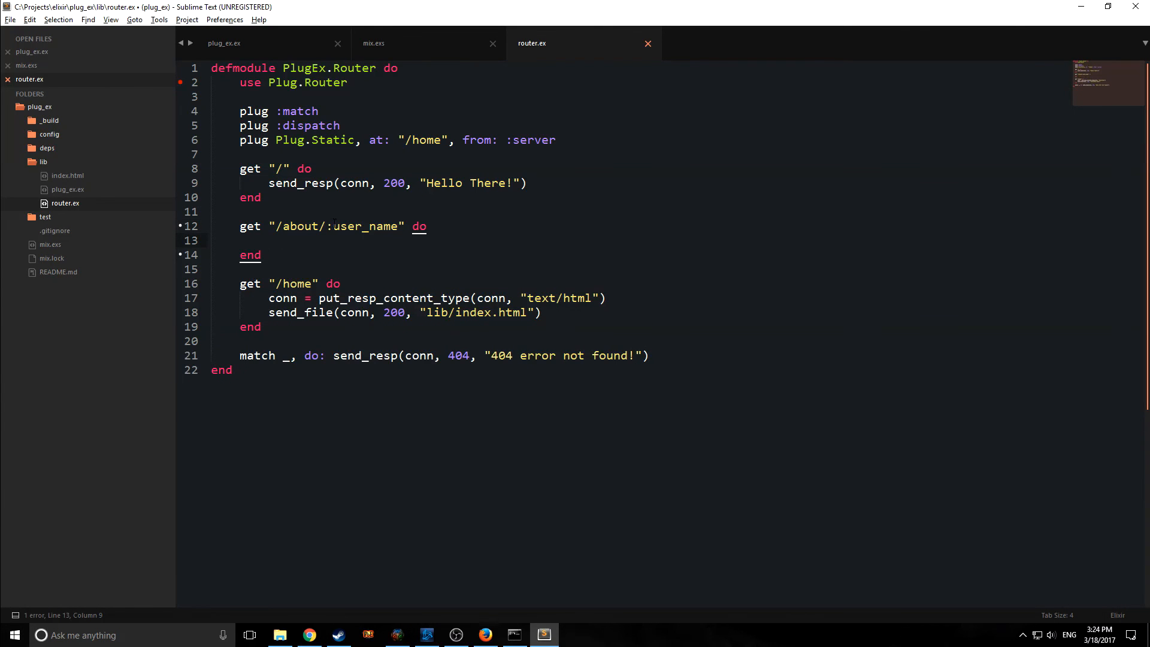
{"action": "double_click", "coordinate": [364, 226]}
{"action": "type", "text": "send_resp(conn, 200, \"Hello, #{user_name}\")"}
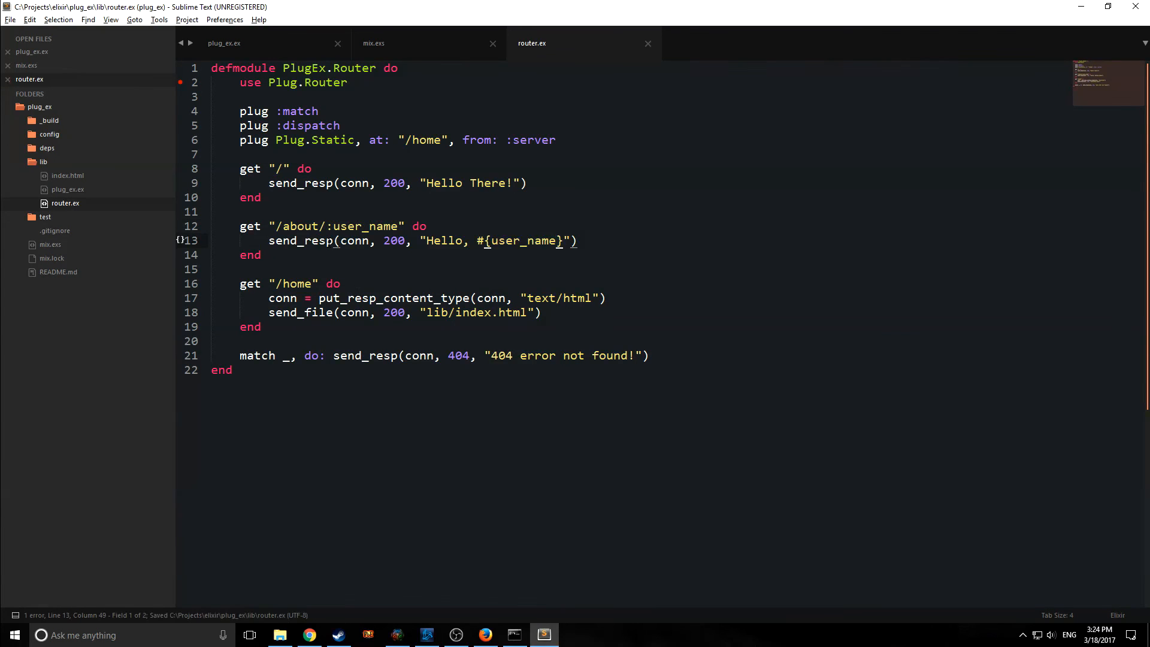
{"action": "double_click", "coordinate": [301, 226]}
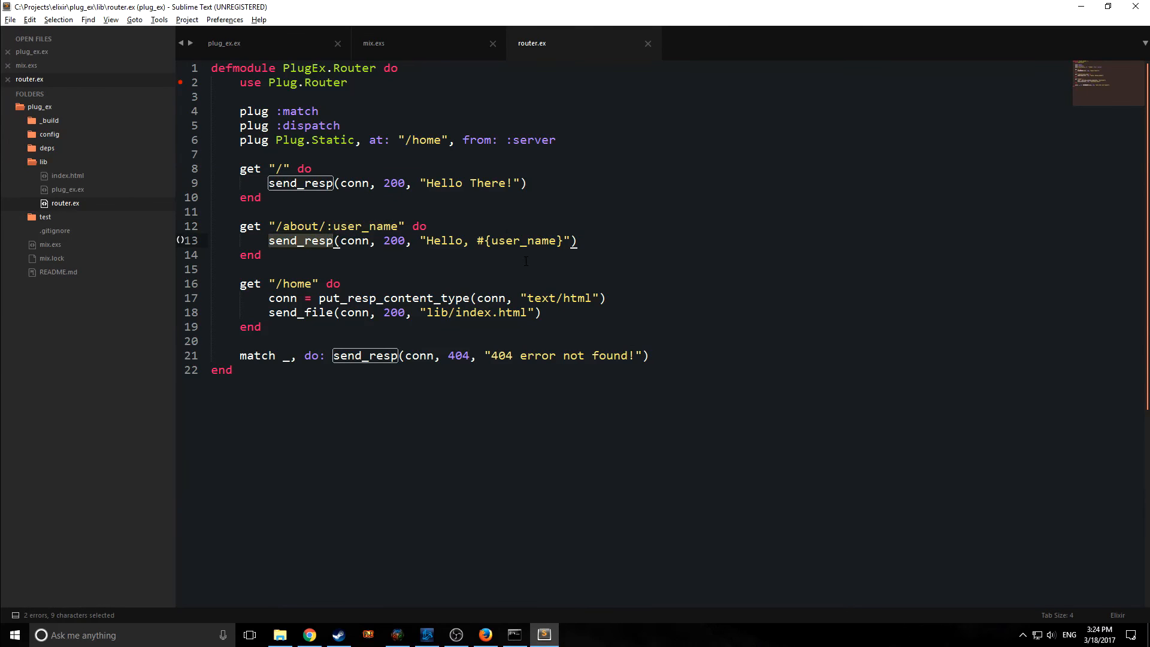
{"action": "left_click", "coordinate": [514, 635]}
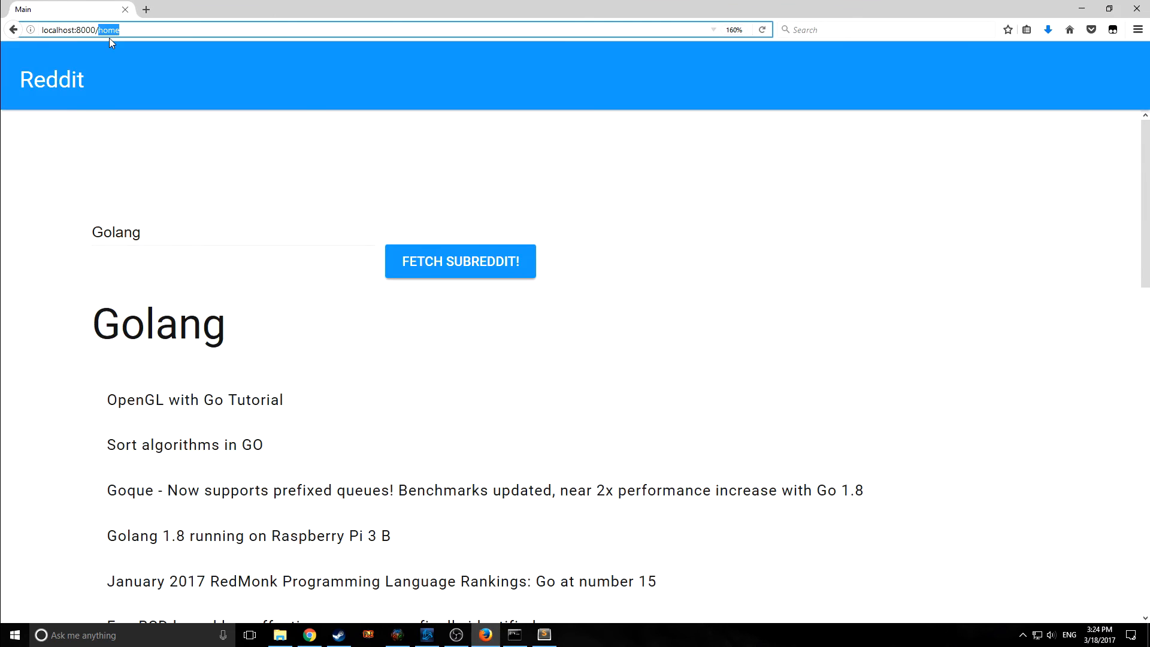
- Visit localhost:8000/about/jaclk to test the dynamic user name route
{"action": "type", "text": "about/jaclk"}
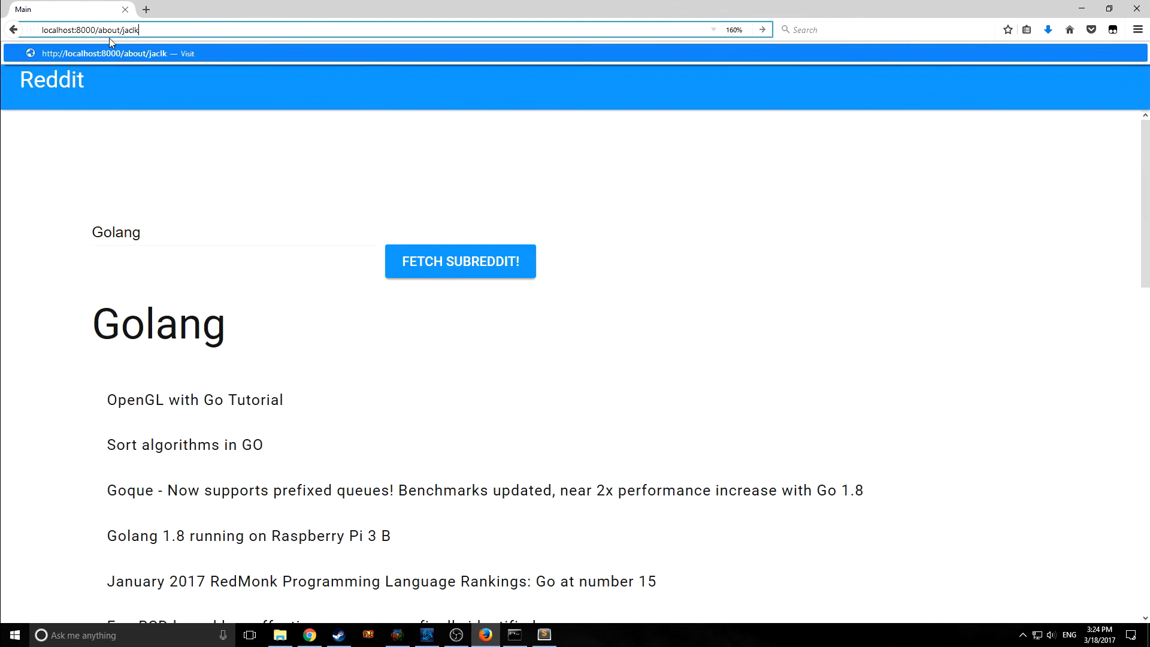
{"action": "left_click", "coordinate": [544, 635]}
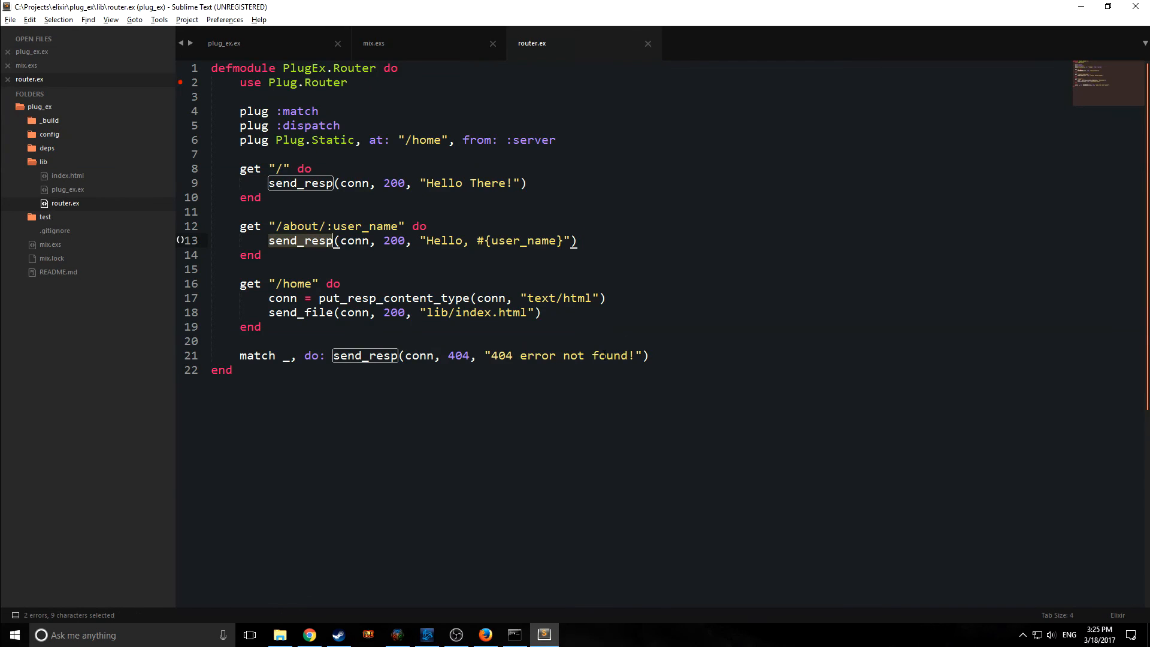
- Inspect the hard-coded Cowboy port 8000 in plug_ex.ex, then move to mix.exs
{"action": "left_click", "coordinate": [224, 43]}
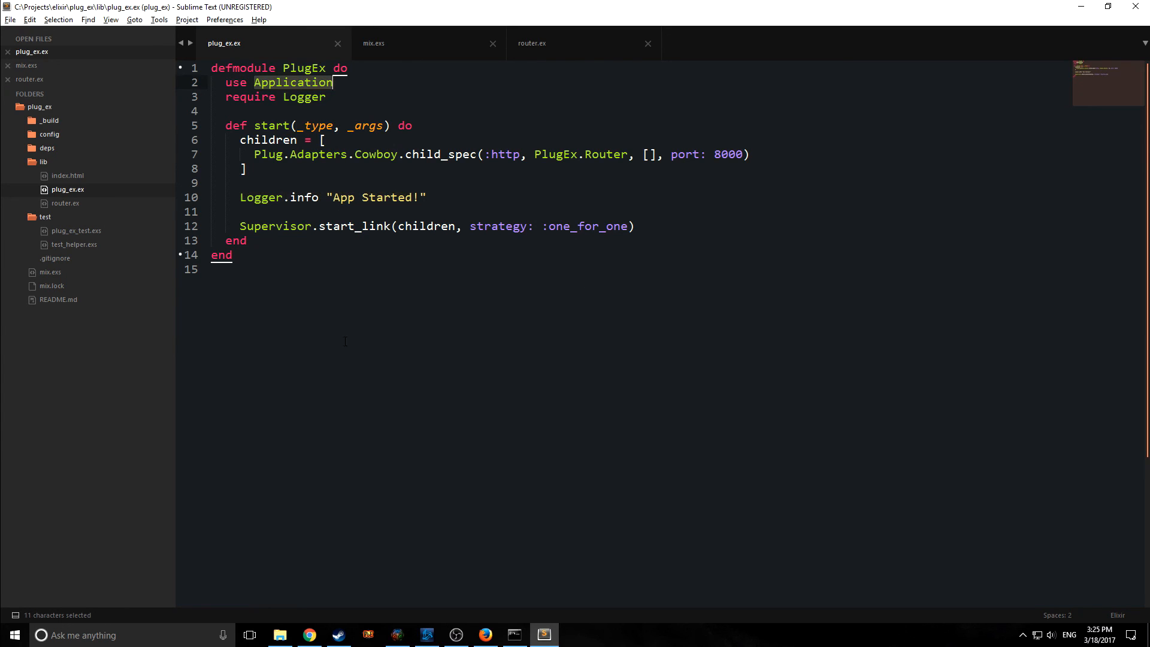
{"action": "mouse_move", "coordinate": [350, 329]}
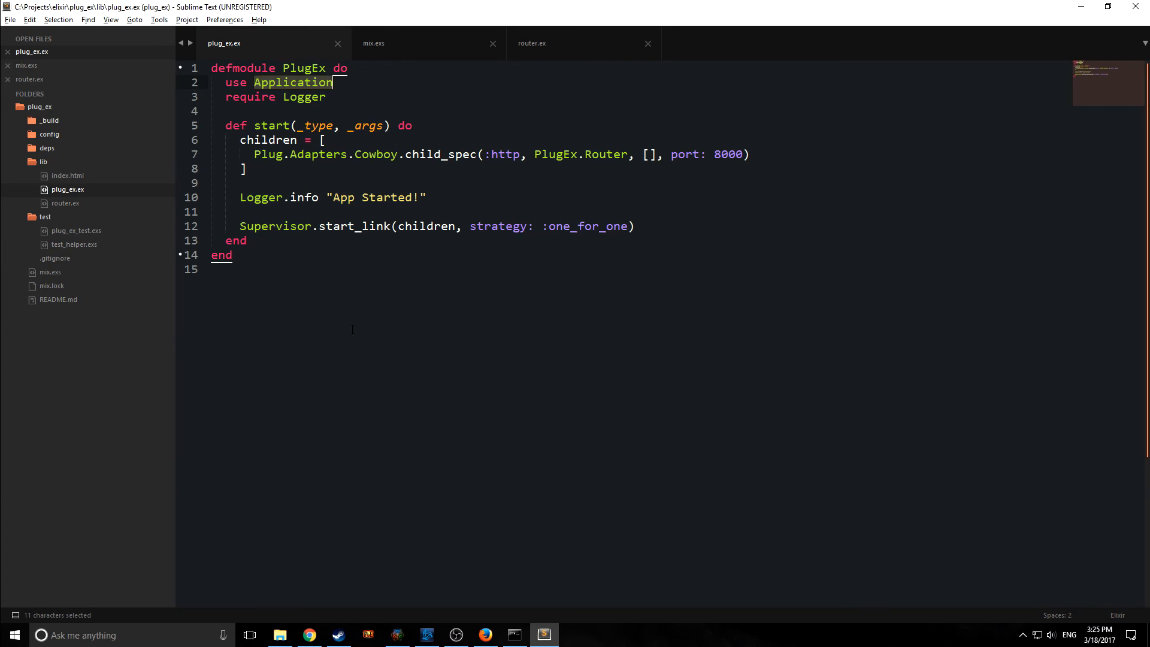
{"action": "double_click", "coordinate": [728, 155]}
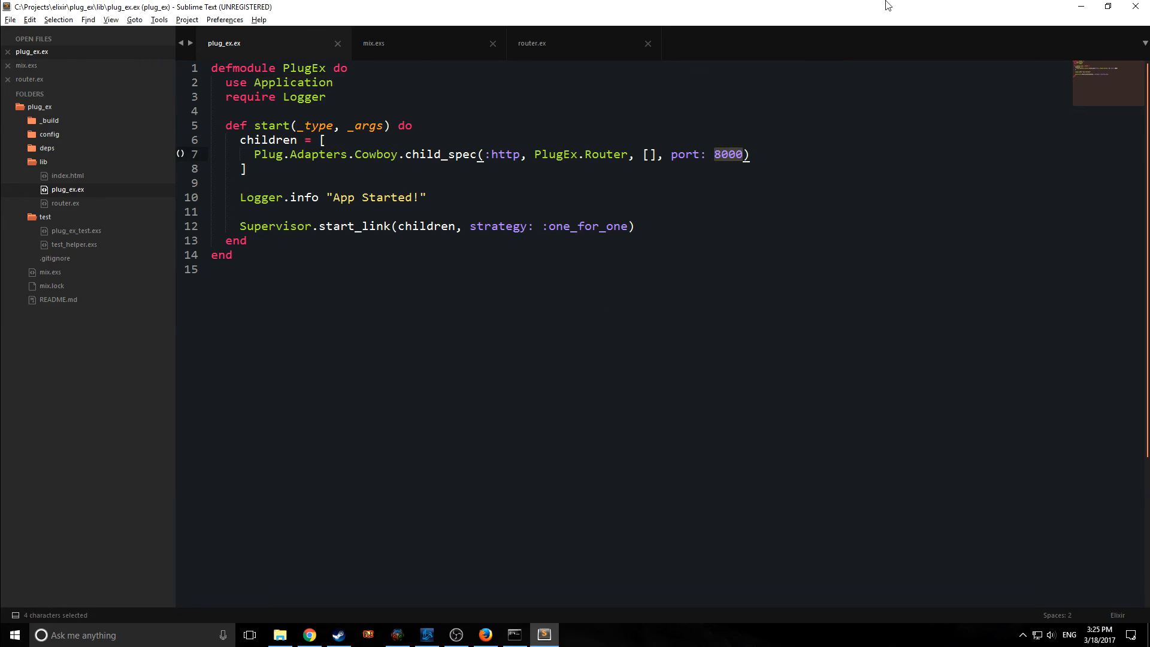
{"action": "left_click", "coordinate": [374, 43]}
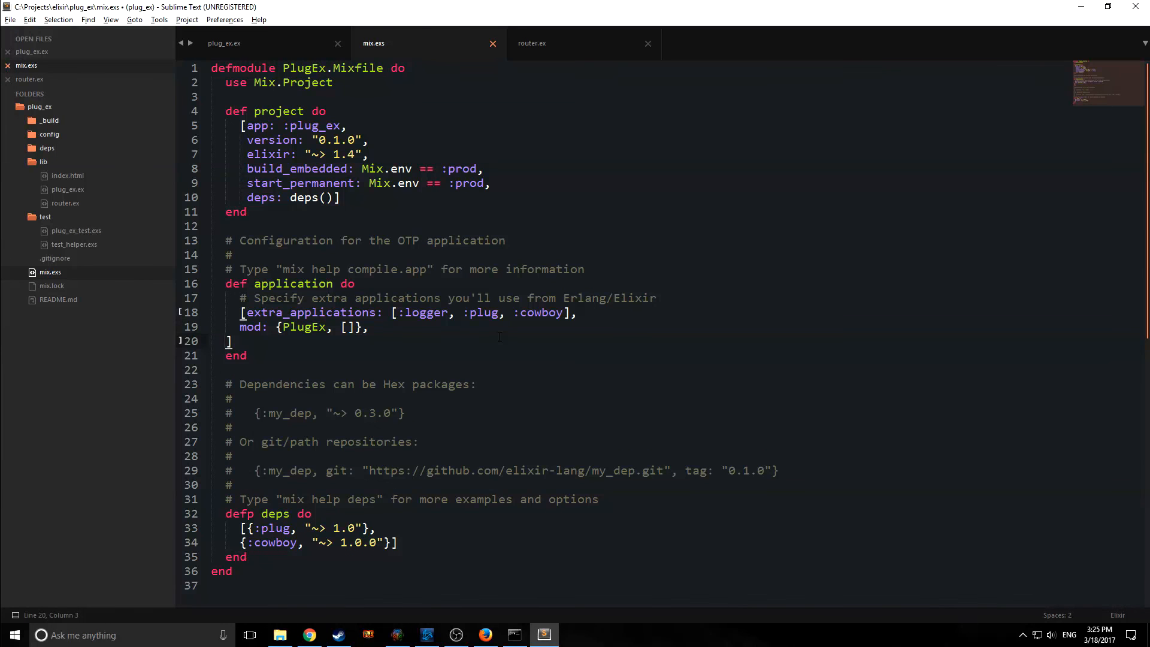
- Add env: [cowboy_port: 8000] after the mod line in def application of mix.exs
{"action": "type", "text": "enc"}
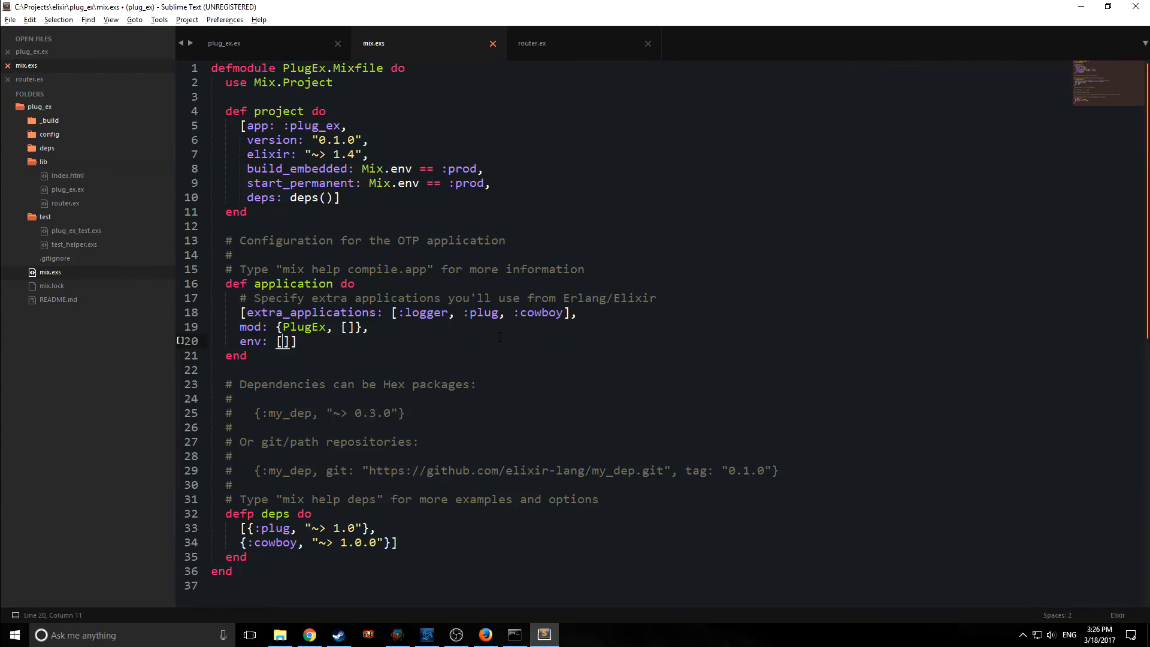
{"action": "type", "text": "cowboy"}
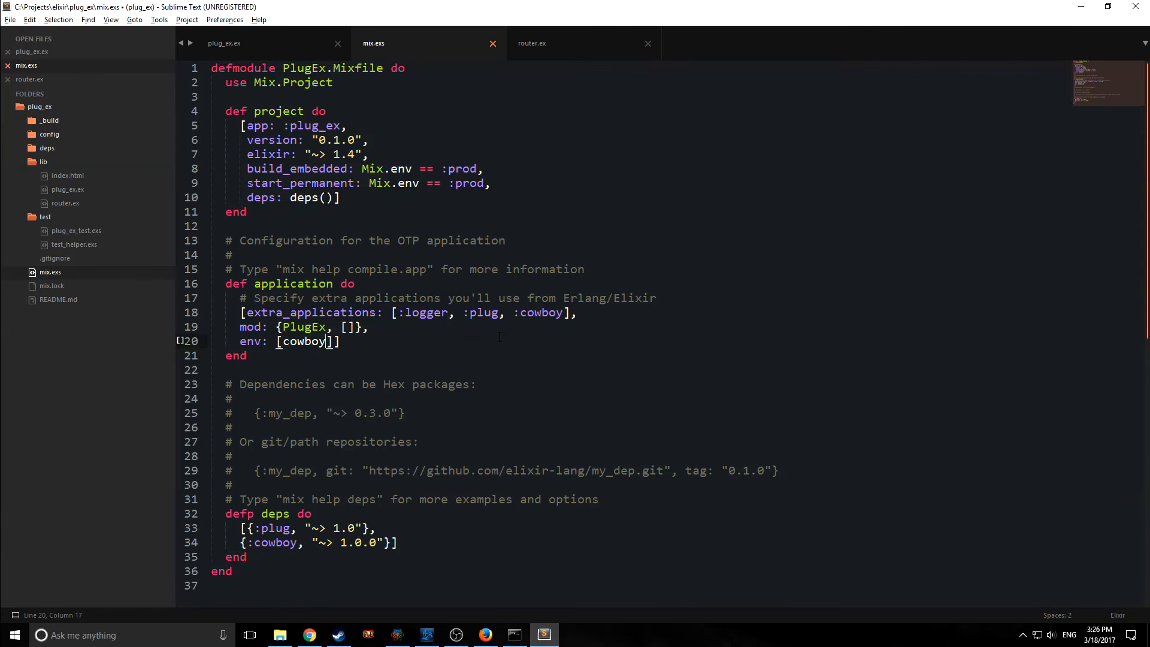
{"action": "type", "text": "_port:"}
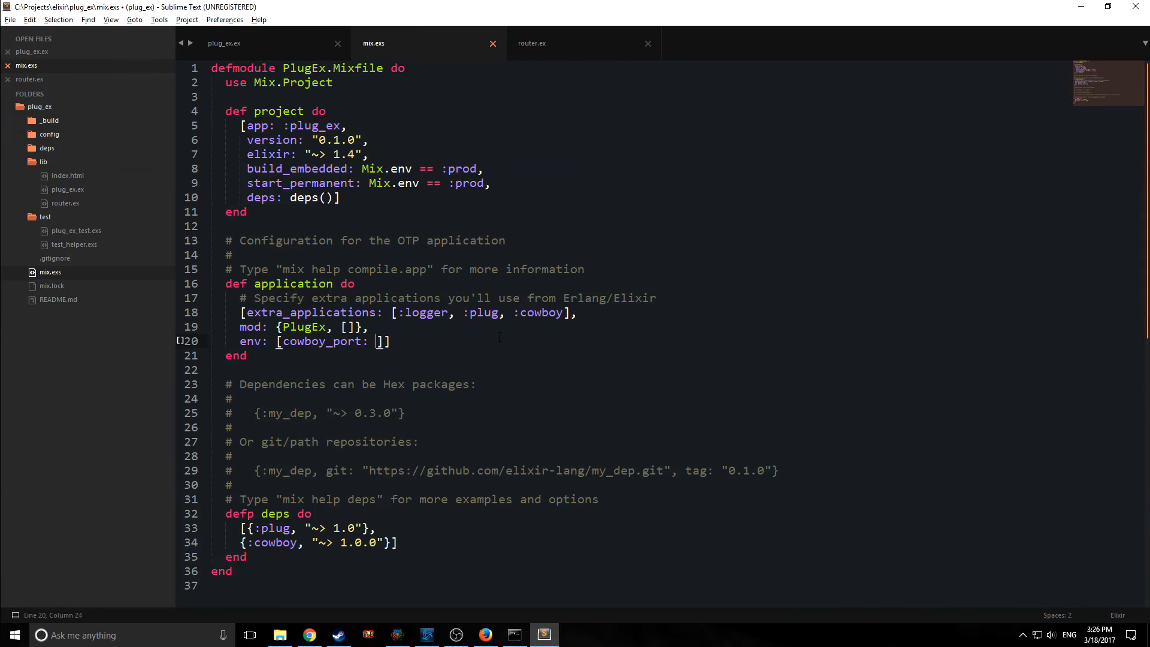
{"action": "type", "text": "80"}
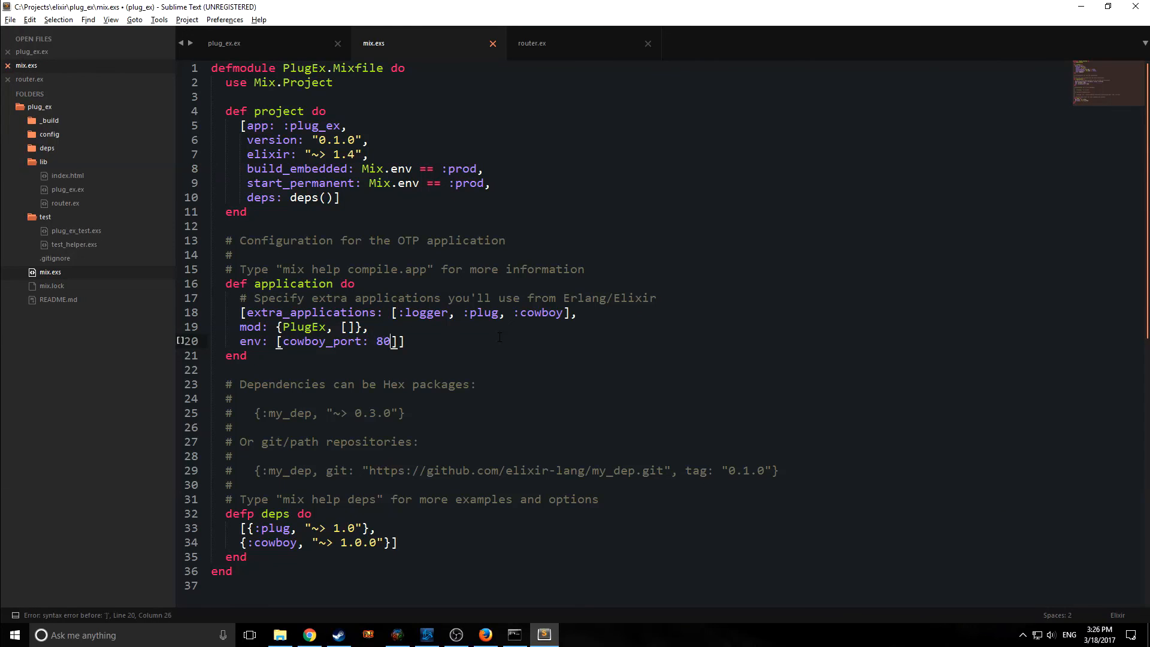
{"action": "type", "text": "00"}
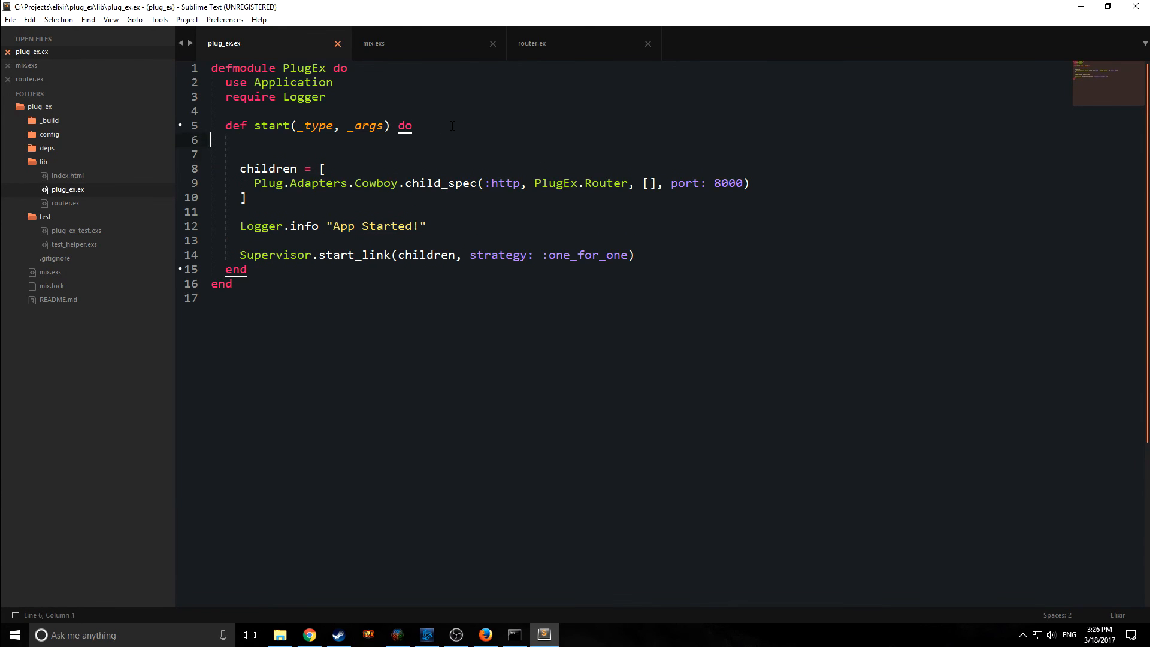
- Add port = Application.get_env(:plug_ex, :cowboy_port, 8000) in plug_ex.ex
{"action": "type", "text": "port ="}
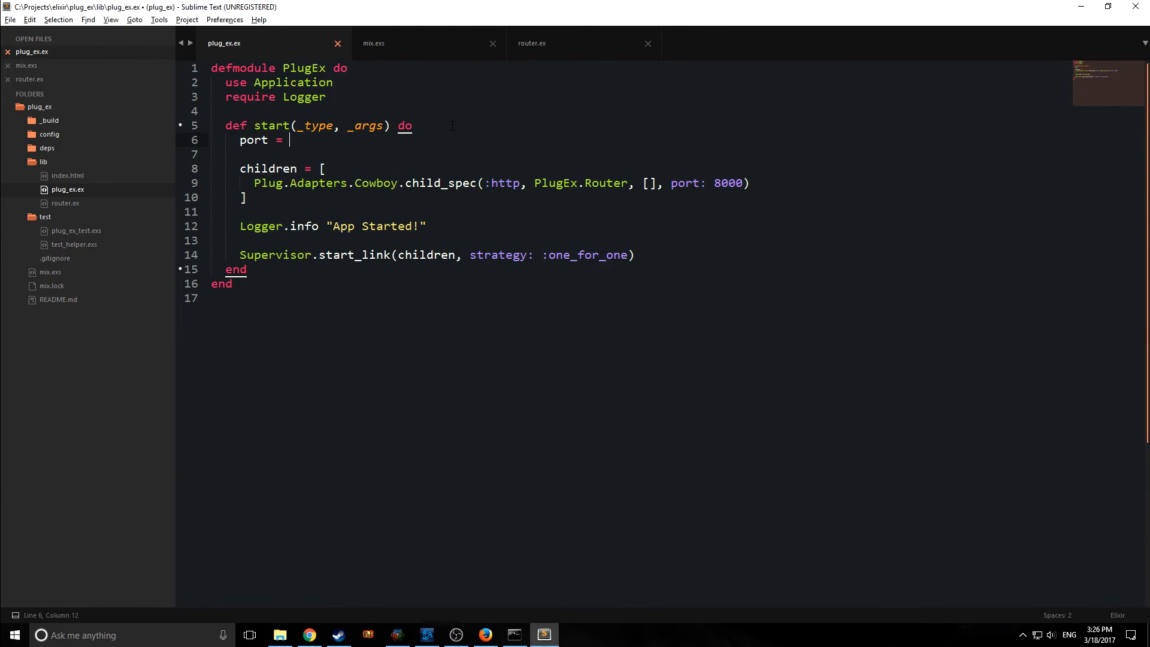
{"action": "type", "text": "Application.get_env(:"}
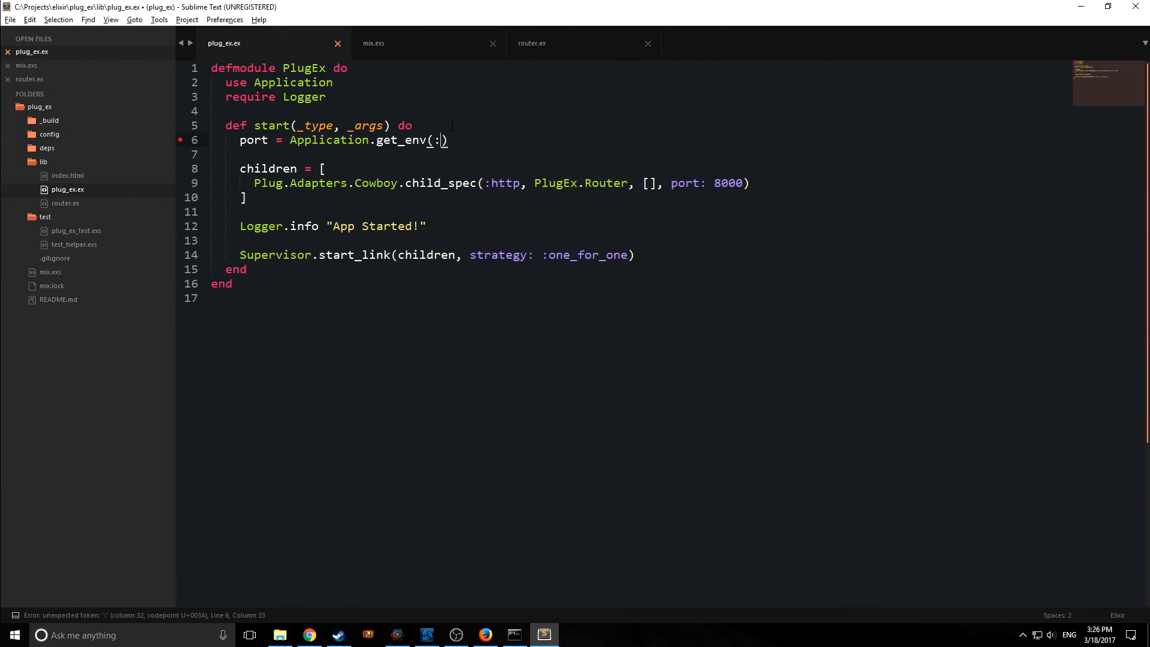
{"action": "type", "text": "plug_ex,"}
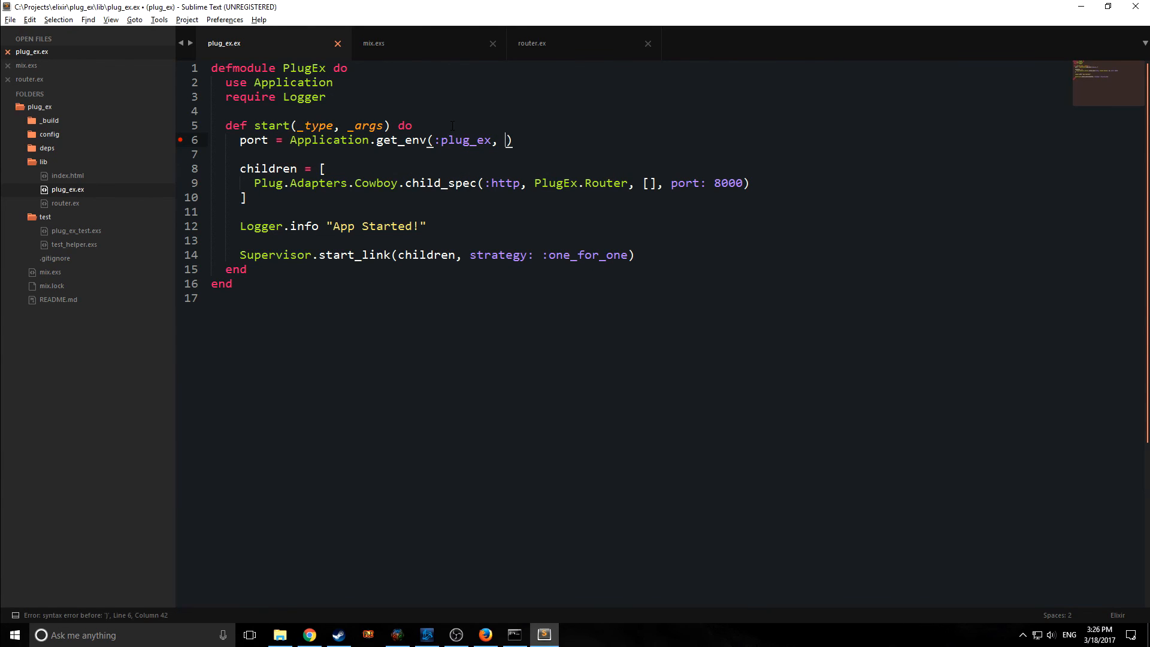
{"action": "type", "text": ":"}
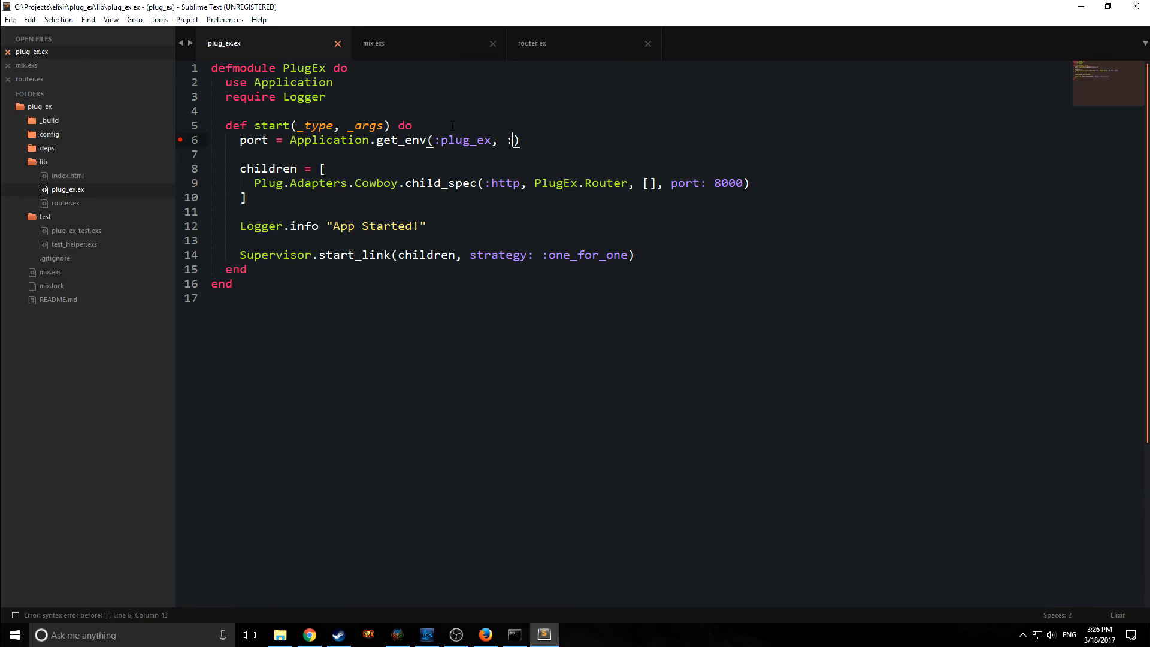
{"action": "type", "text": "coy"}
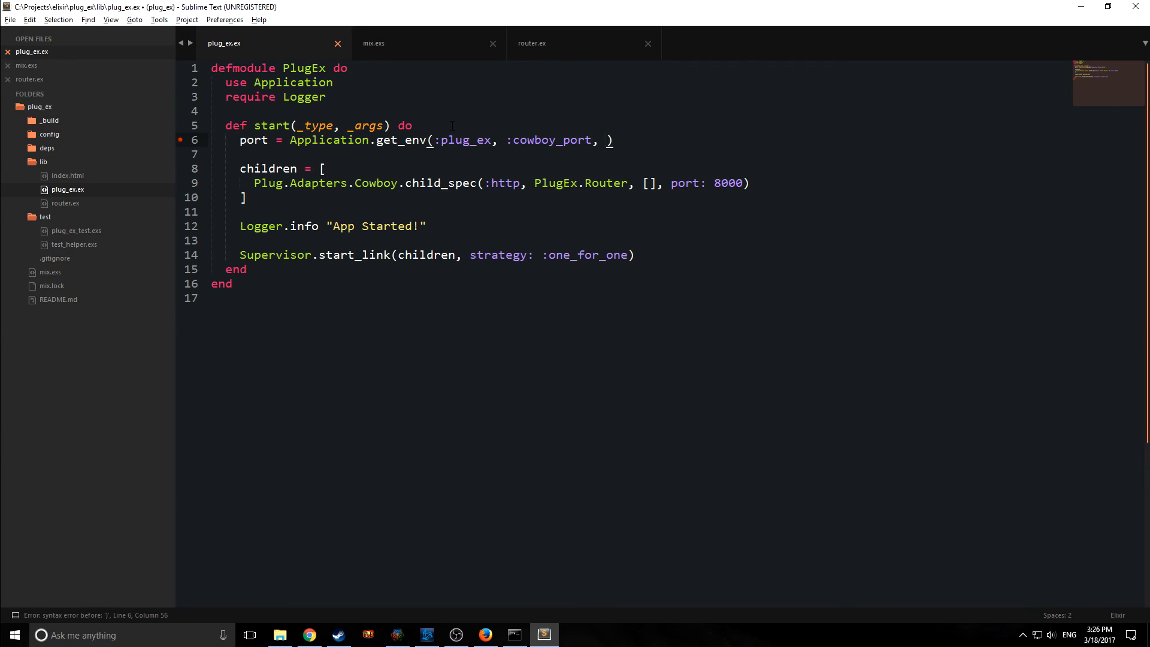
{"action": "type", "text": "8000"}
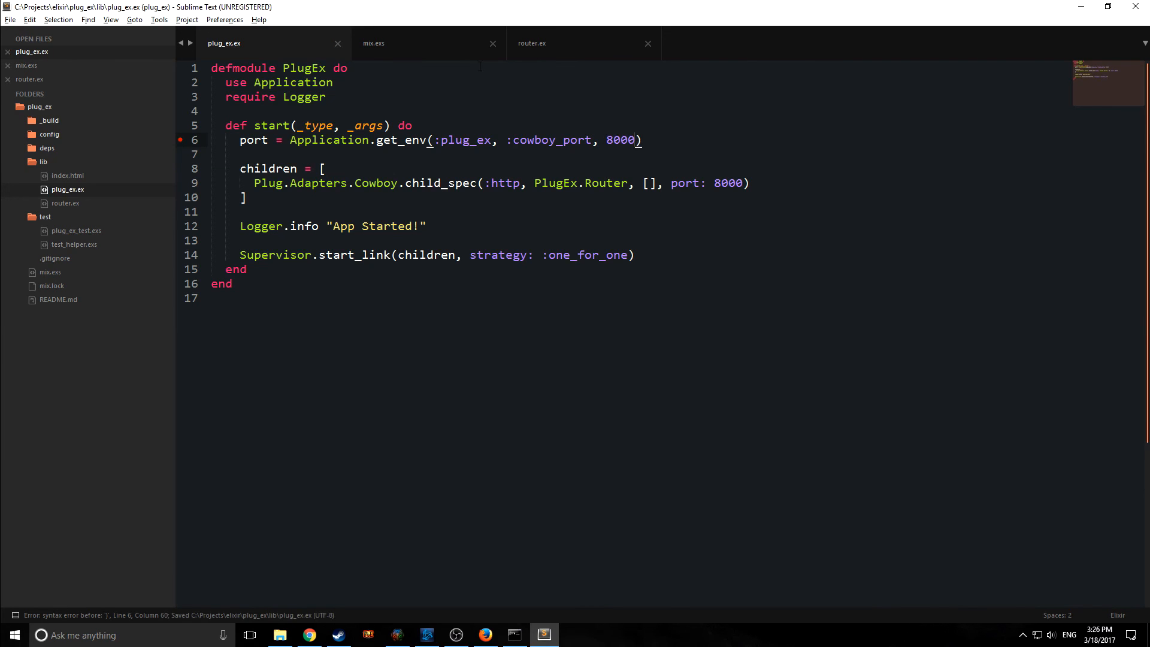
- Replace the hard-coded 8000 in the Cowboy child spec with port and save
{"action": "double_click", "coordinate": [727, 183]}
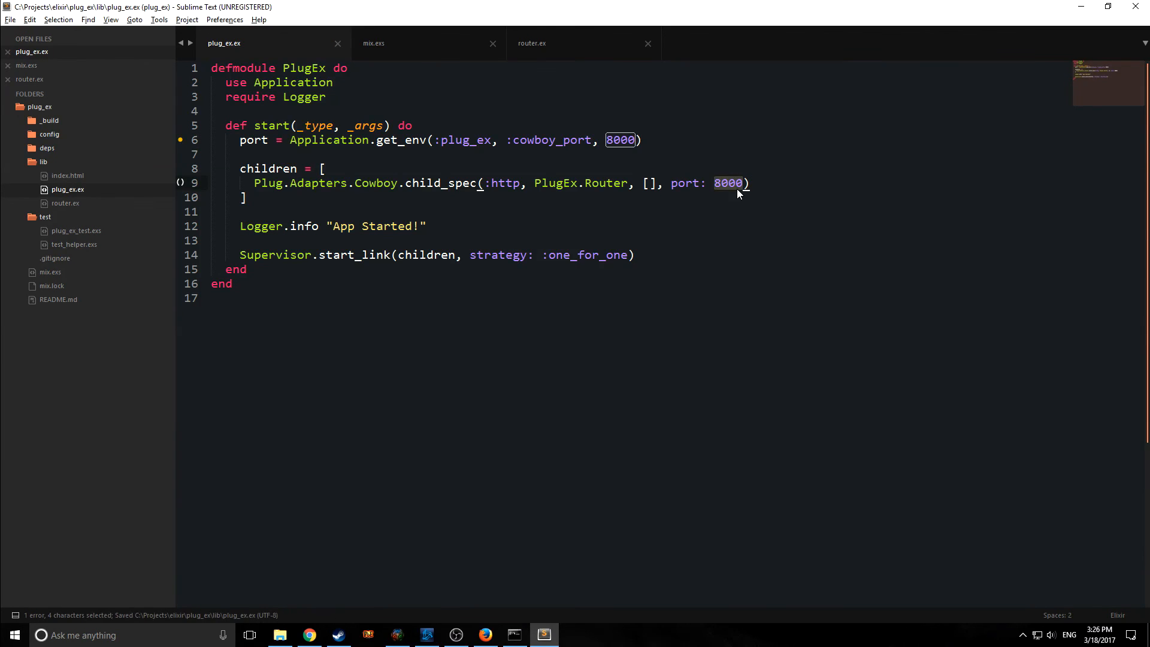
{"action": "type", "text": "port"}
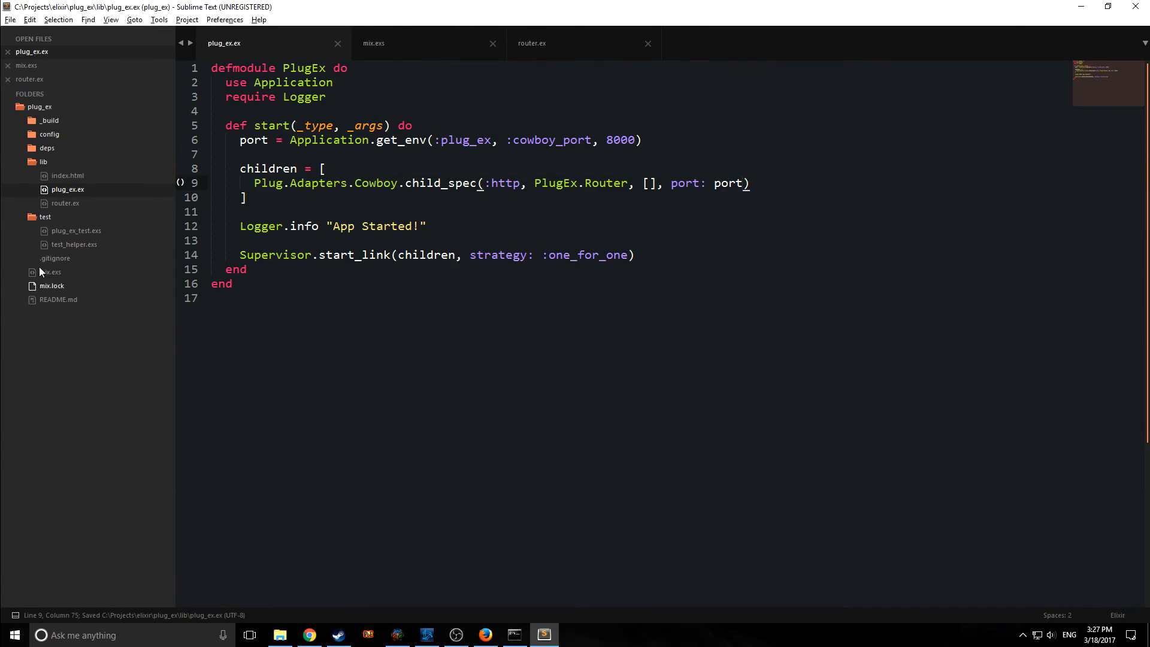
{"action": "left_click", "coordinate": [374, 43]}
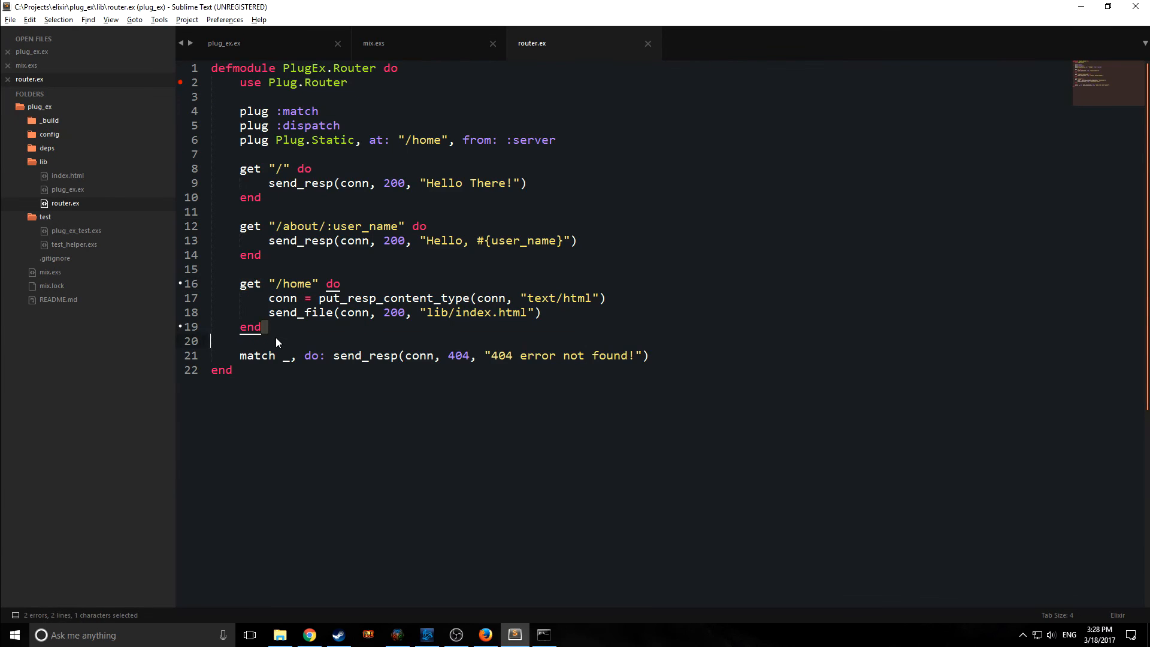
{"action": "type", "text": "p"}
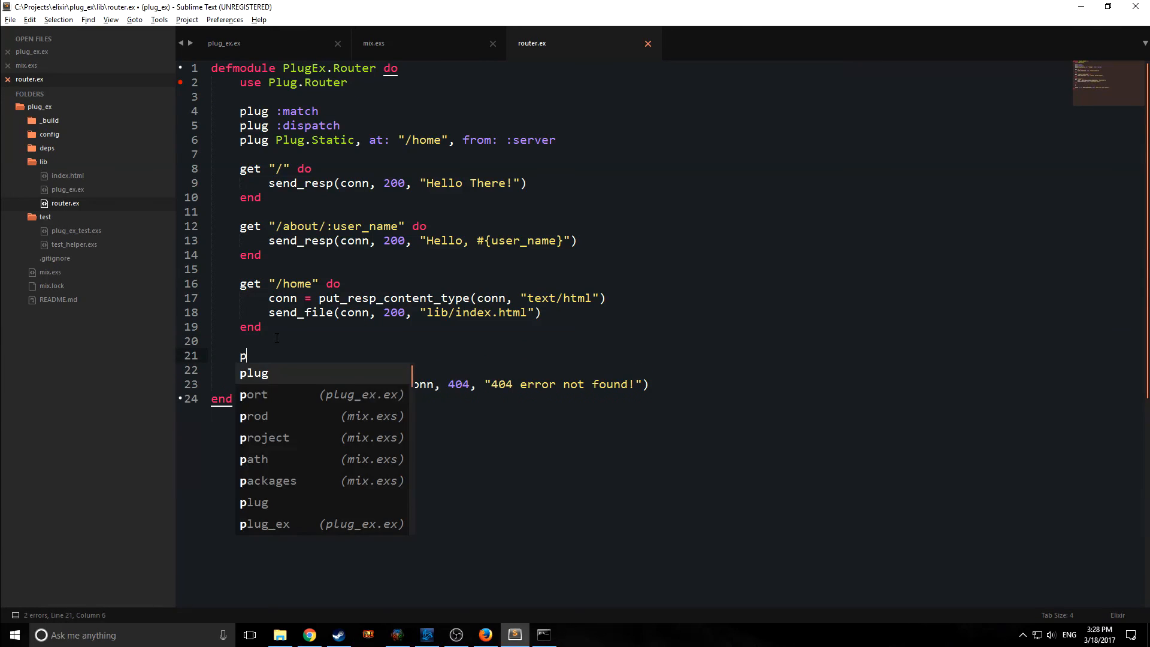
{"action": "type", "text": "ut \"/"}
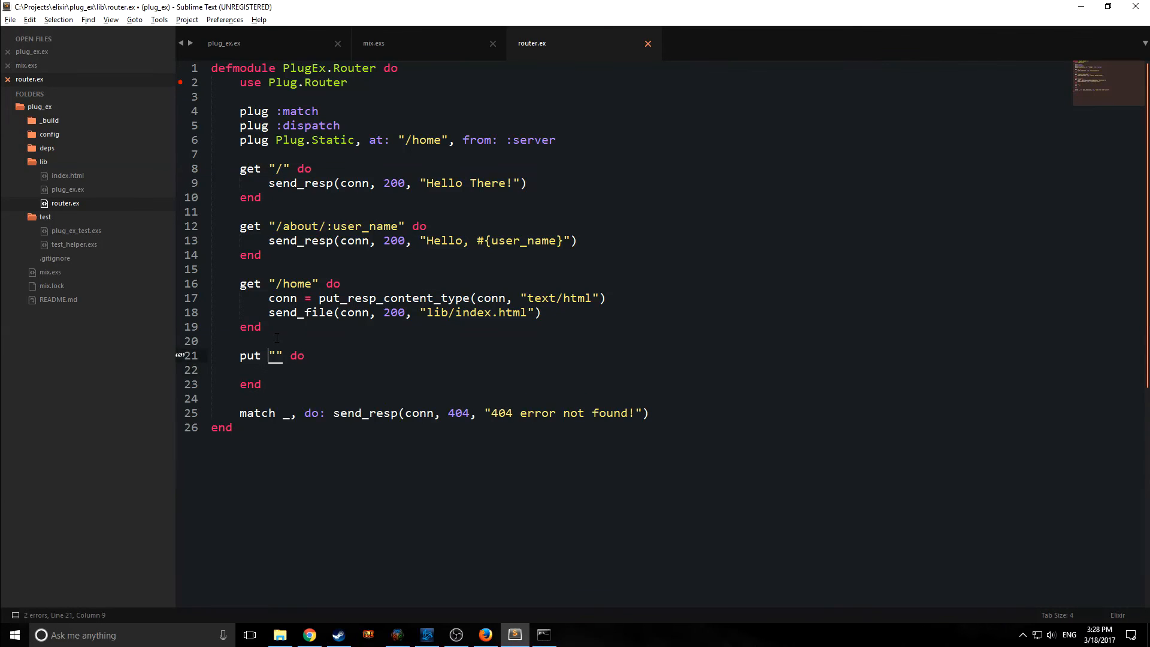
{"action": "type", "text": "/"}
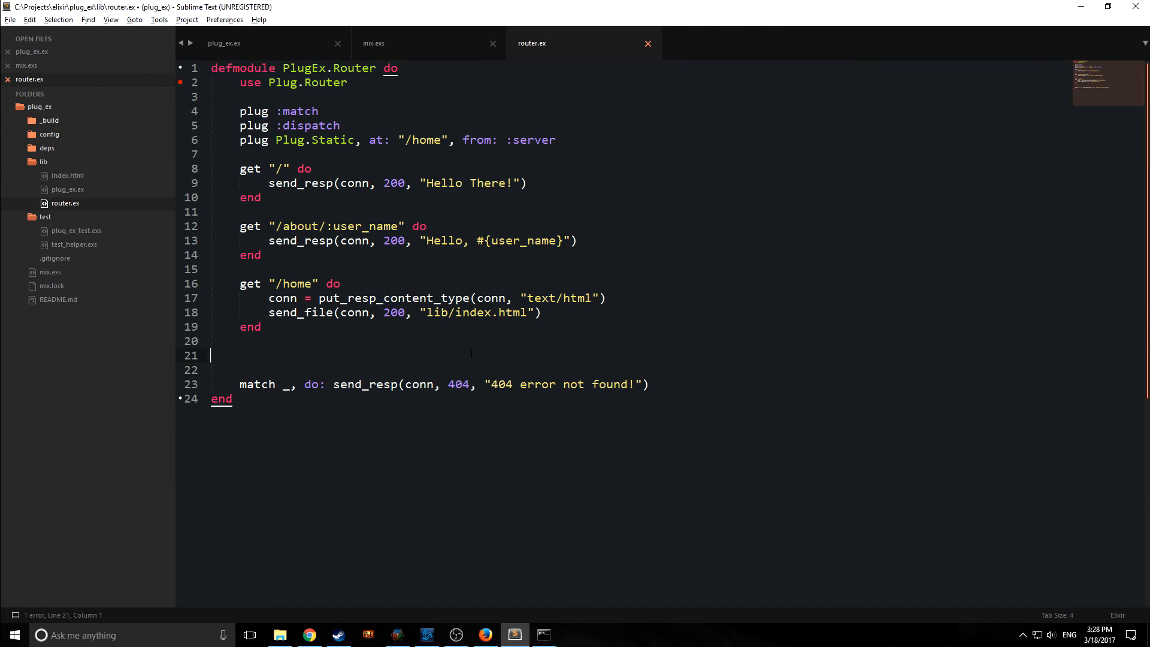
{"action": "key", "text": "backspace"}
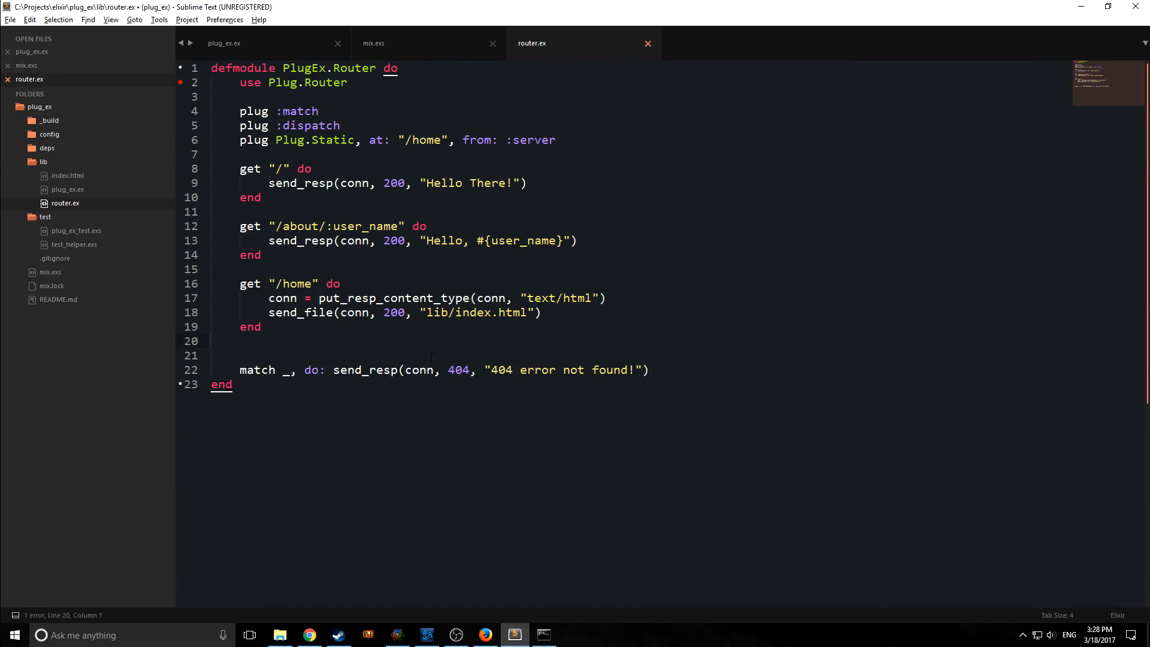